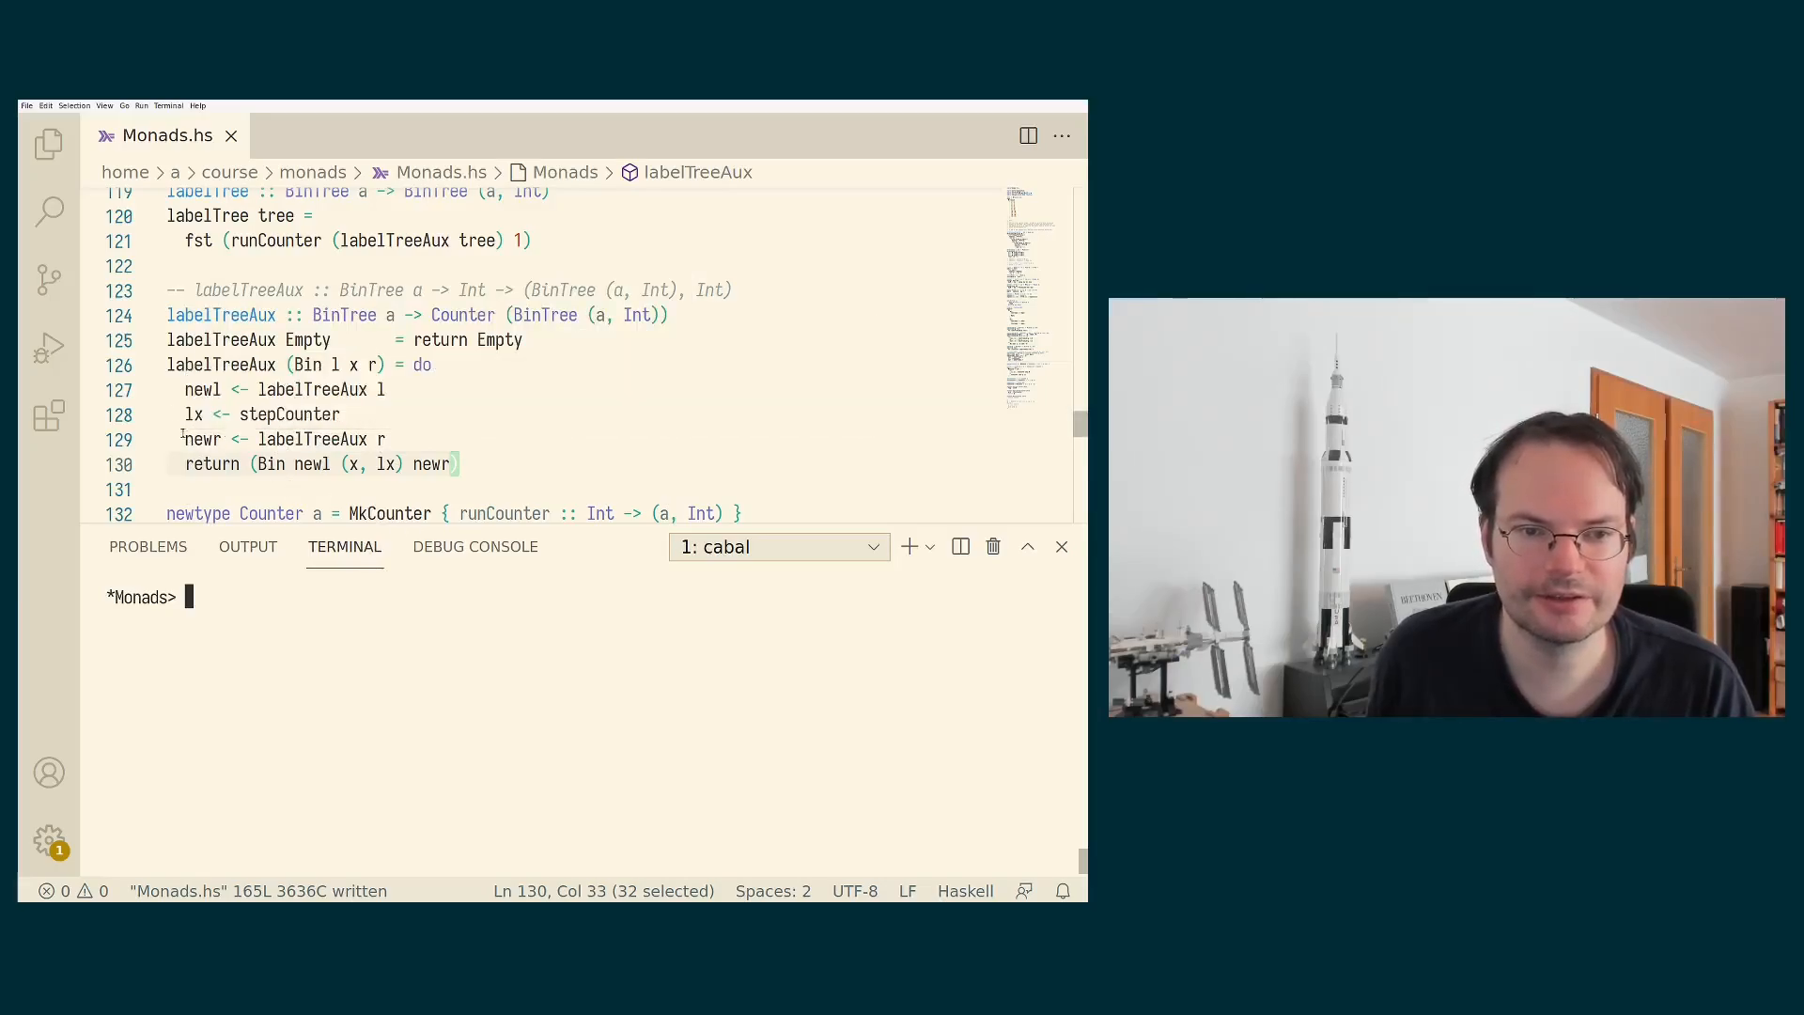
mouse_move(438, 686)
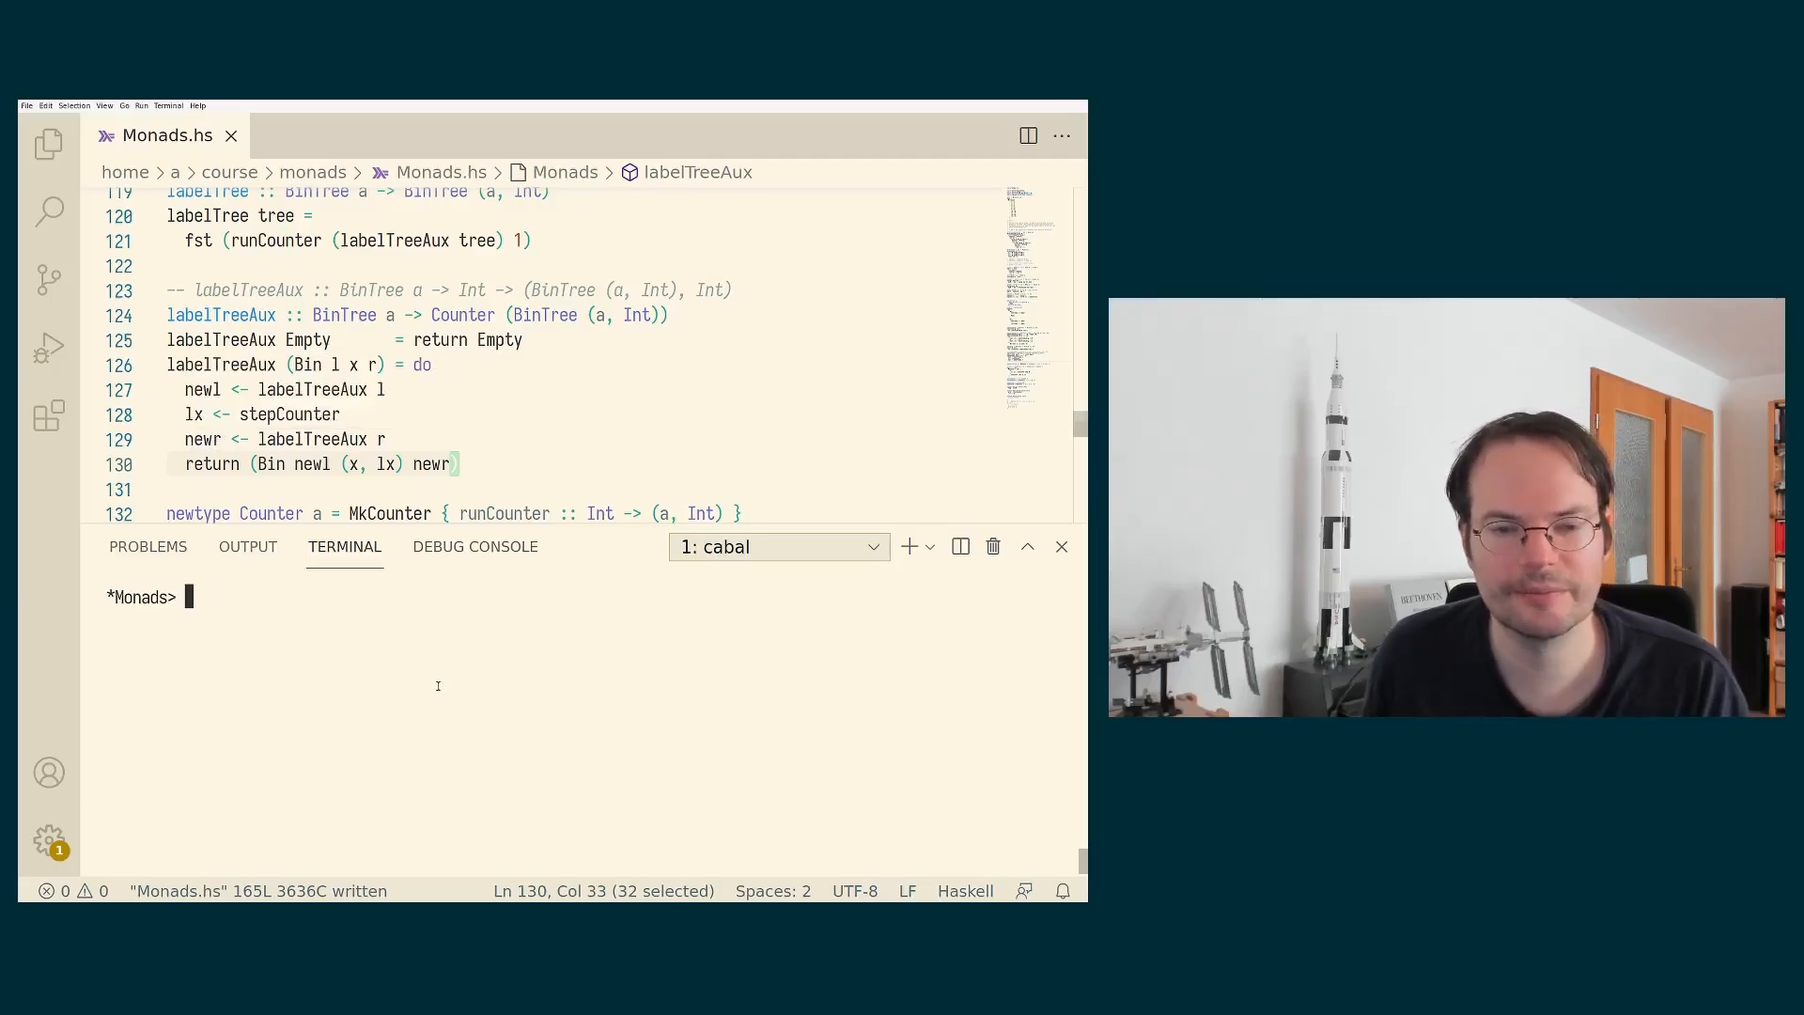
mouse_move(424, 673)
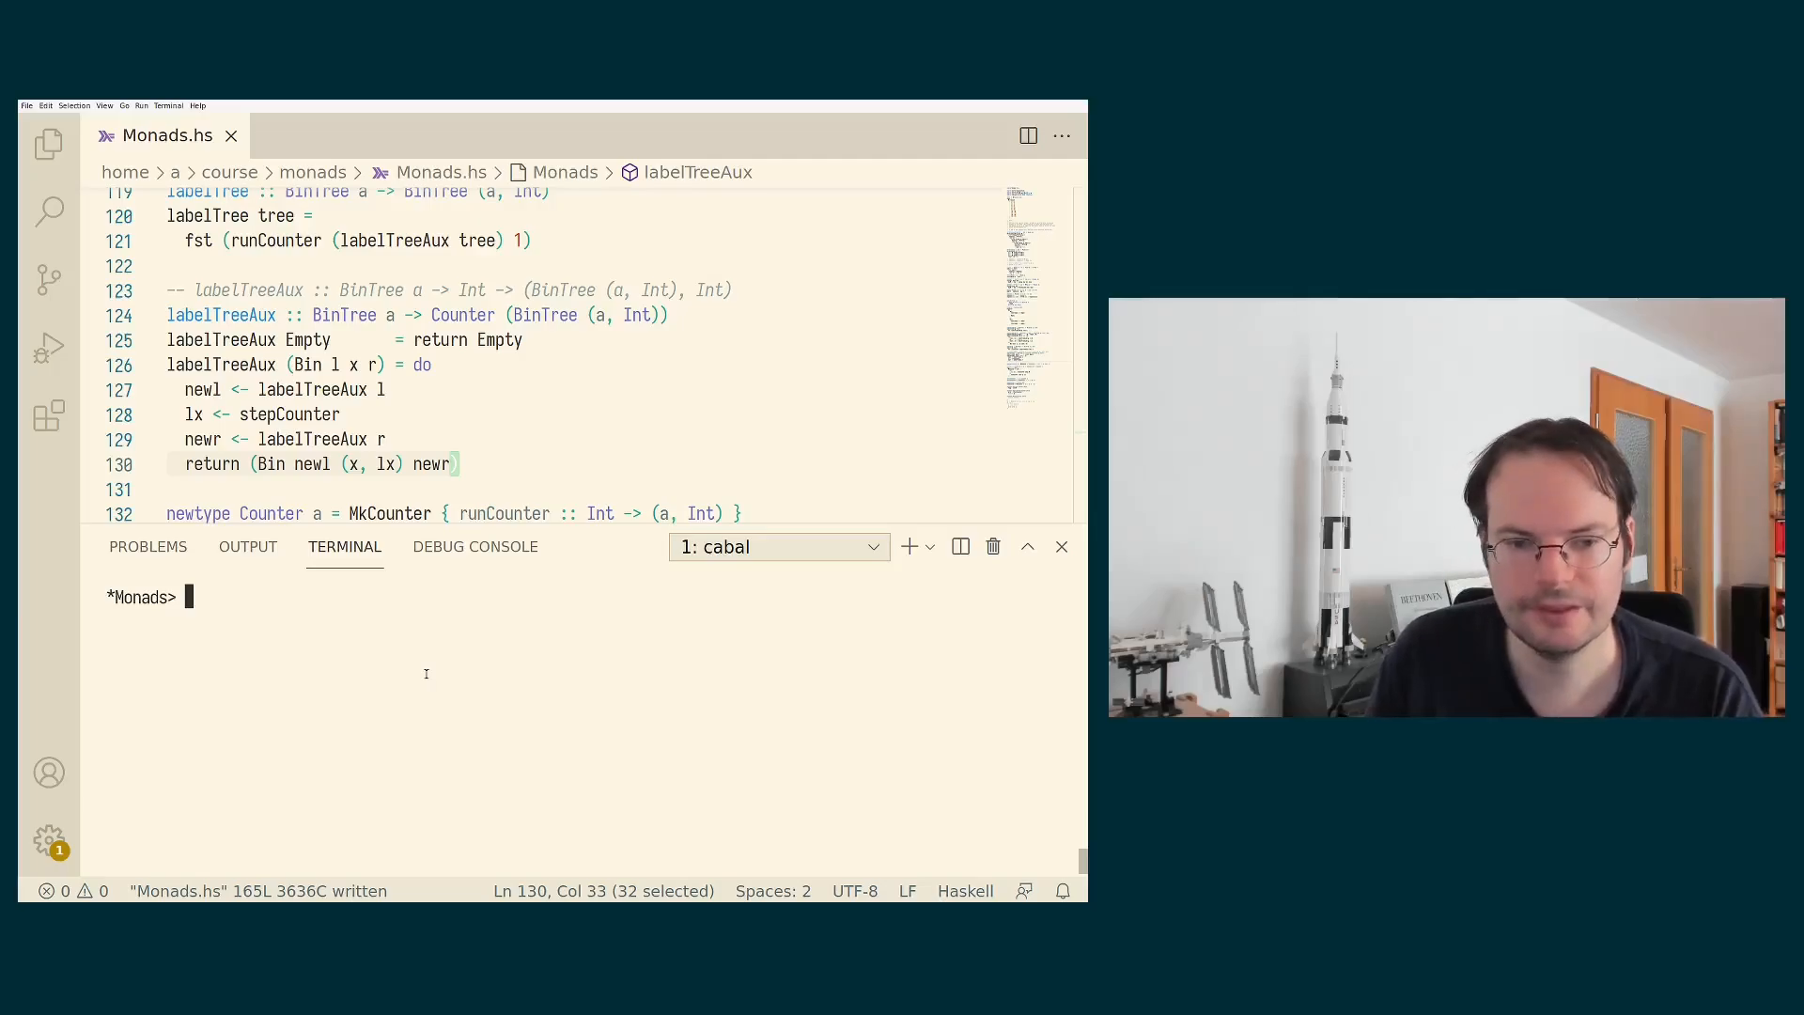
Query :t liftA2 and :t liftA3 in GHCi and highlight part of liftA3's type.
text(:t liftA2)
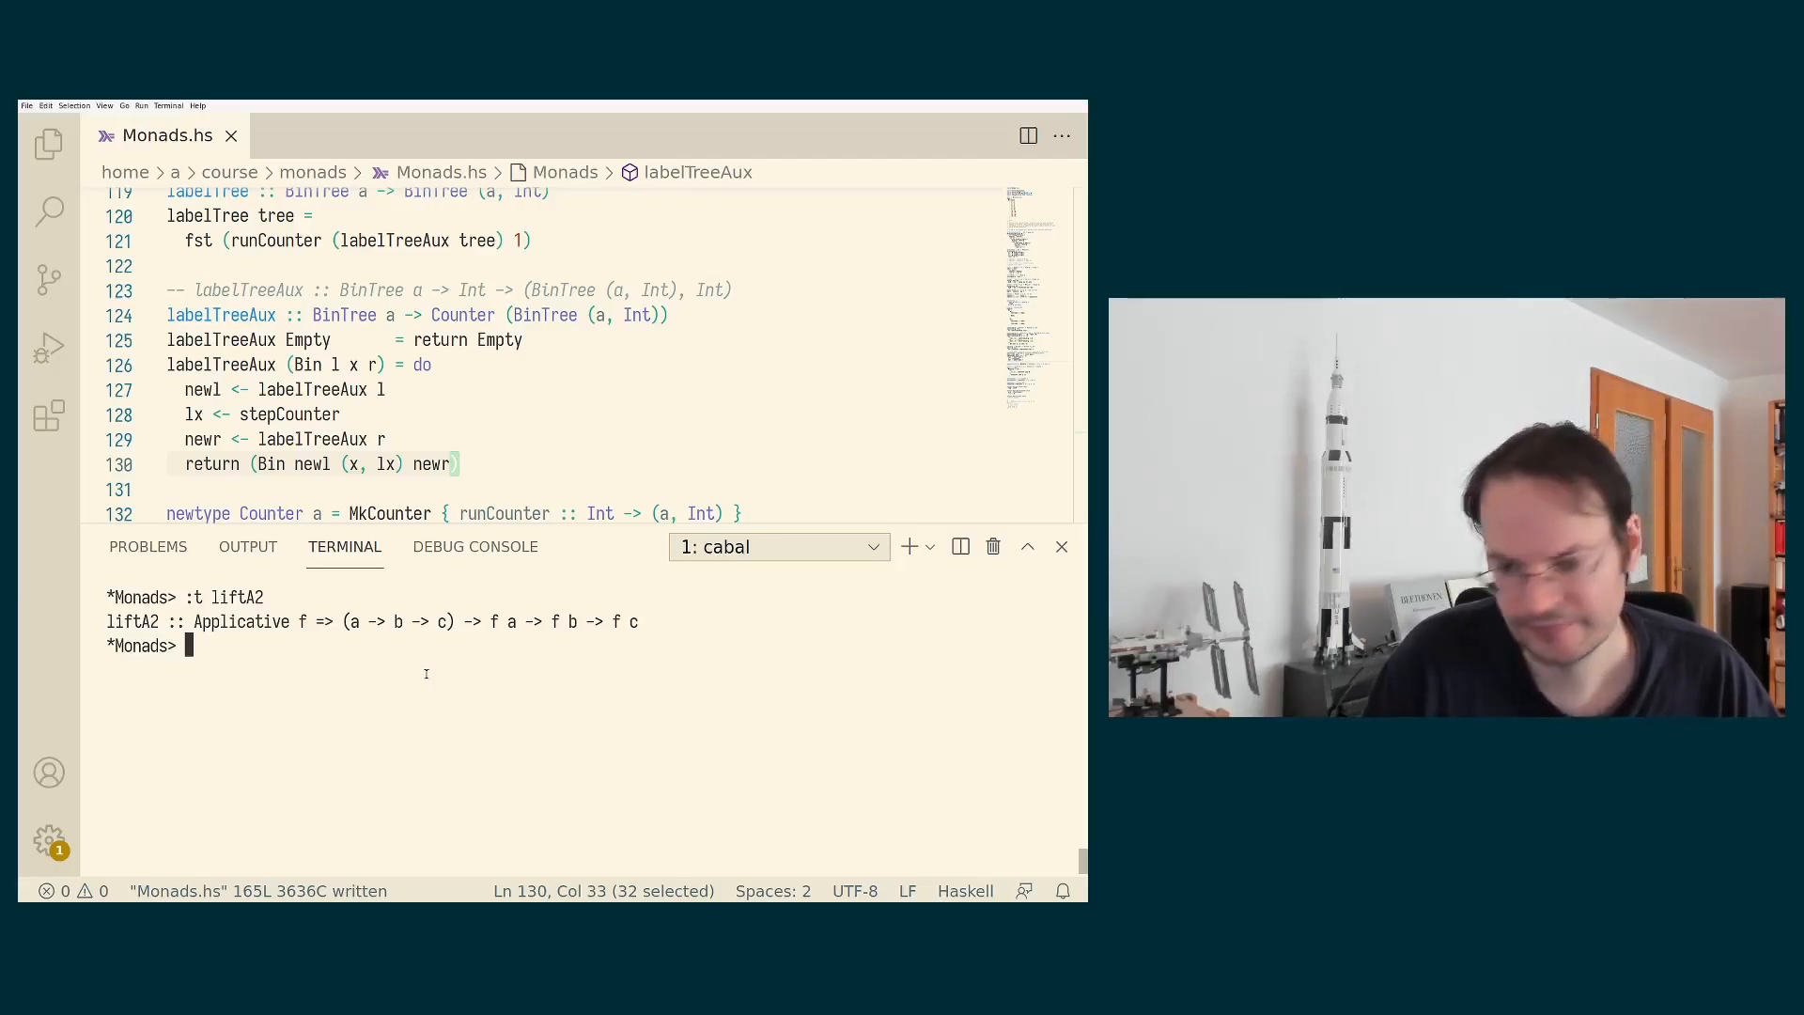
text(:t liftA3)
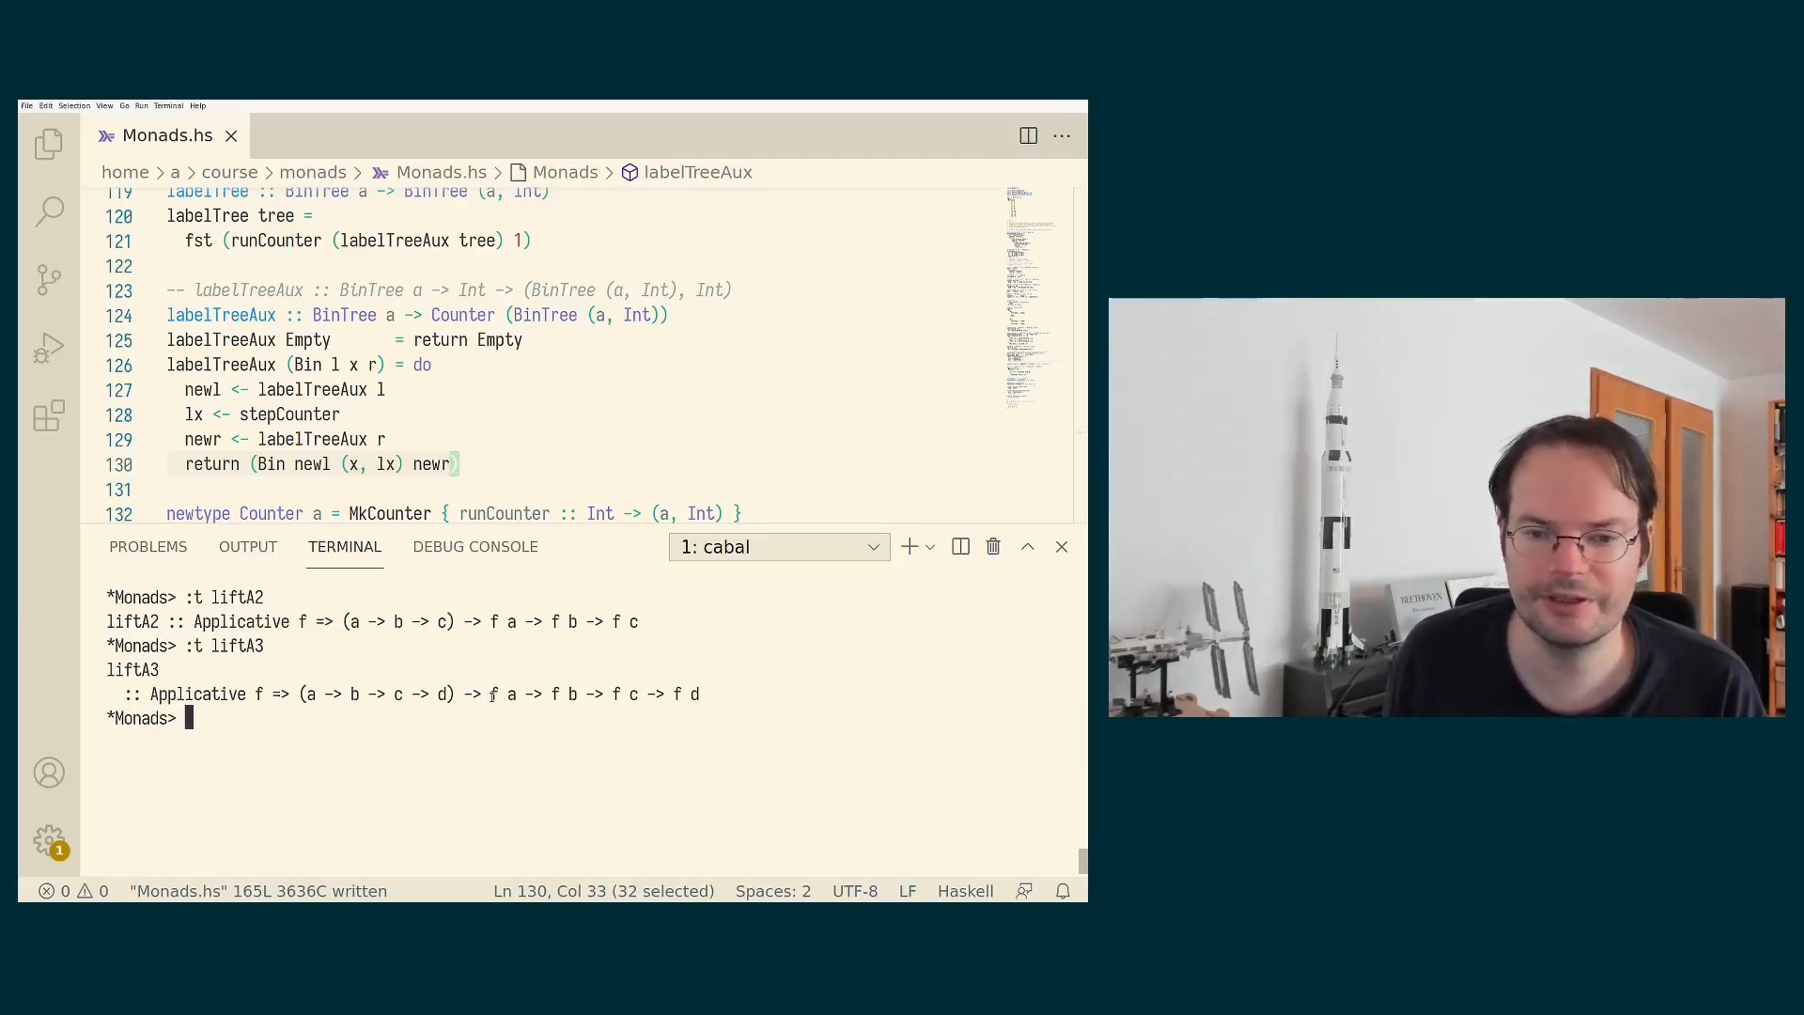
drag(490, 694, 649, 693)
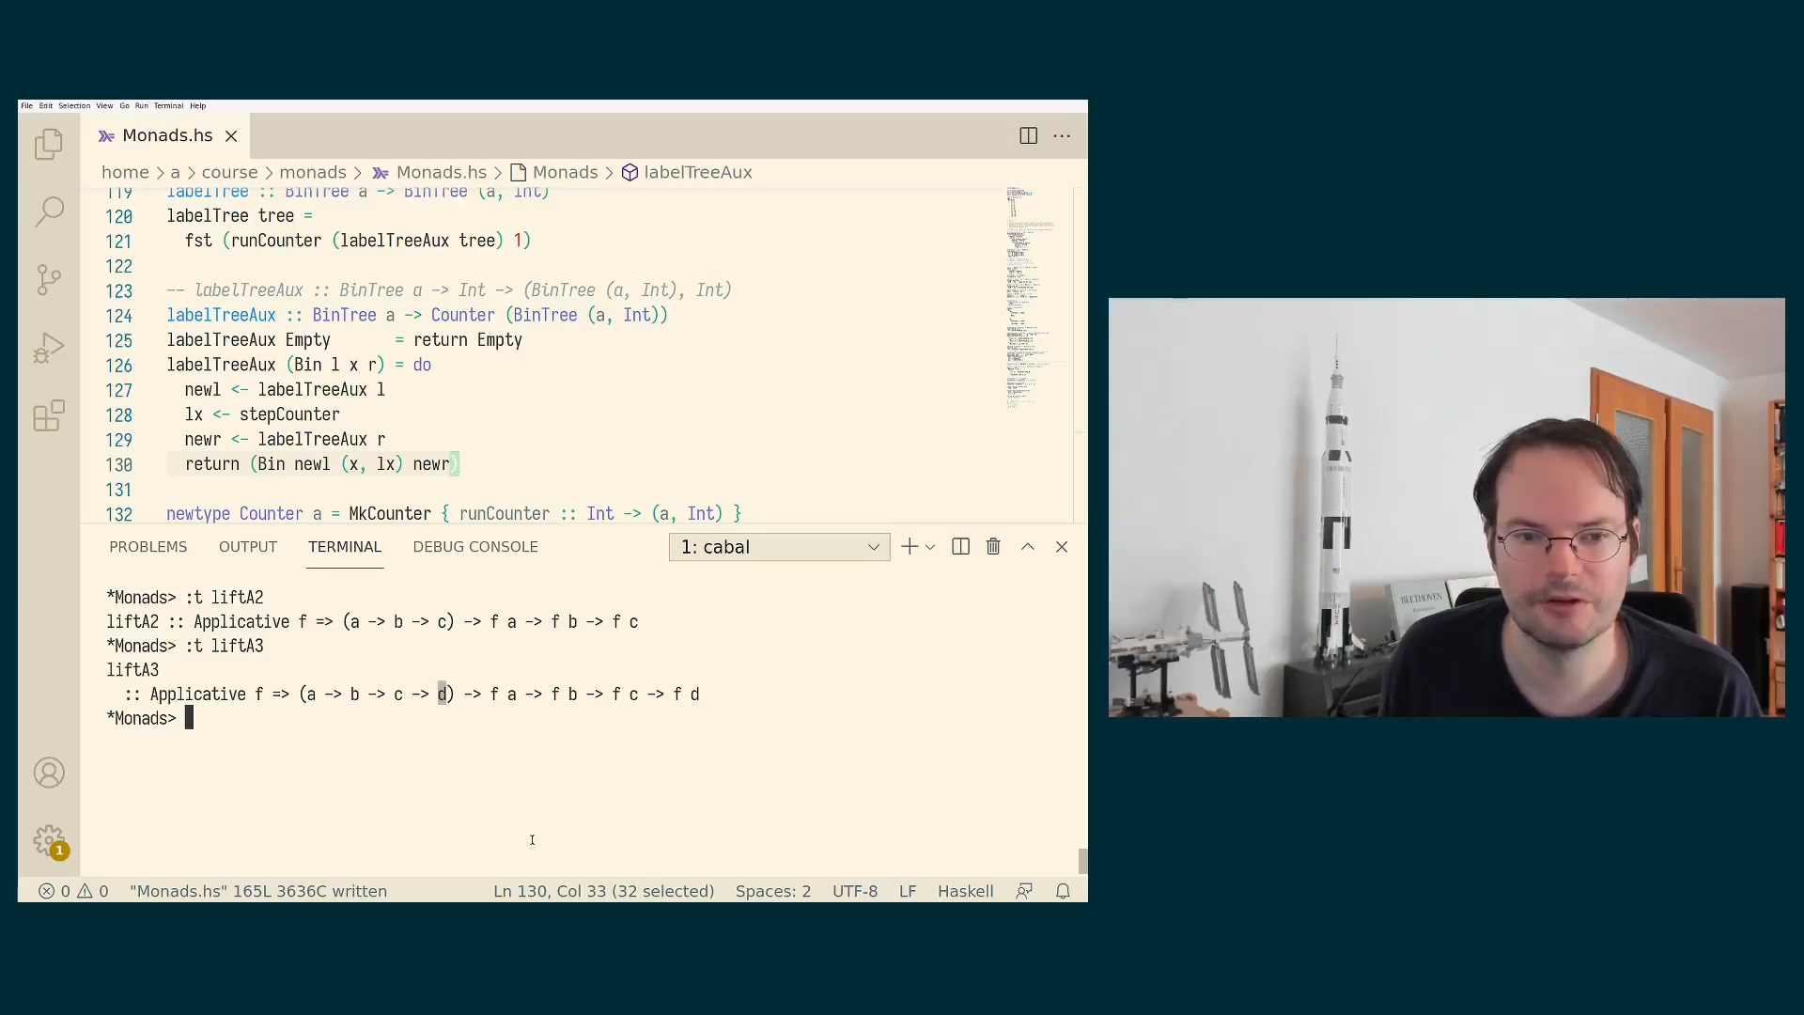
mouse_move(343, 767)
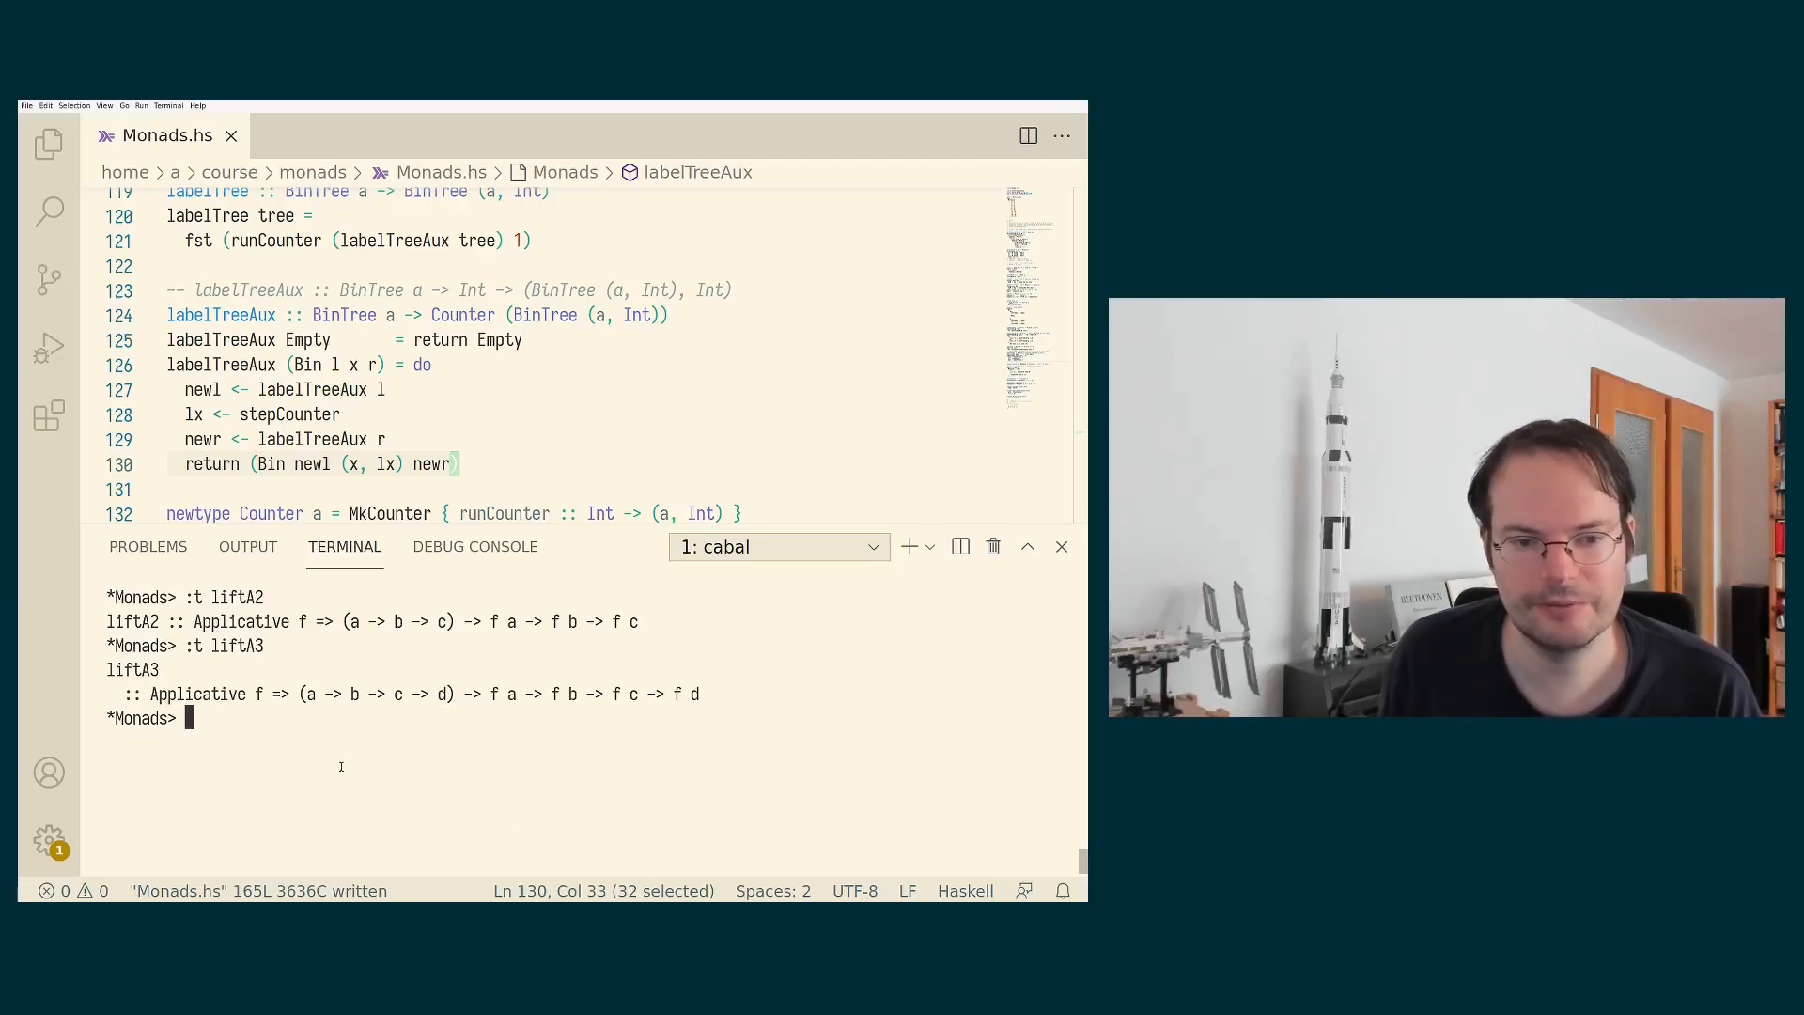
mouse_move(283, 511)
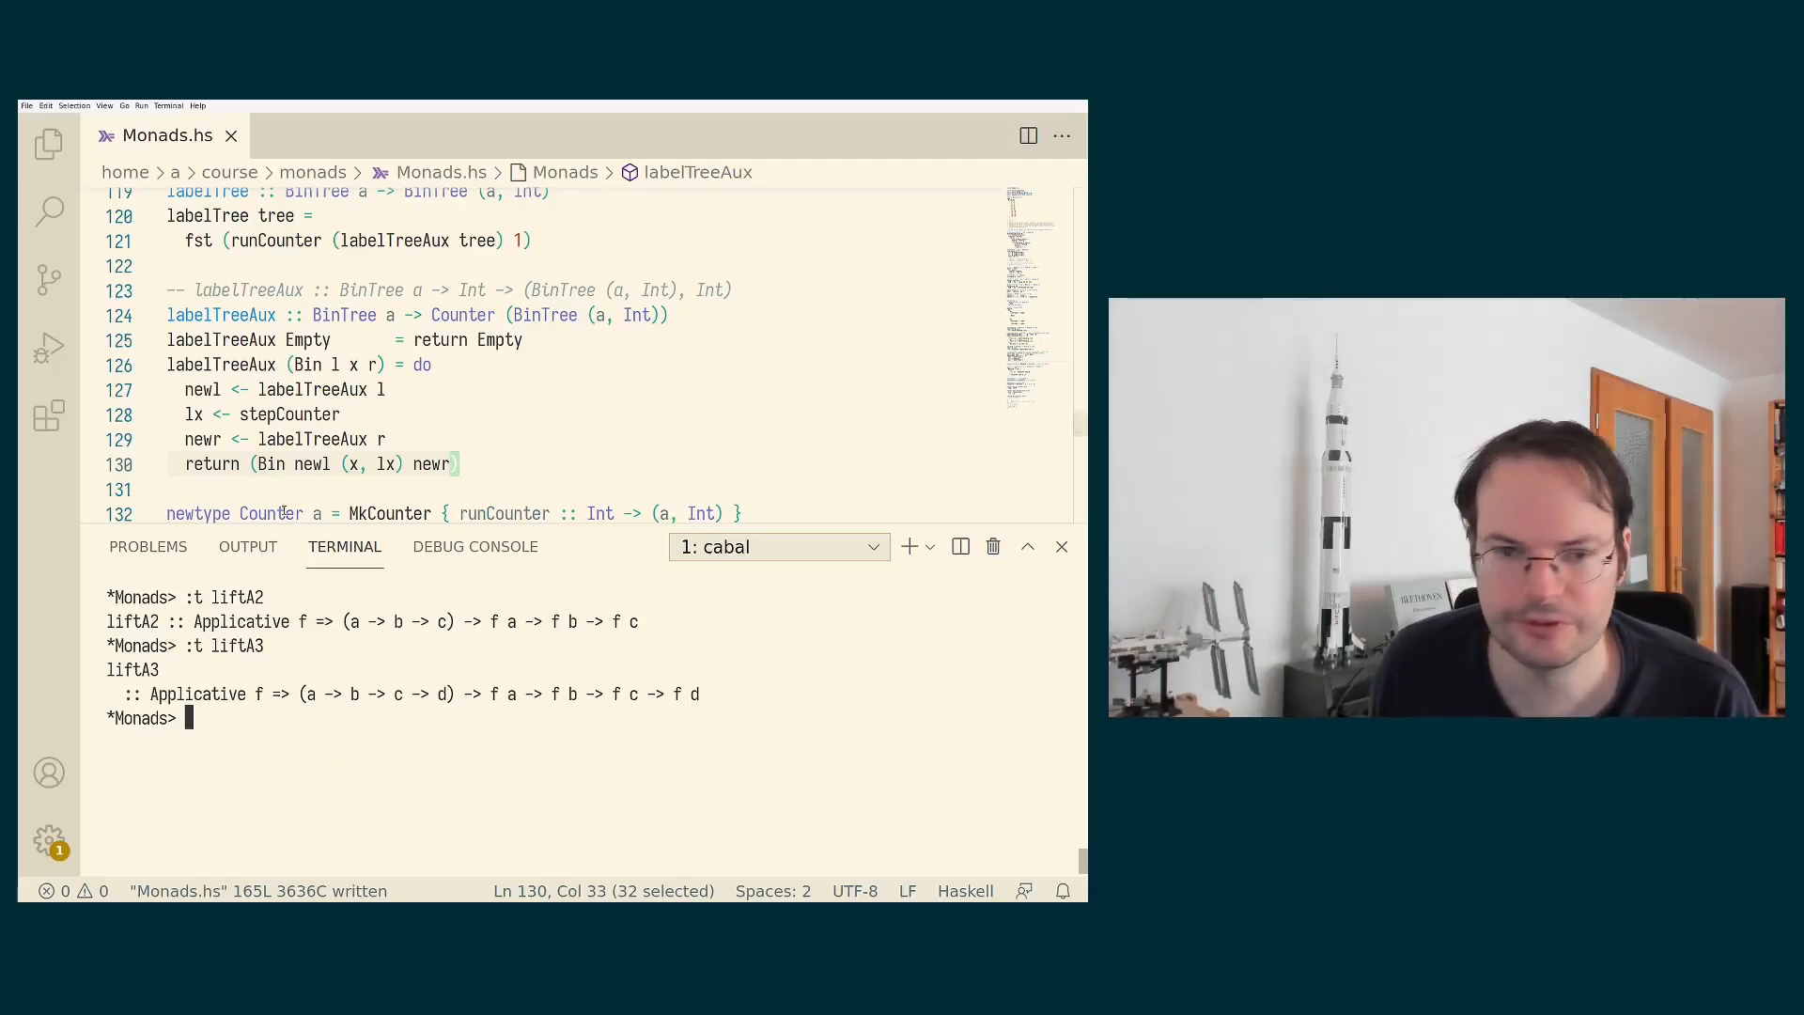
Replace labelTreeAux's do block with liftA3 _ over labelTreeAux l, stepCounter, labelTreeAux r.
click(428, 364)
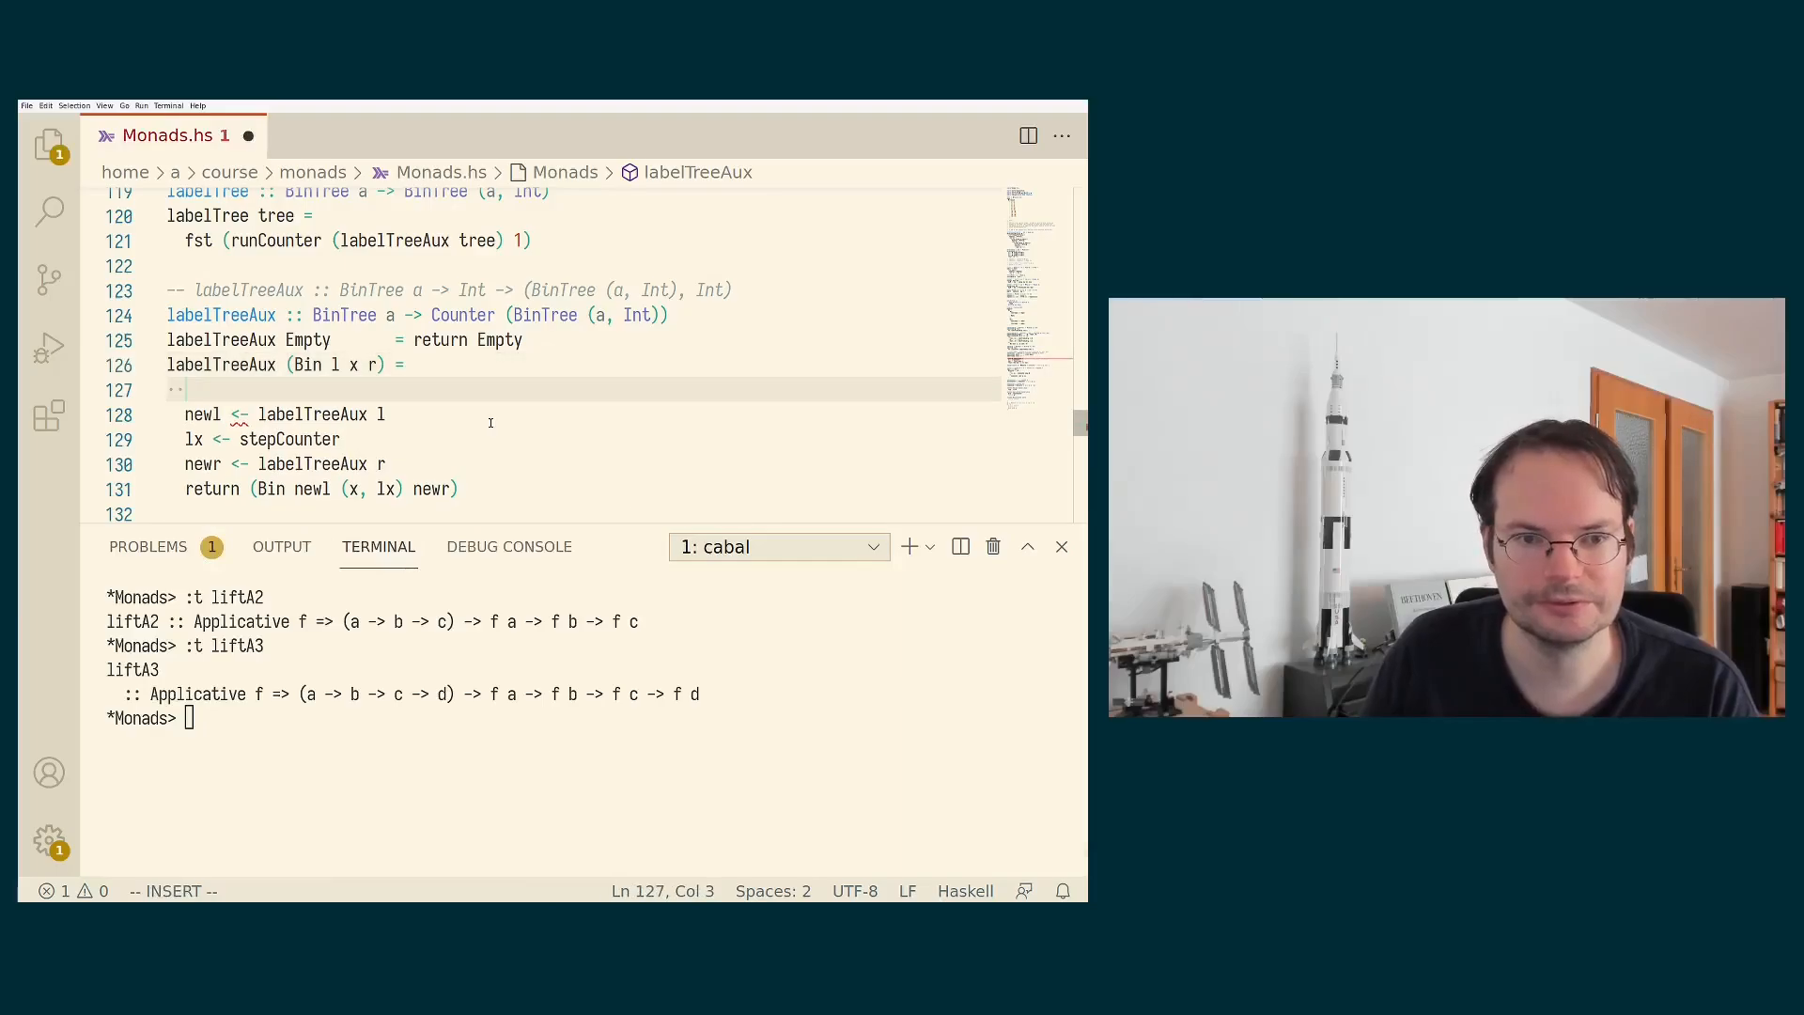
text(liftA3)
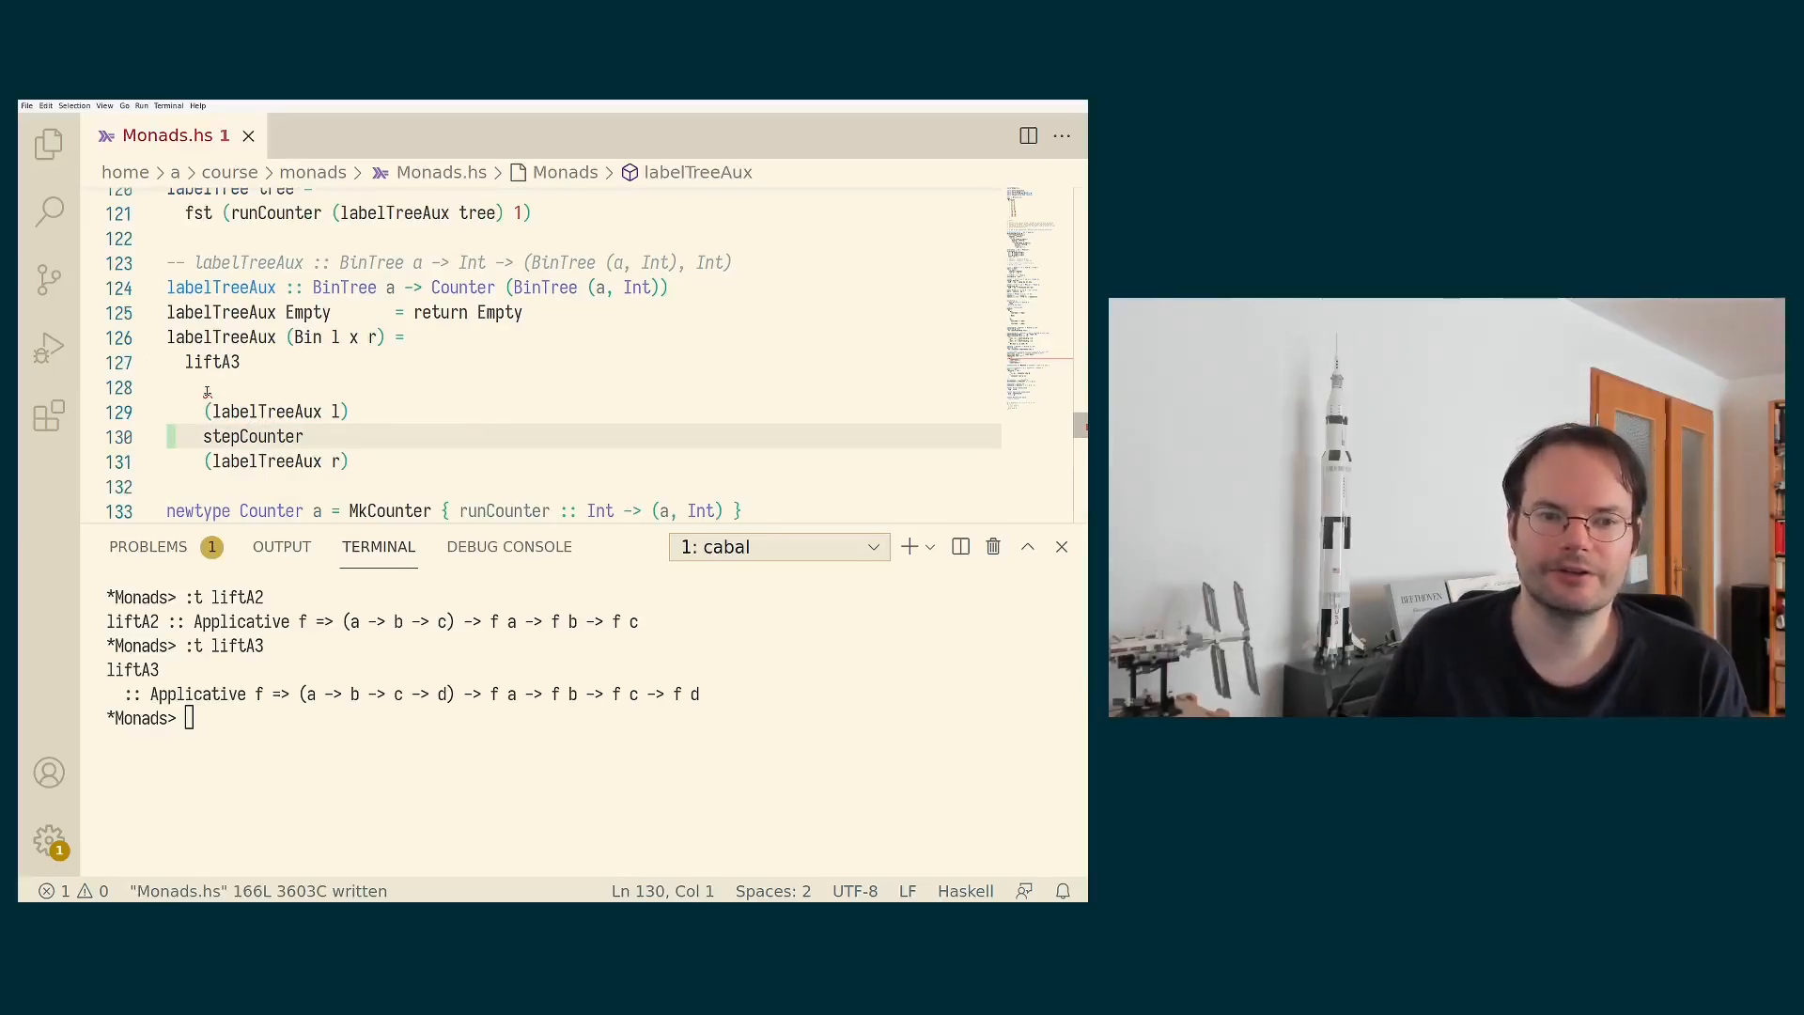
mouse_move(209, 397)
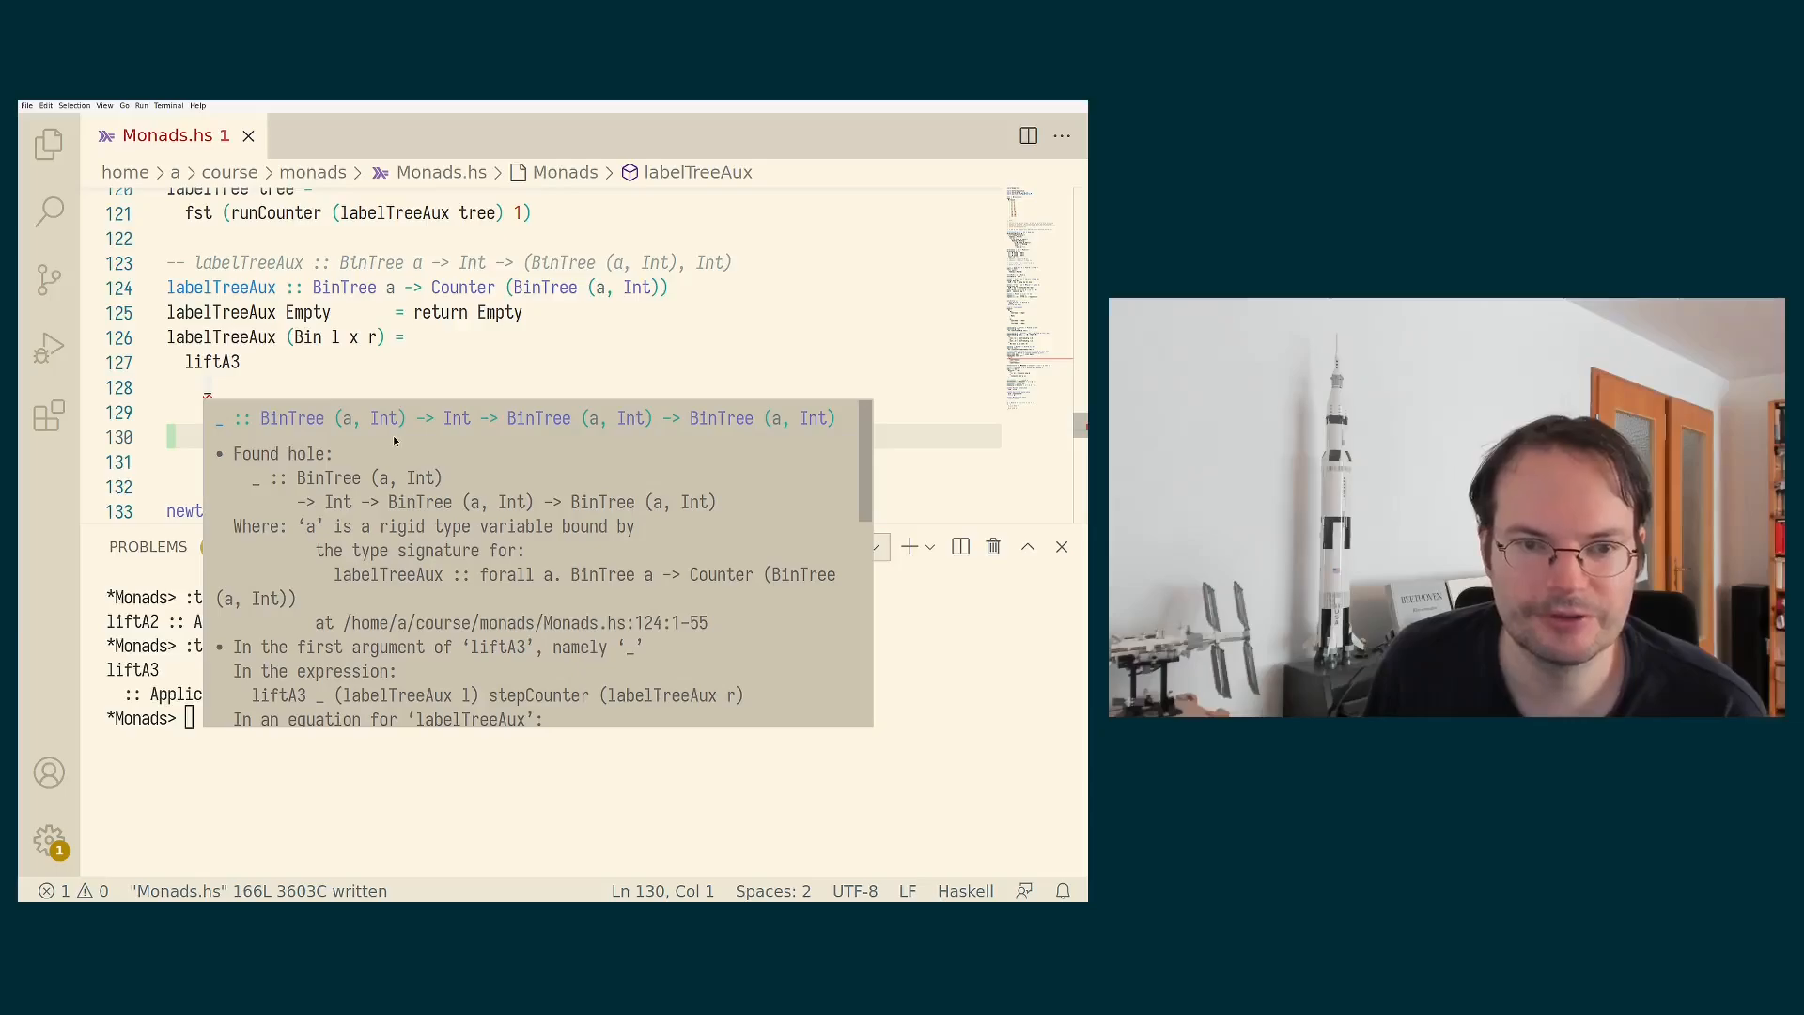
mouse_move(616, 436)
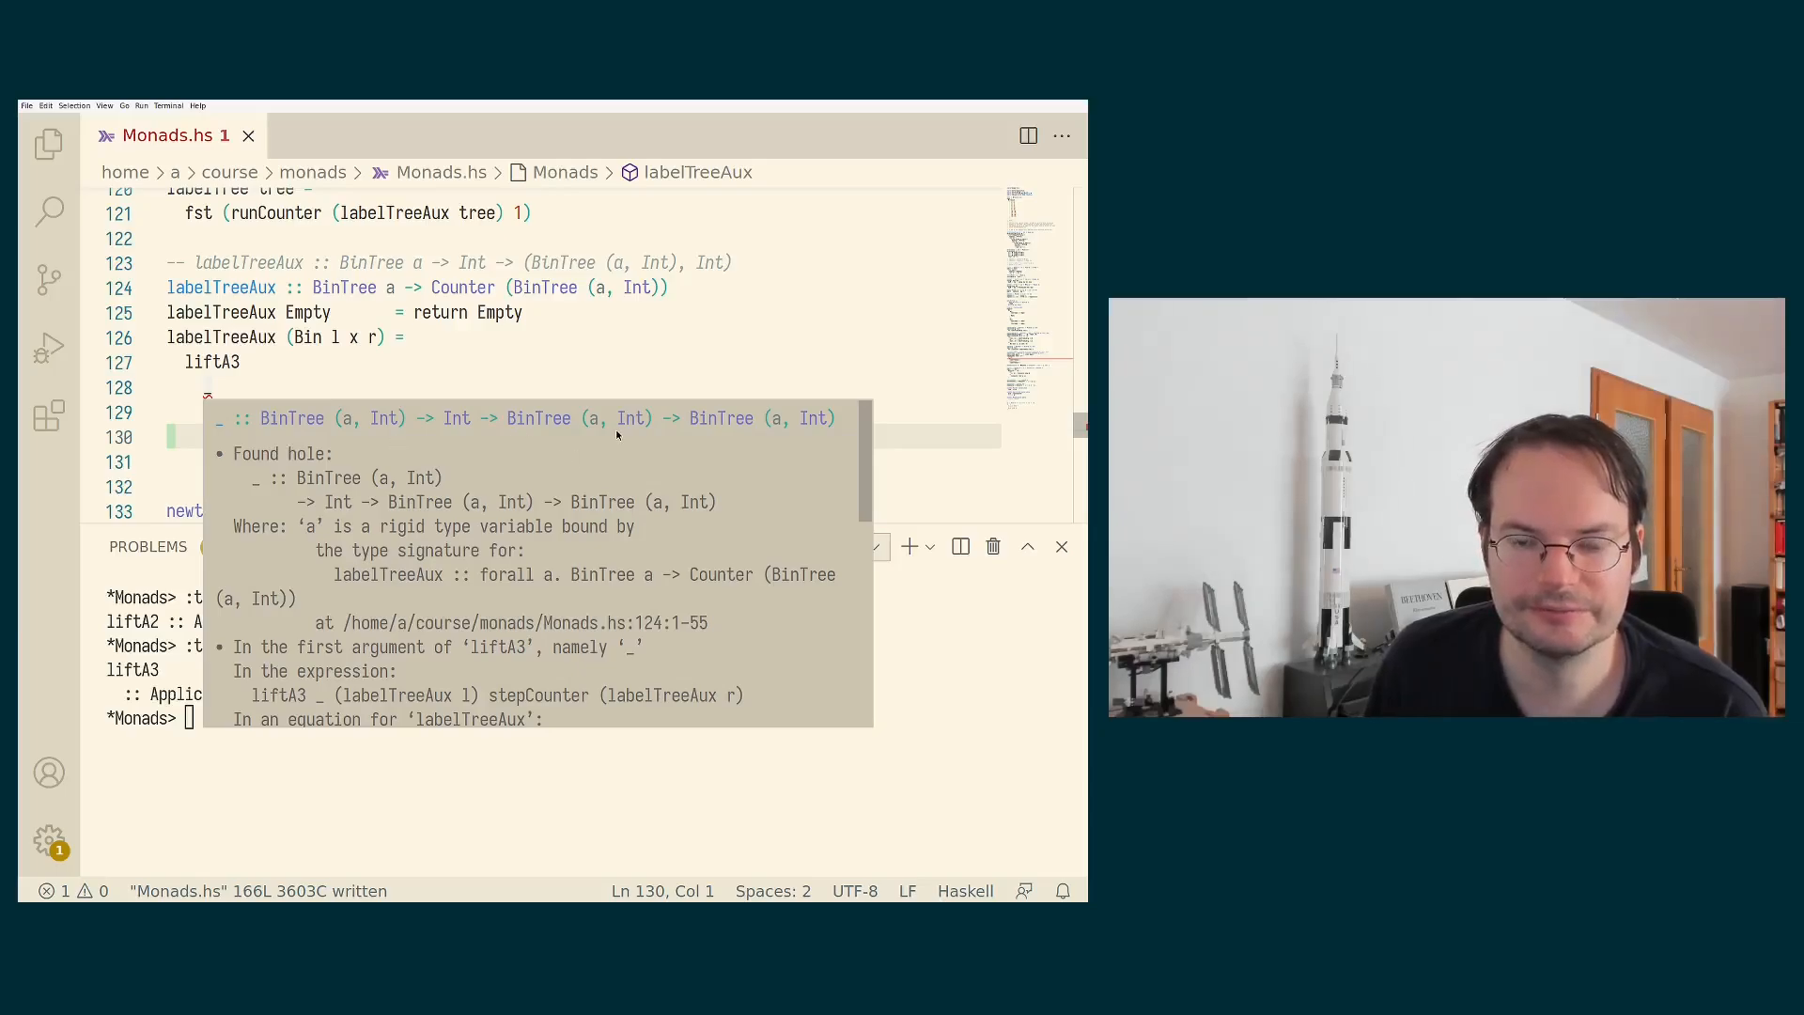
mouse_move(470, 414)
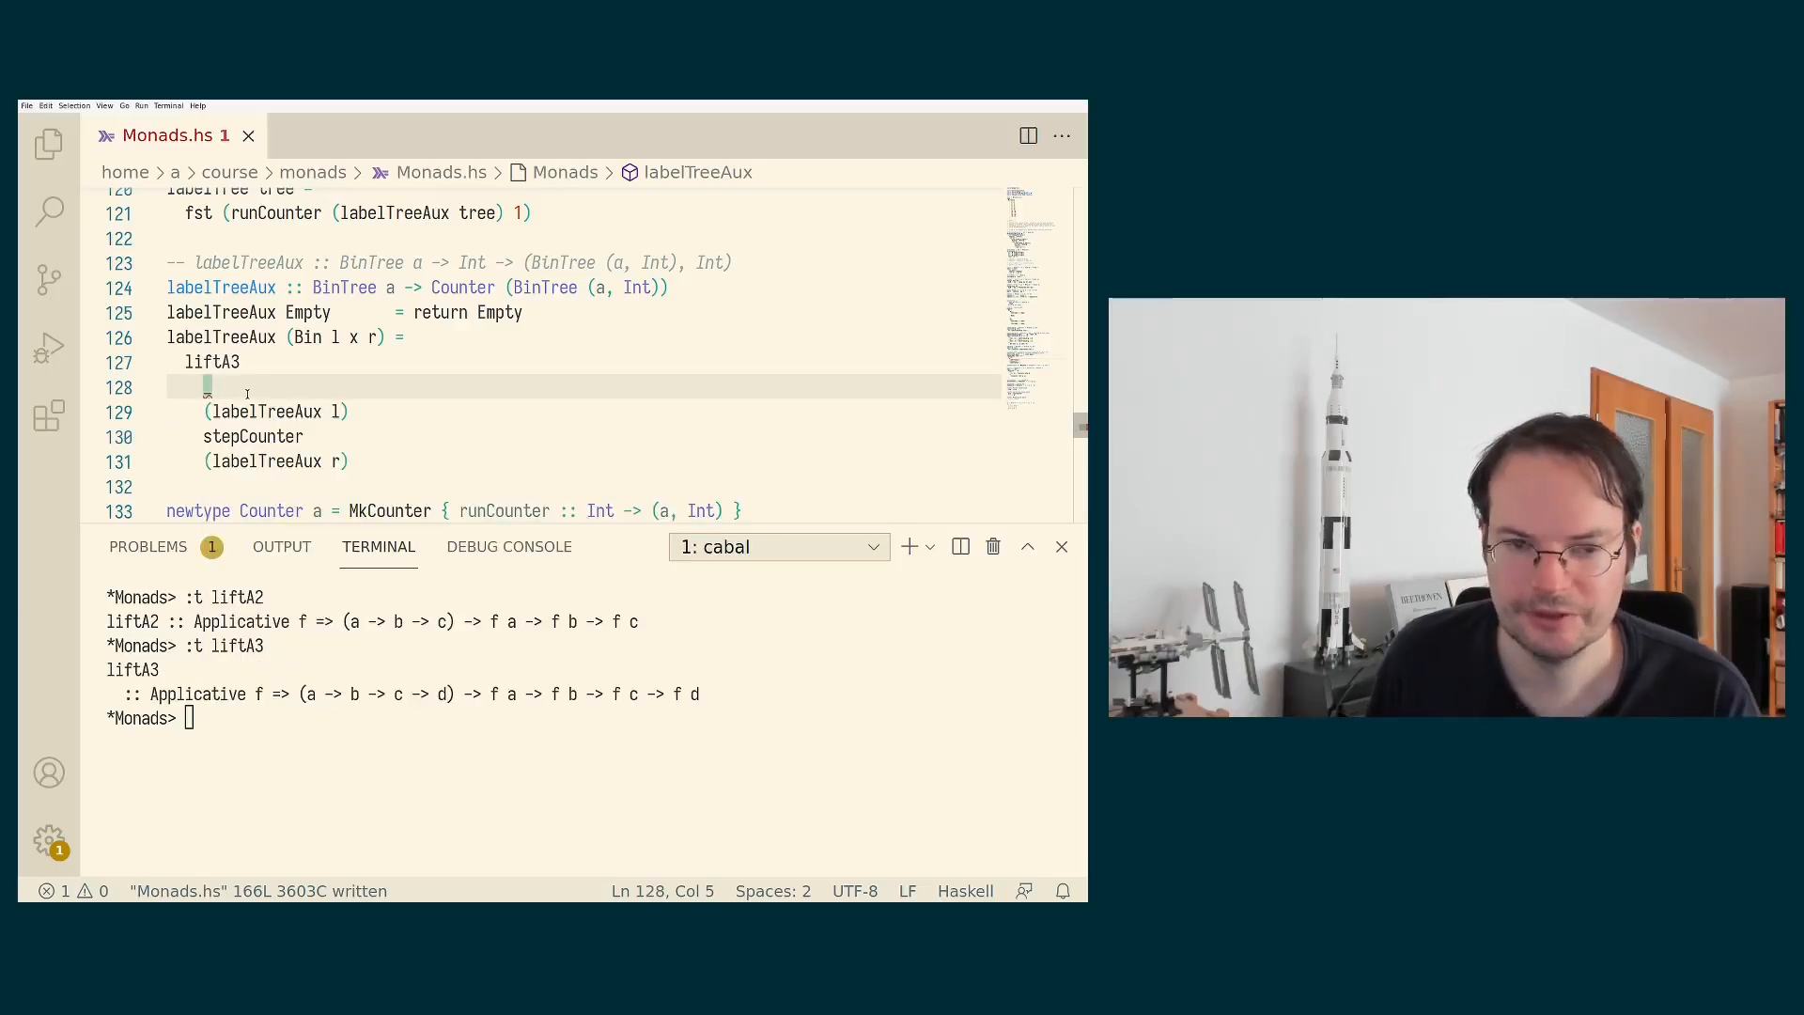
Fill the hole with \newl lx newr -> Bin newl (x, lx) newr and reload the module.
text(())
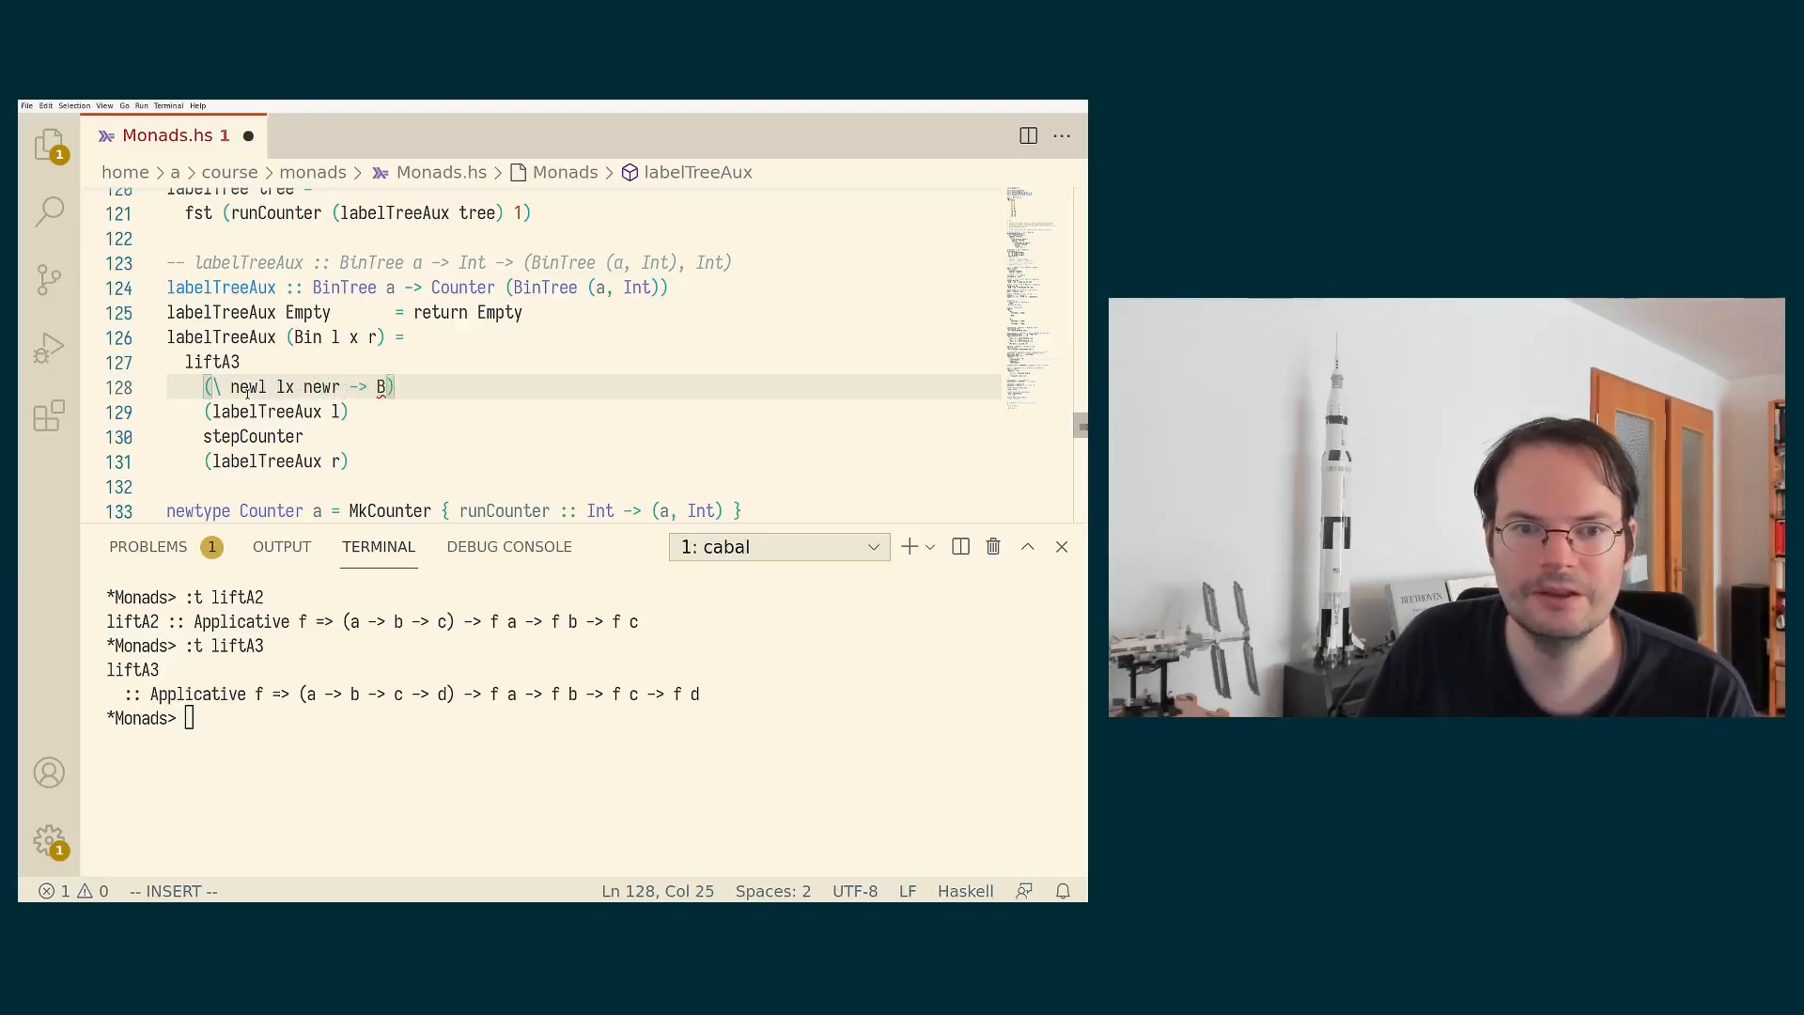
text(in)
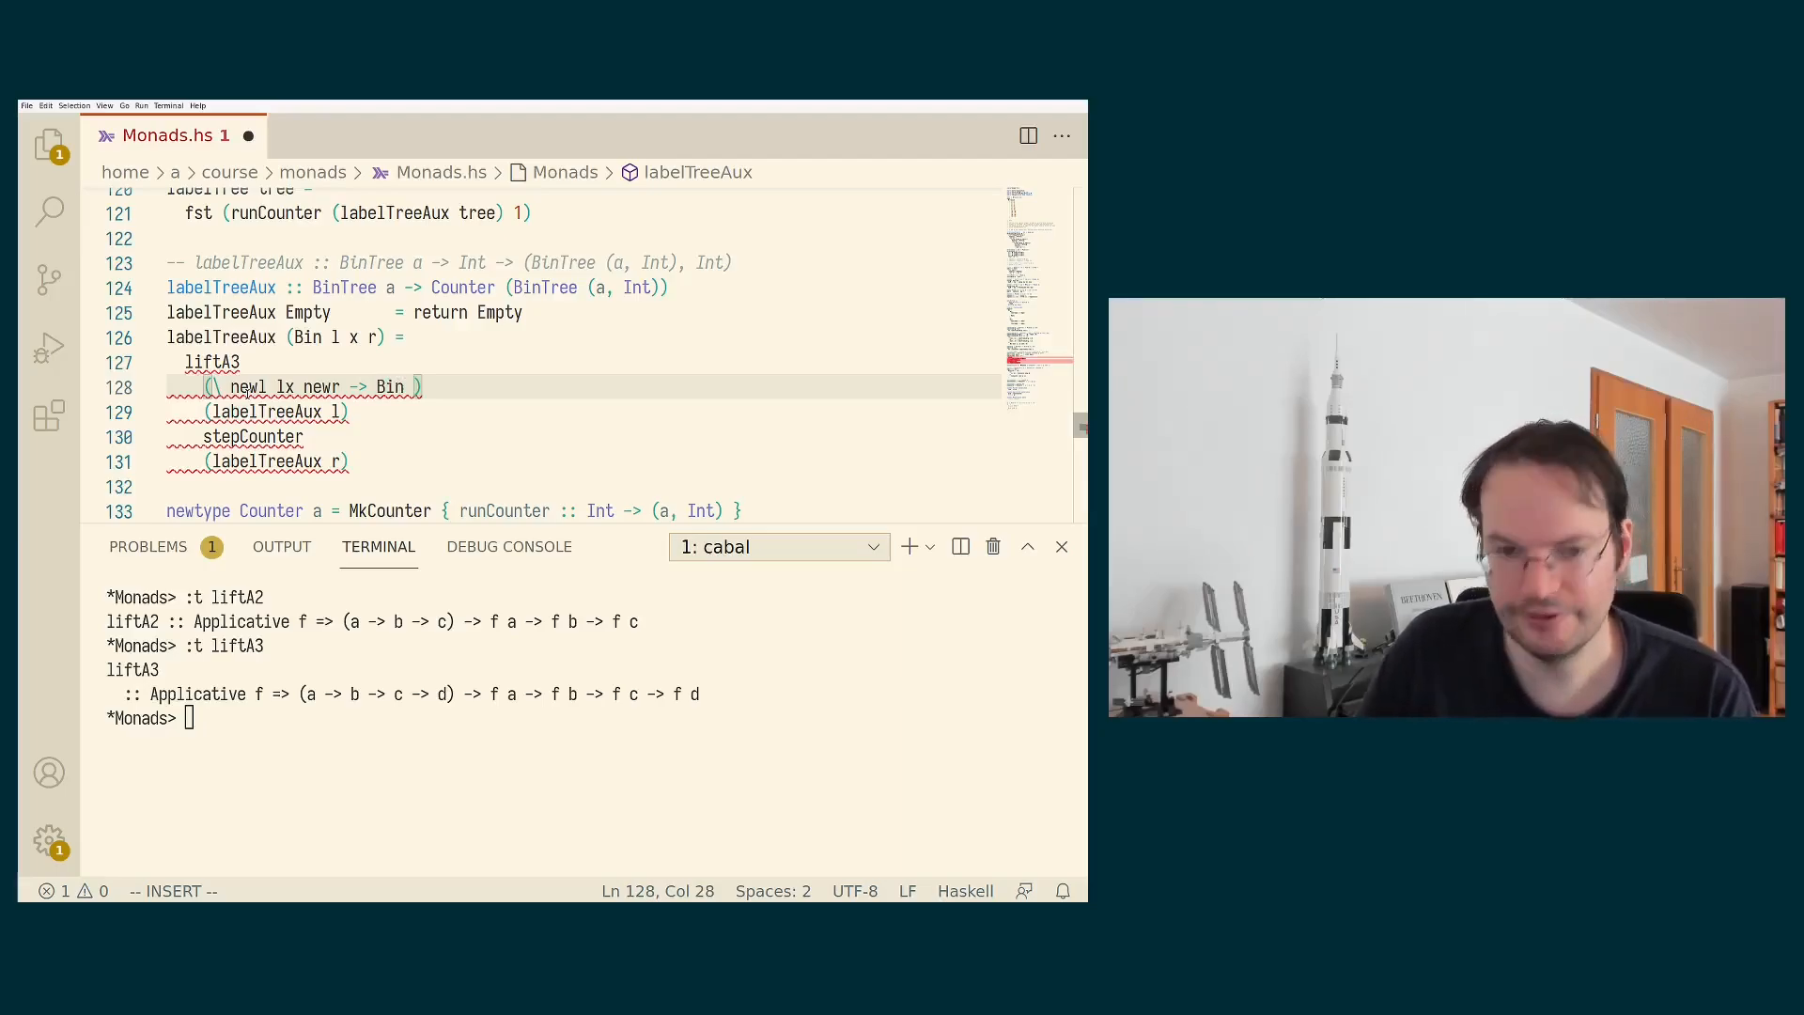
text(newl)
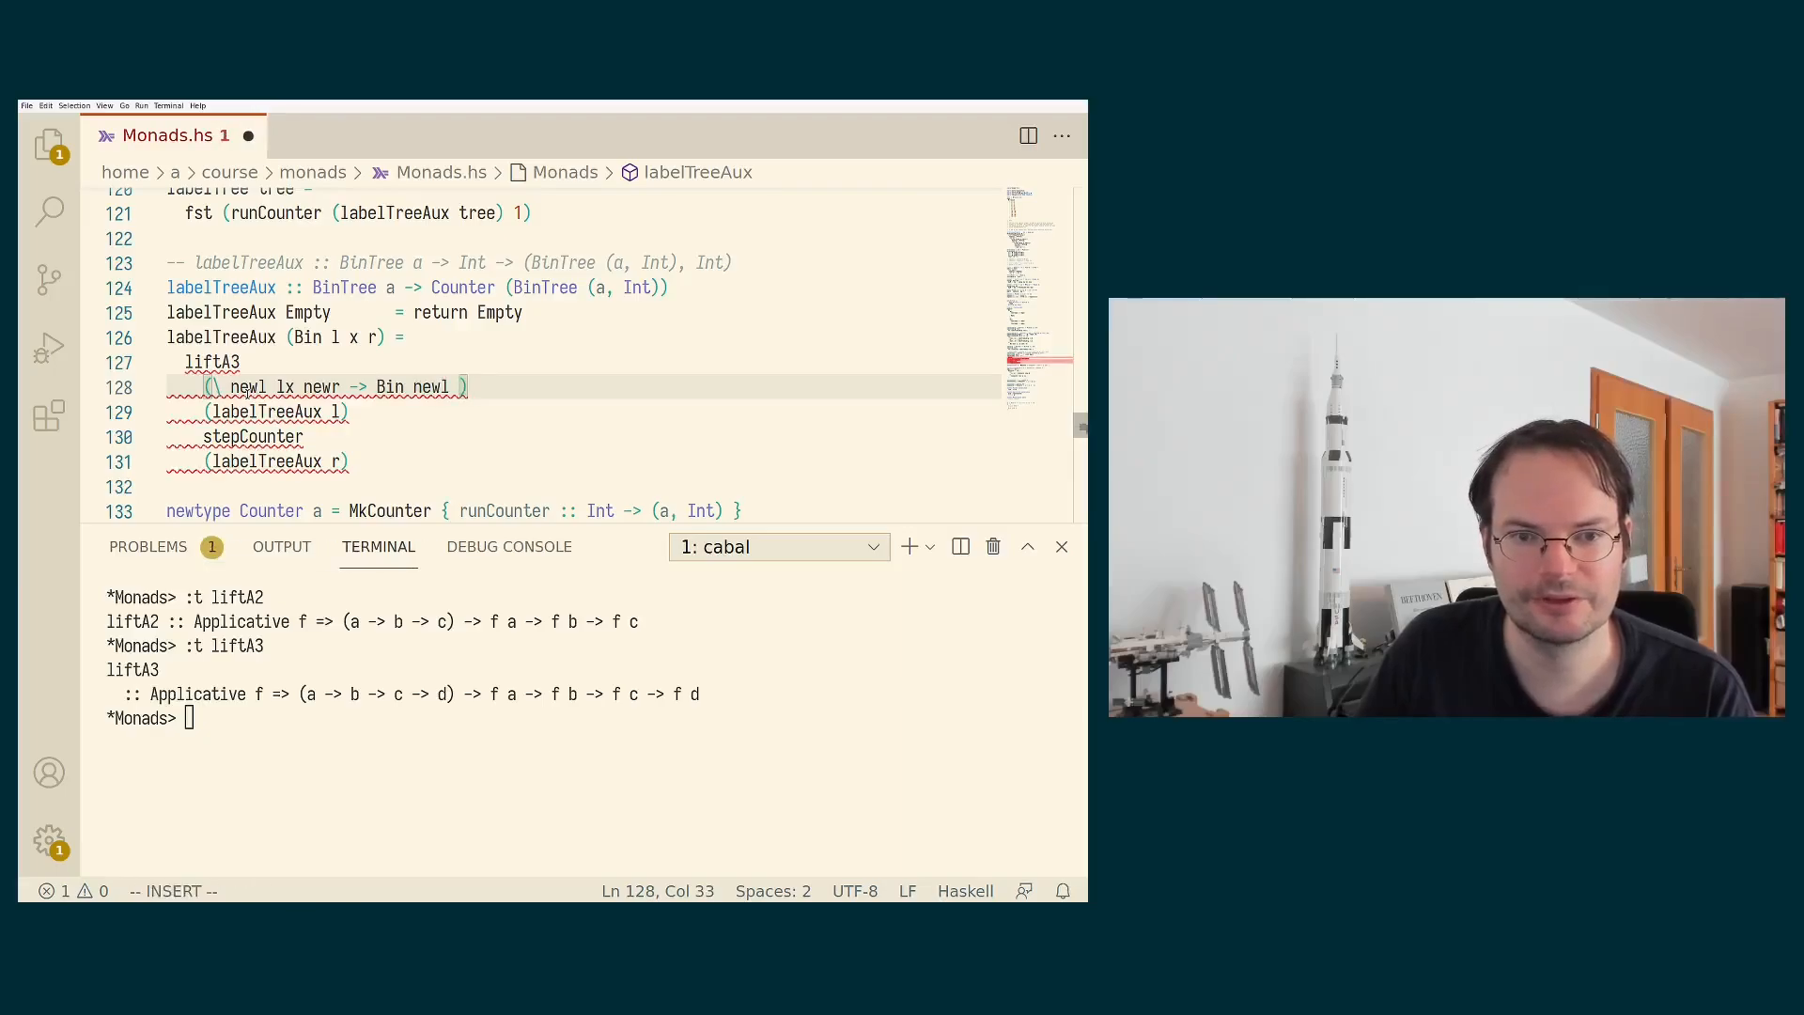
text((x, lx))
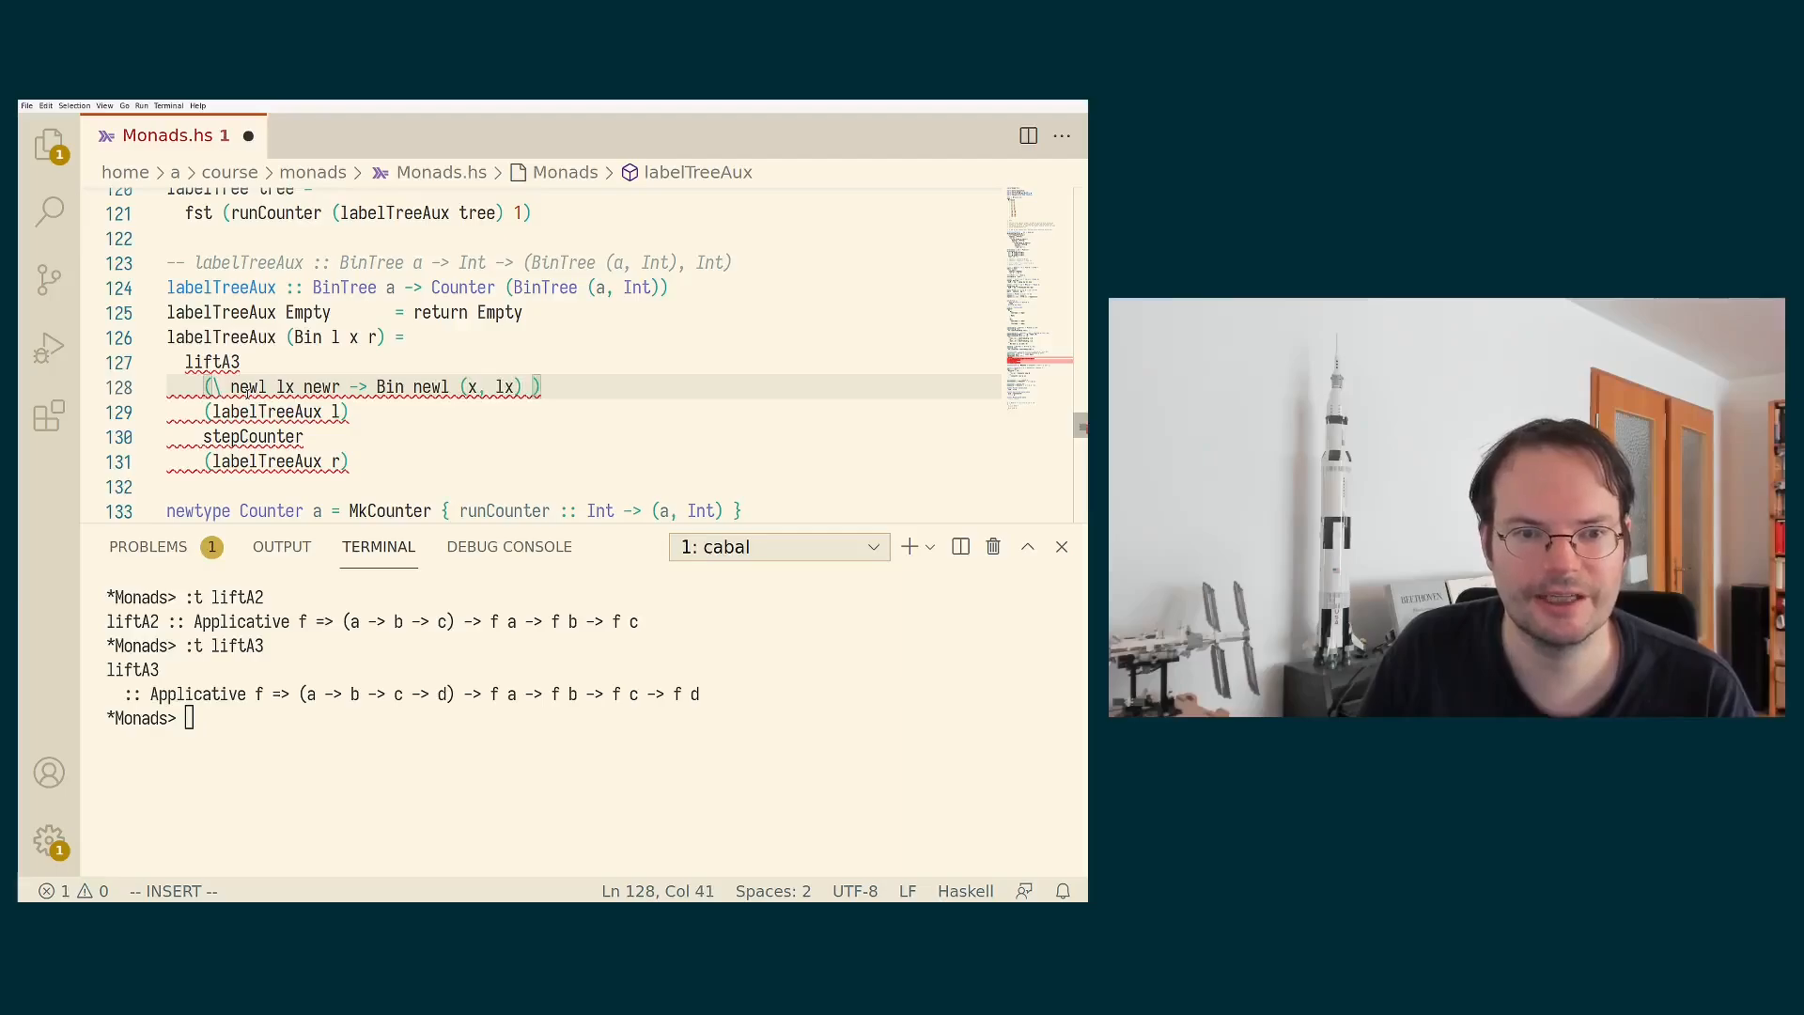
text(newr)
click(596, 718)
text(:r)
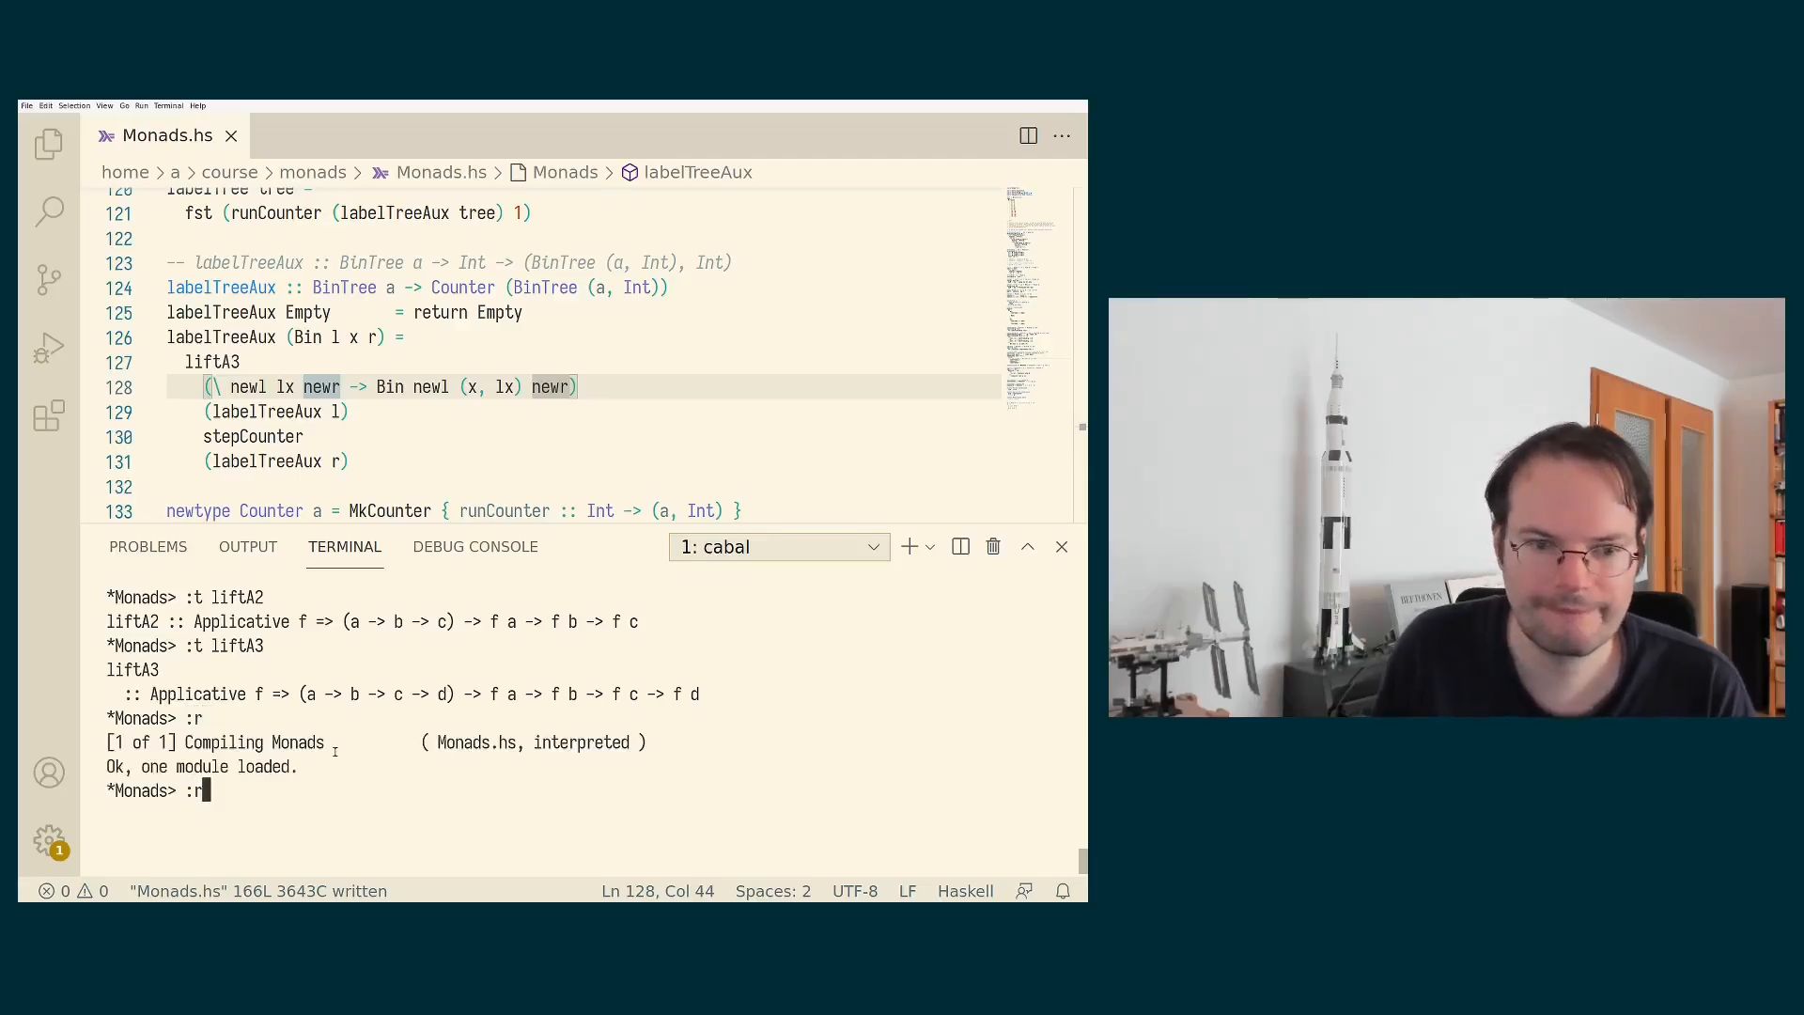
Evaluate labelTree example in GHCi, then query :t liftA4 to get a not-in-scope error.
text(labelTree example)
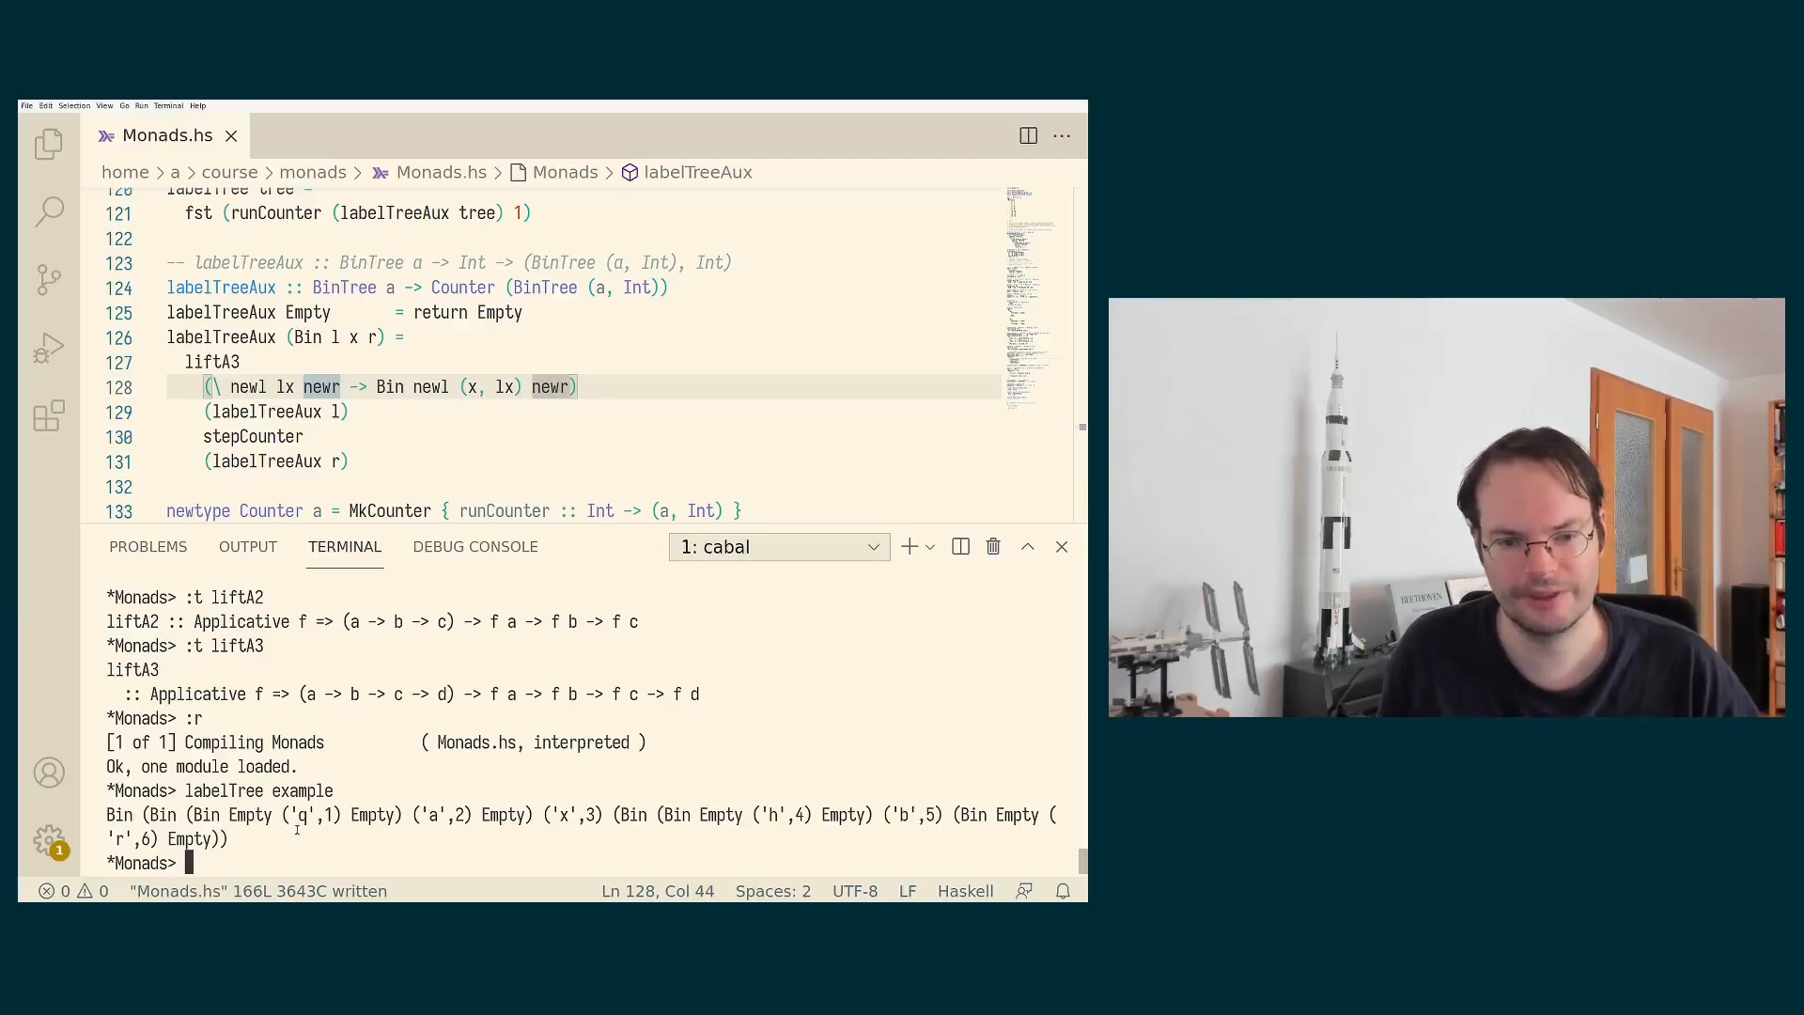
text(:t liftA)
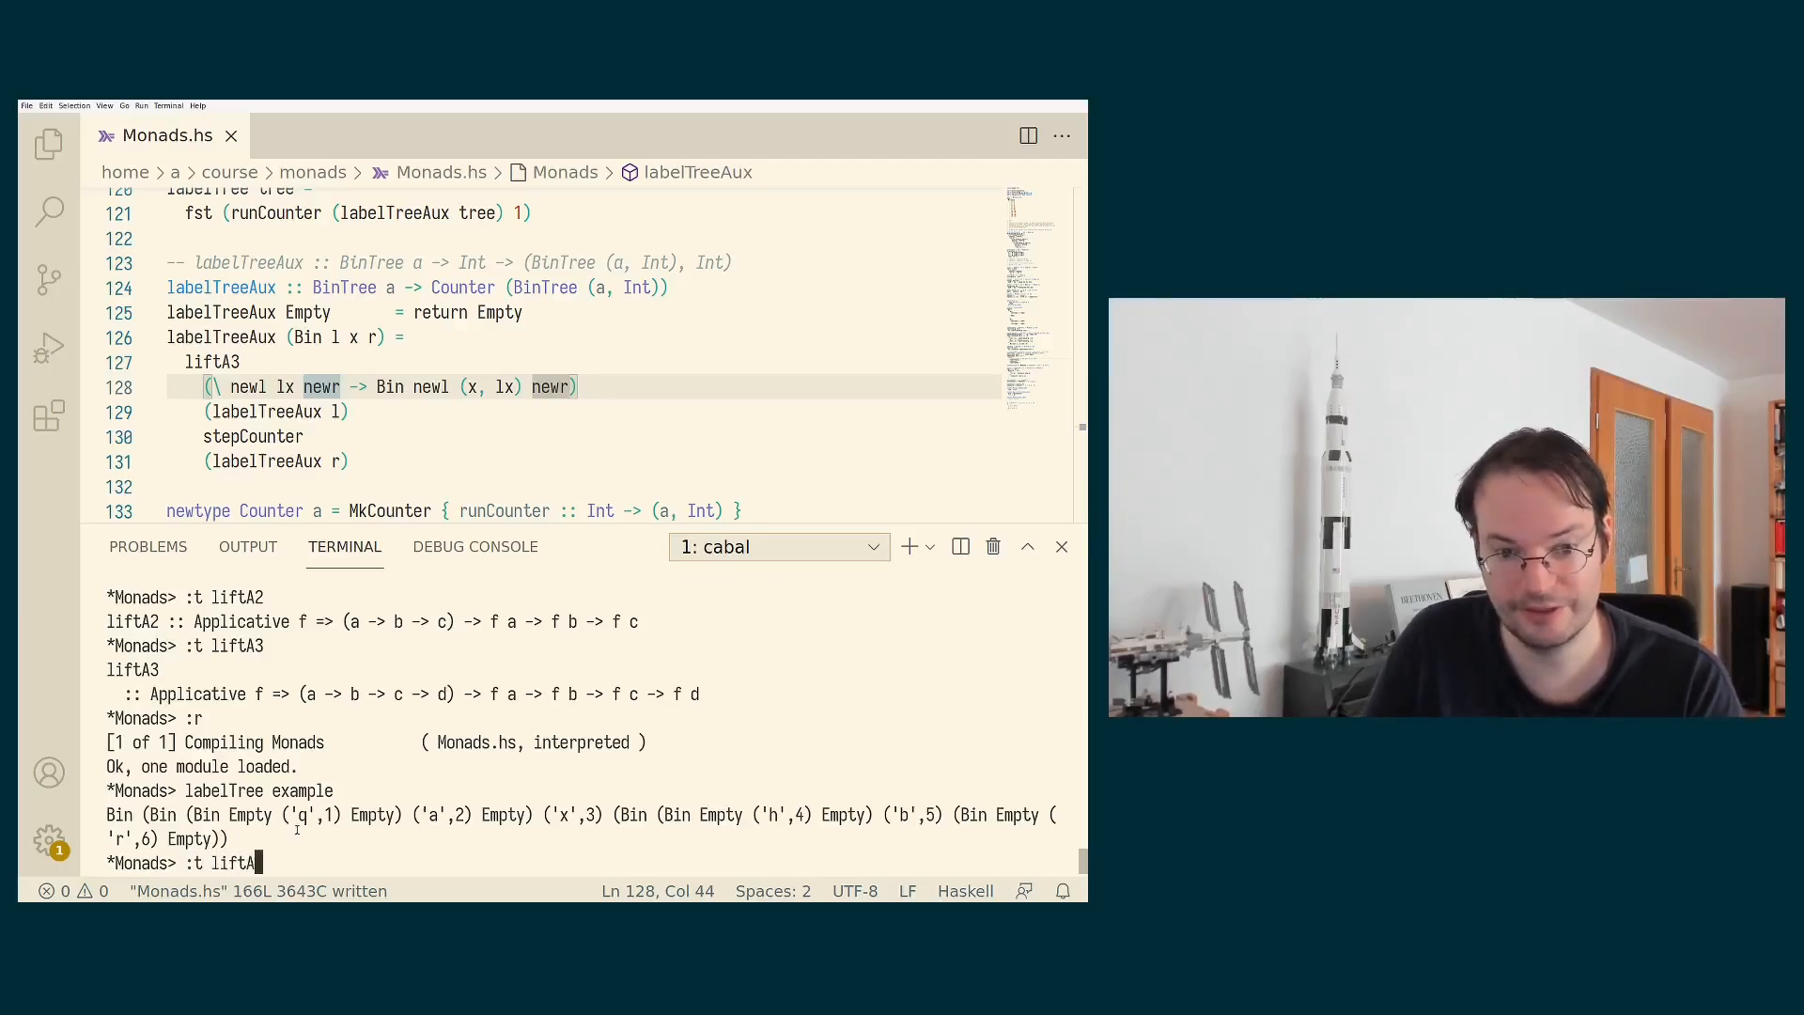
key(Enter)
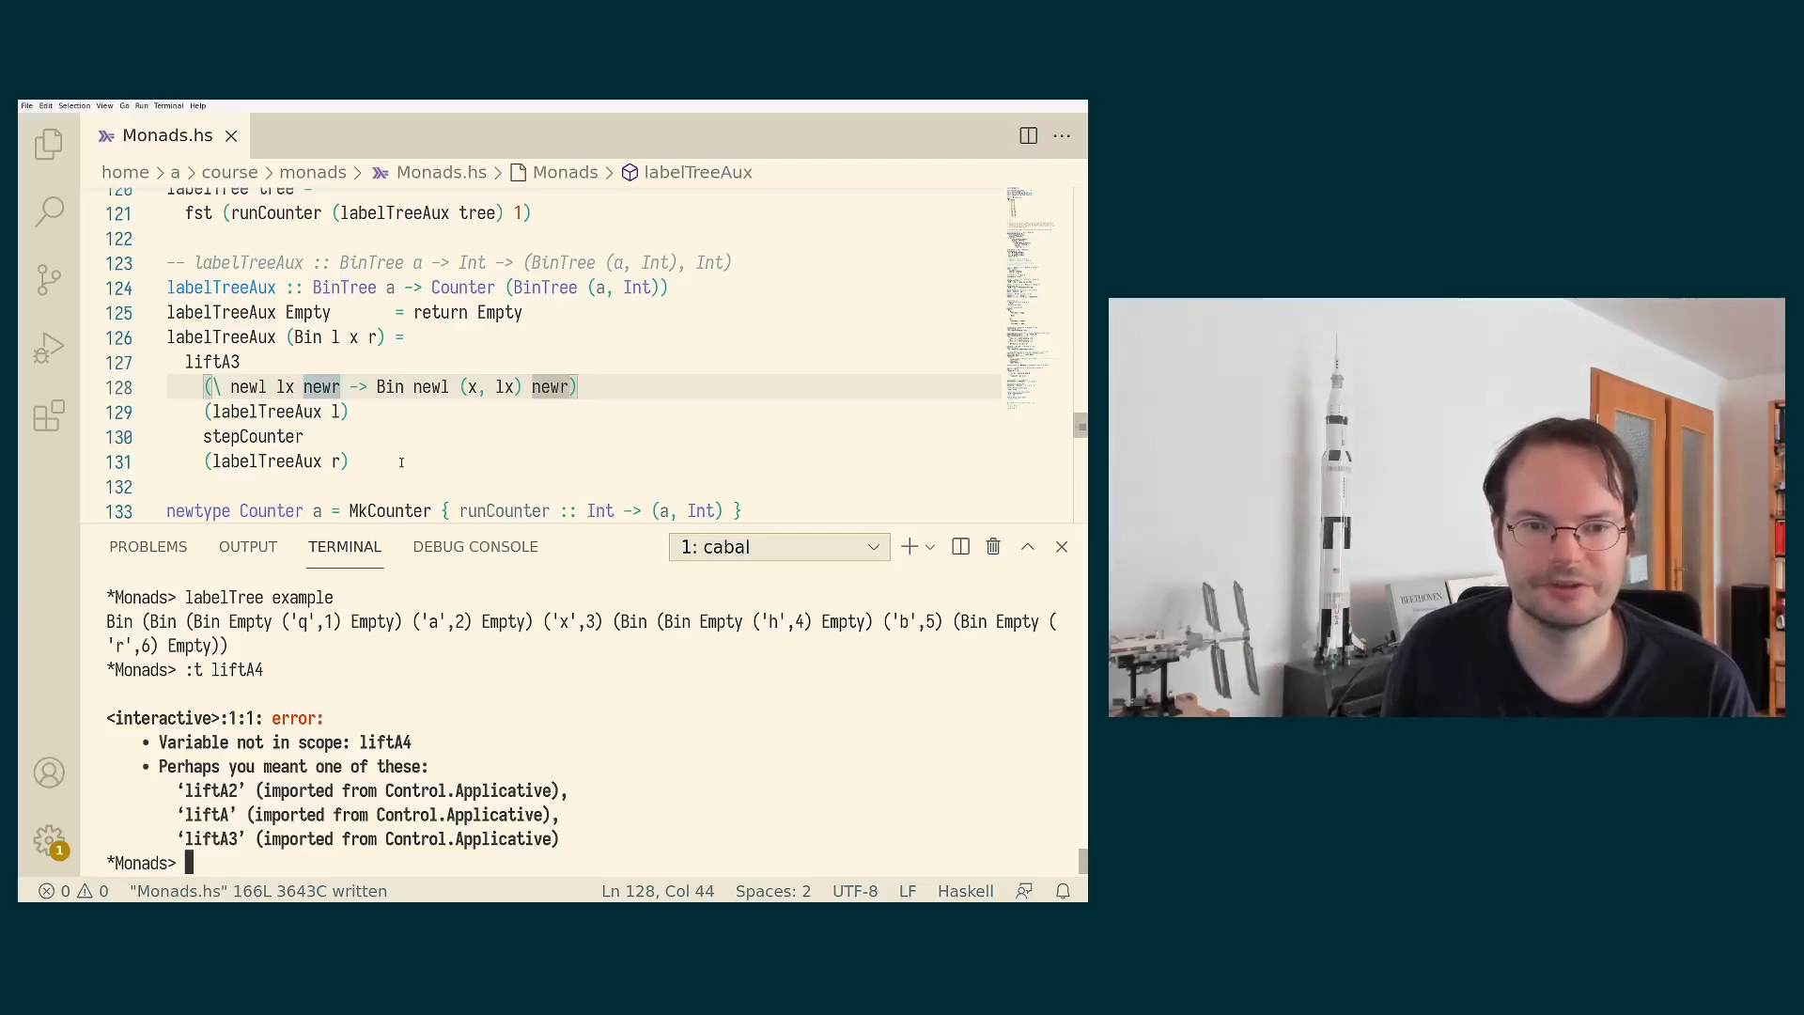
Write the signature liftA2' :: Monad m => (a -> b -> c) -> m a -> m b -> m c.
click(334, 462)
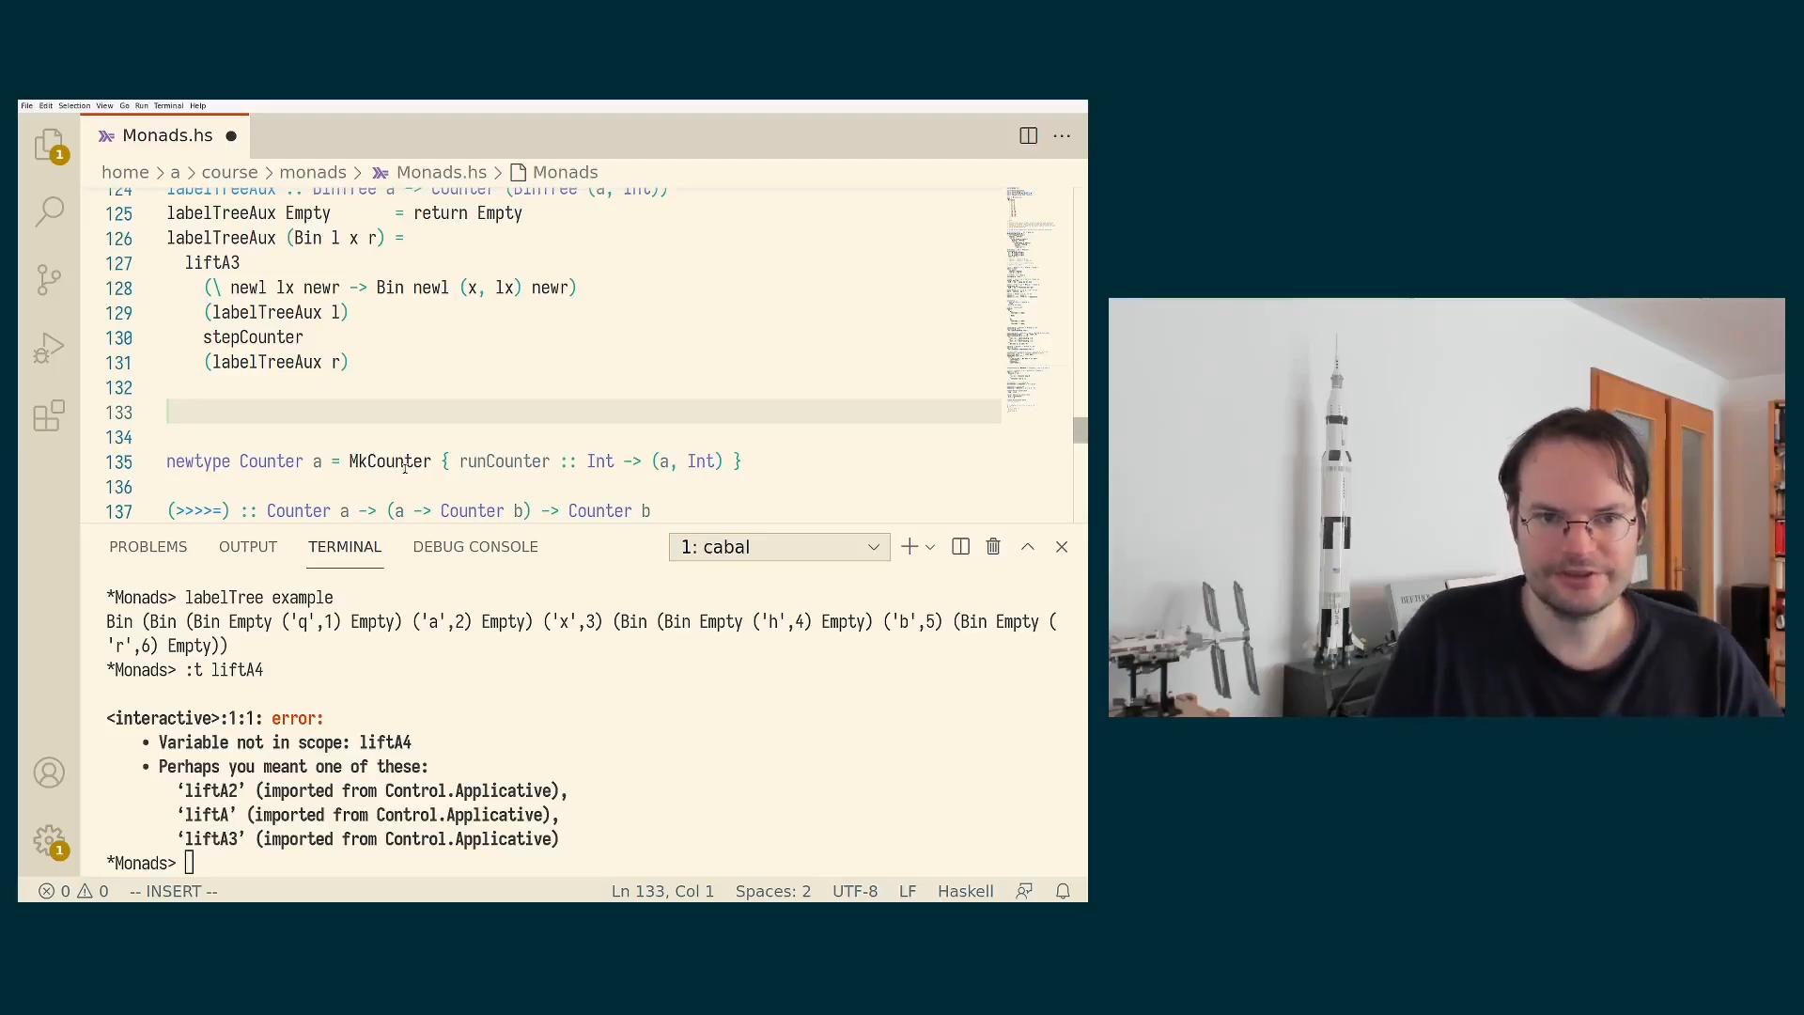
text(lift)
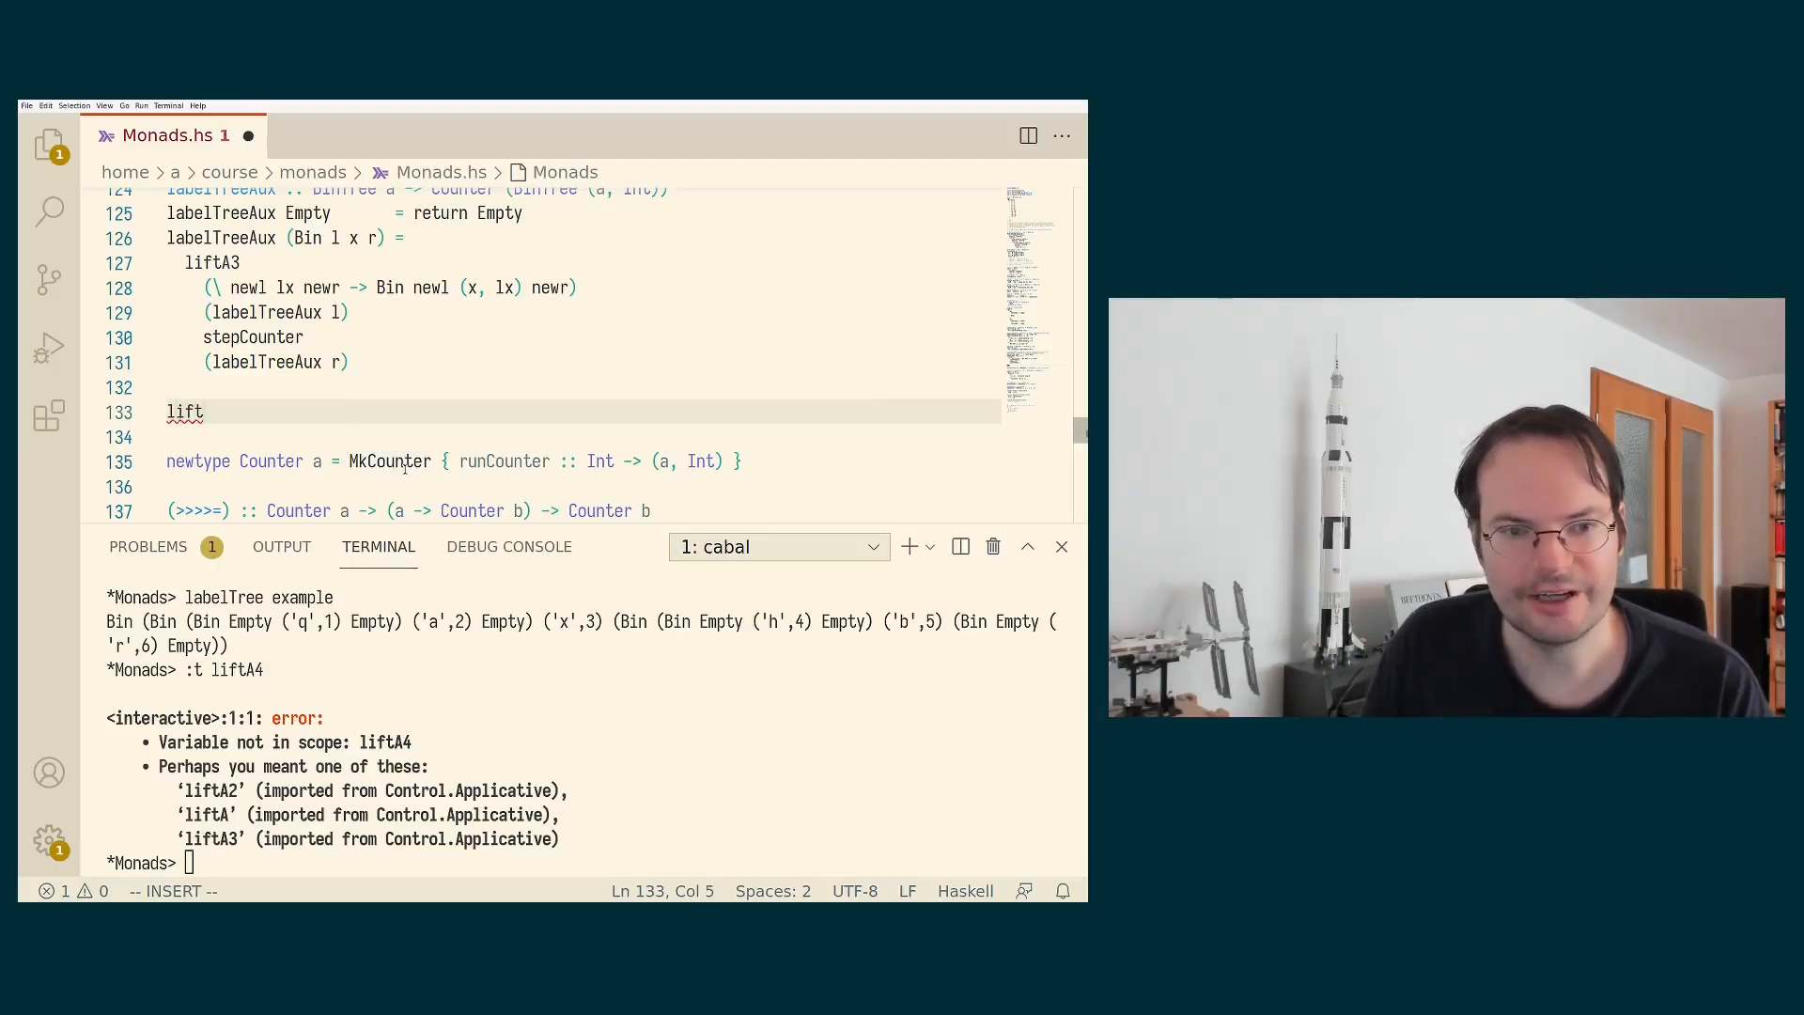
text(A2' ::)
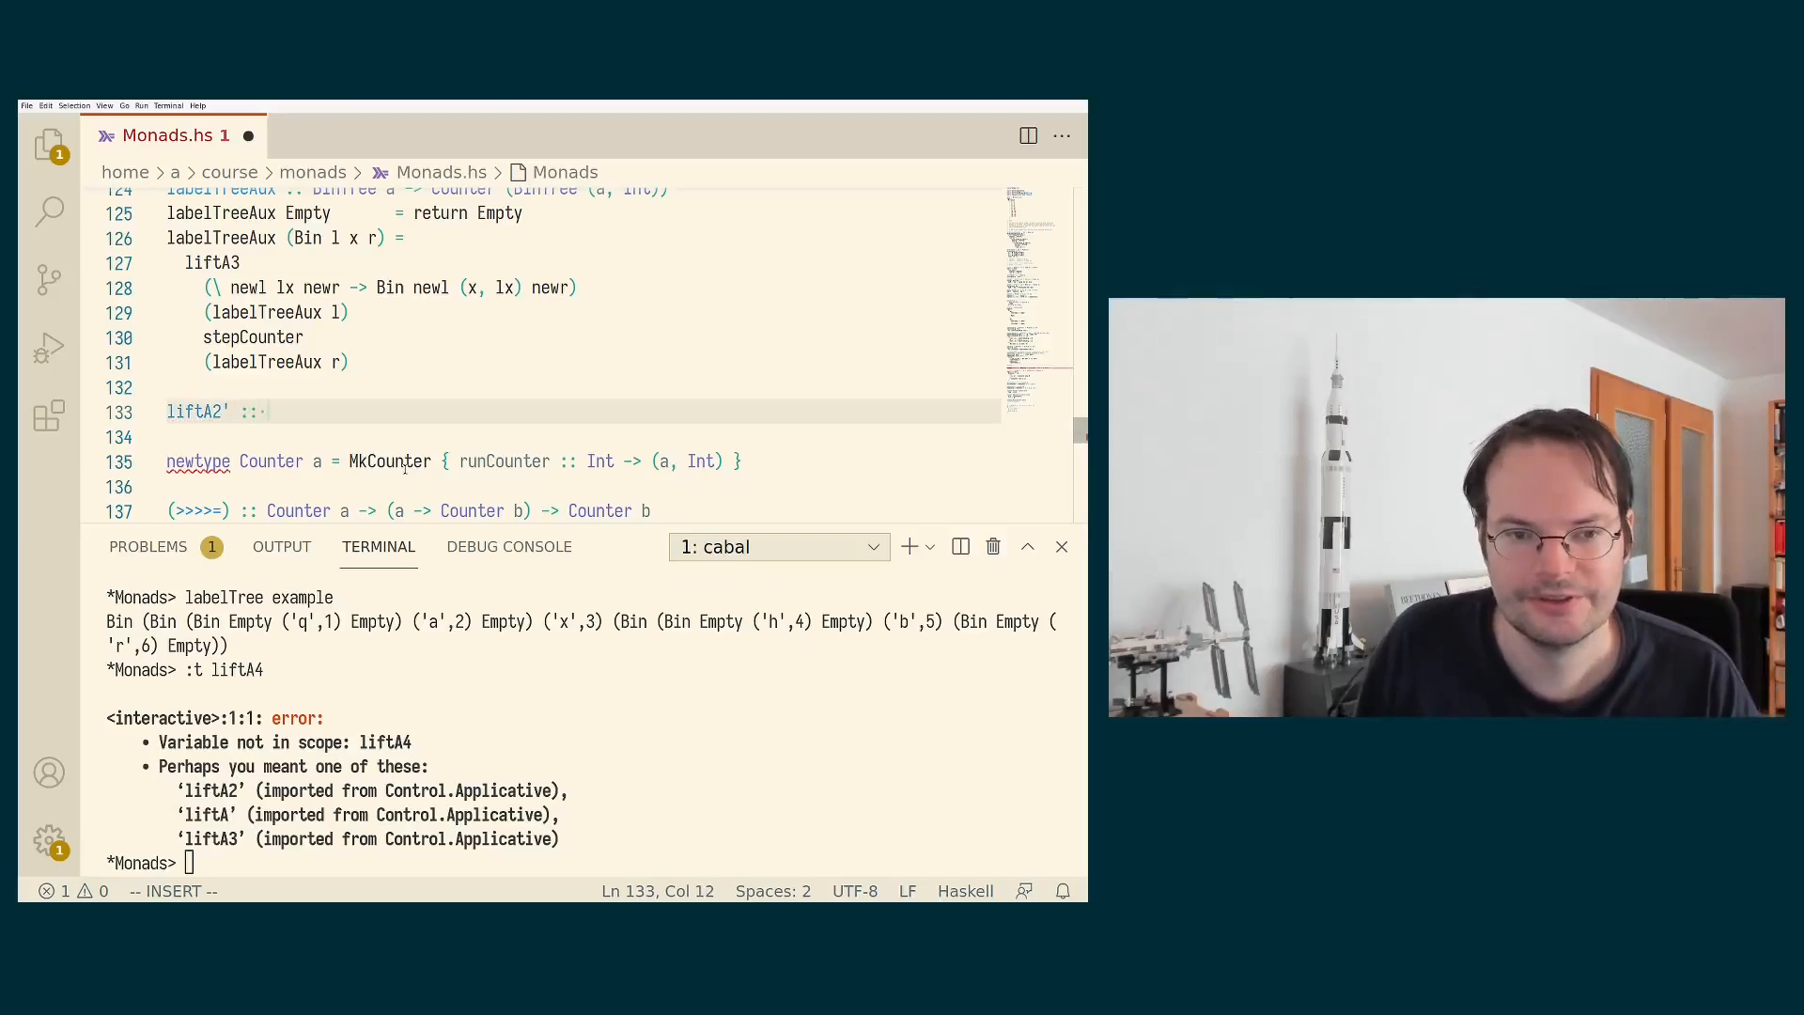
text((a -> b -> c) ->)
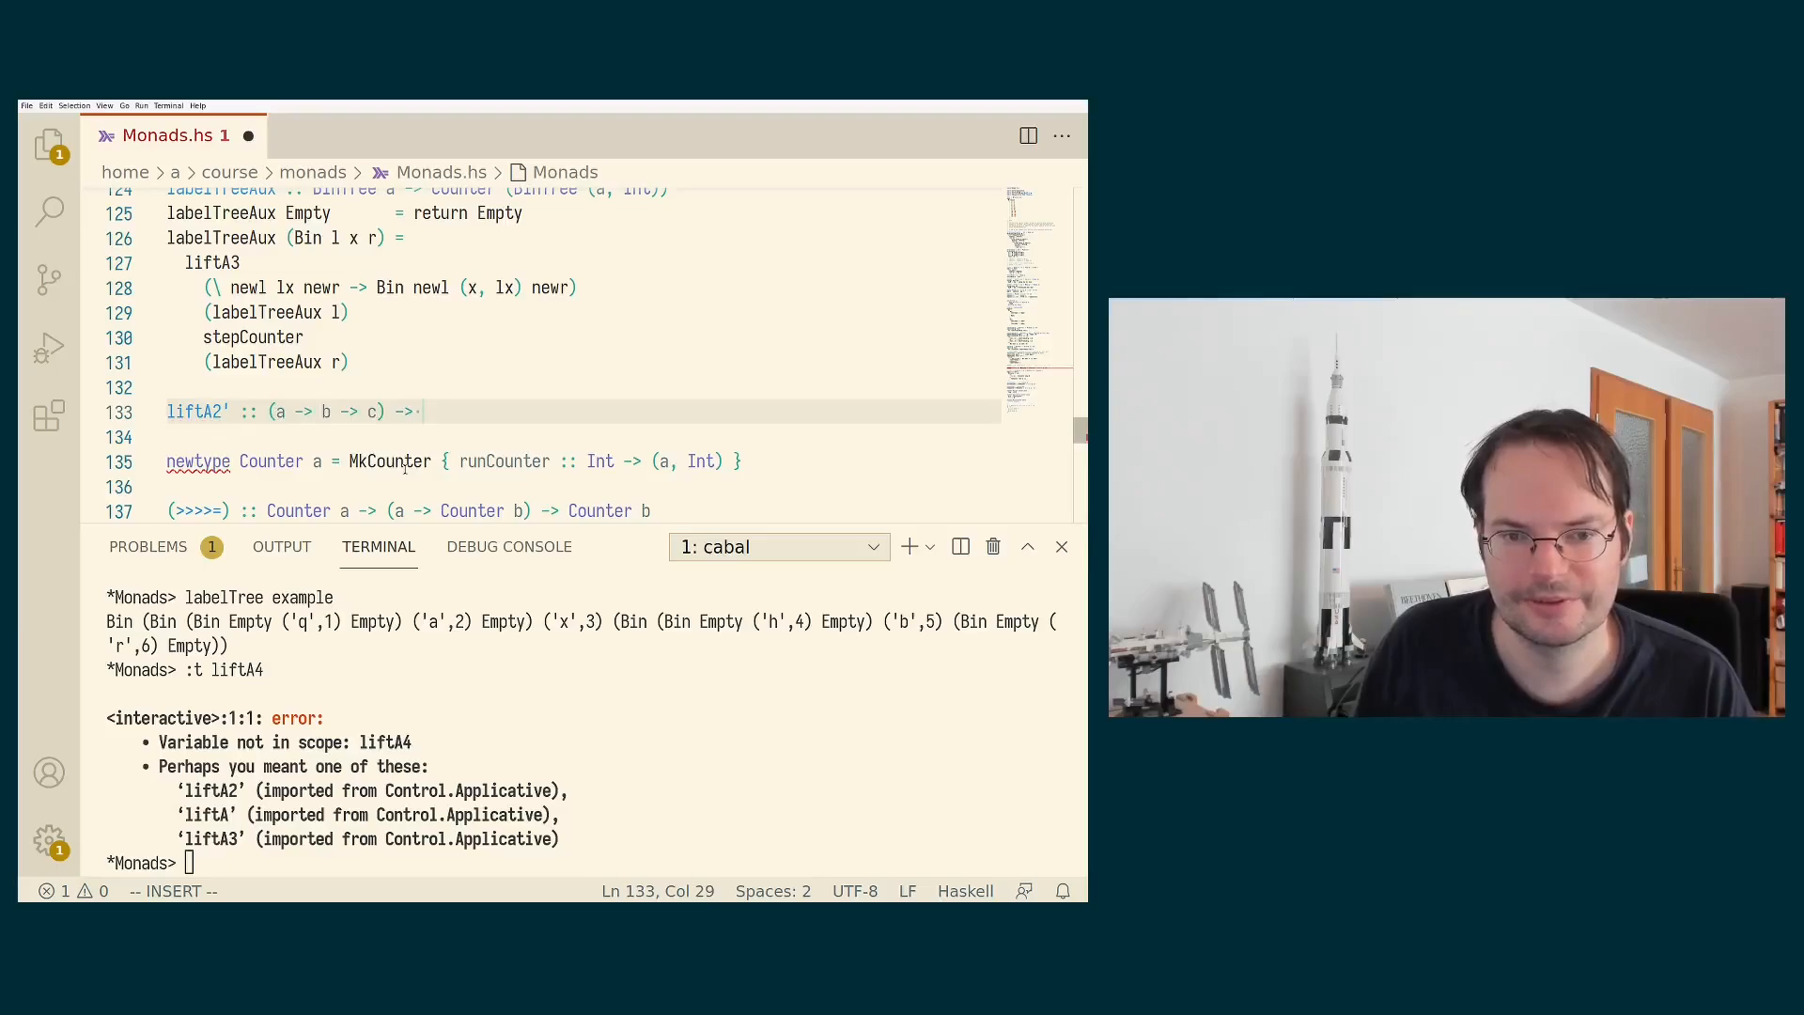
text(m a -> m b -> m c)
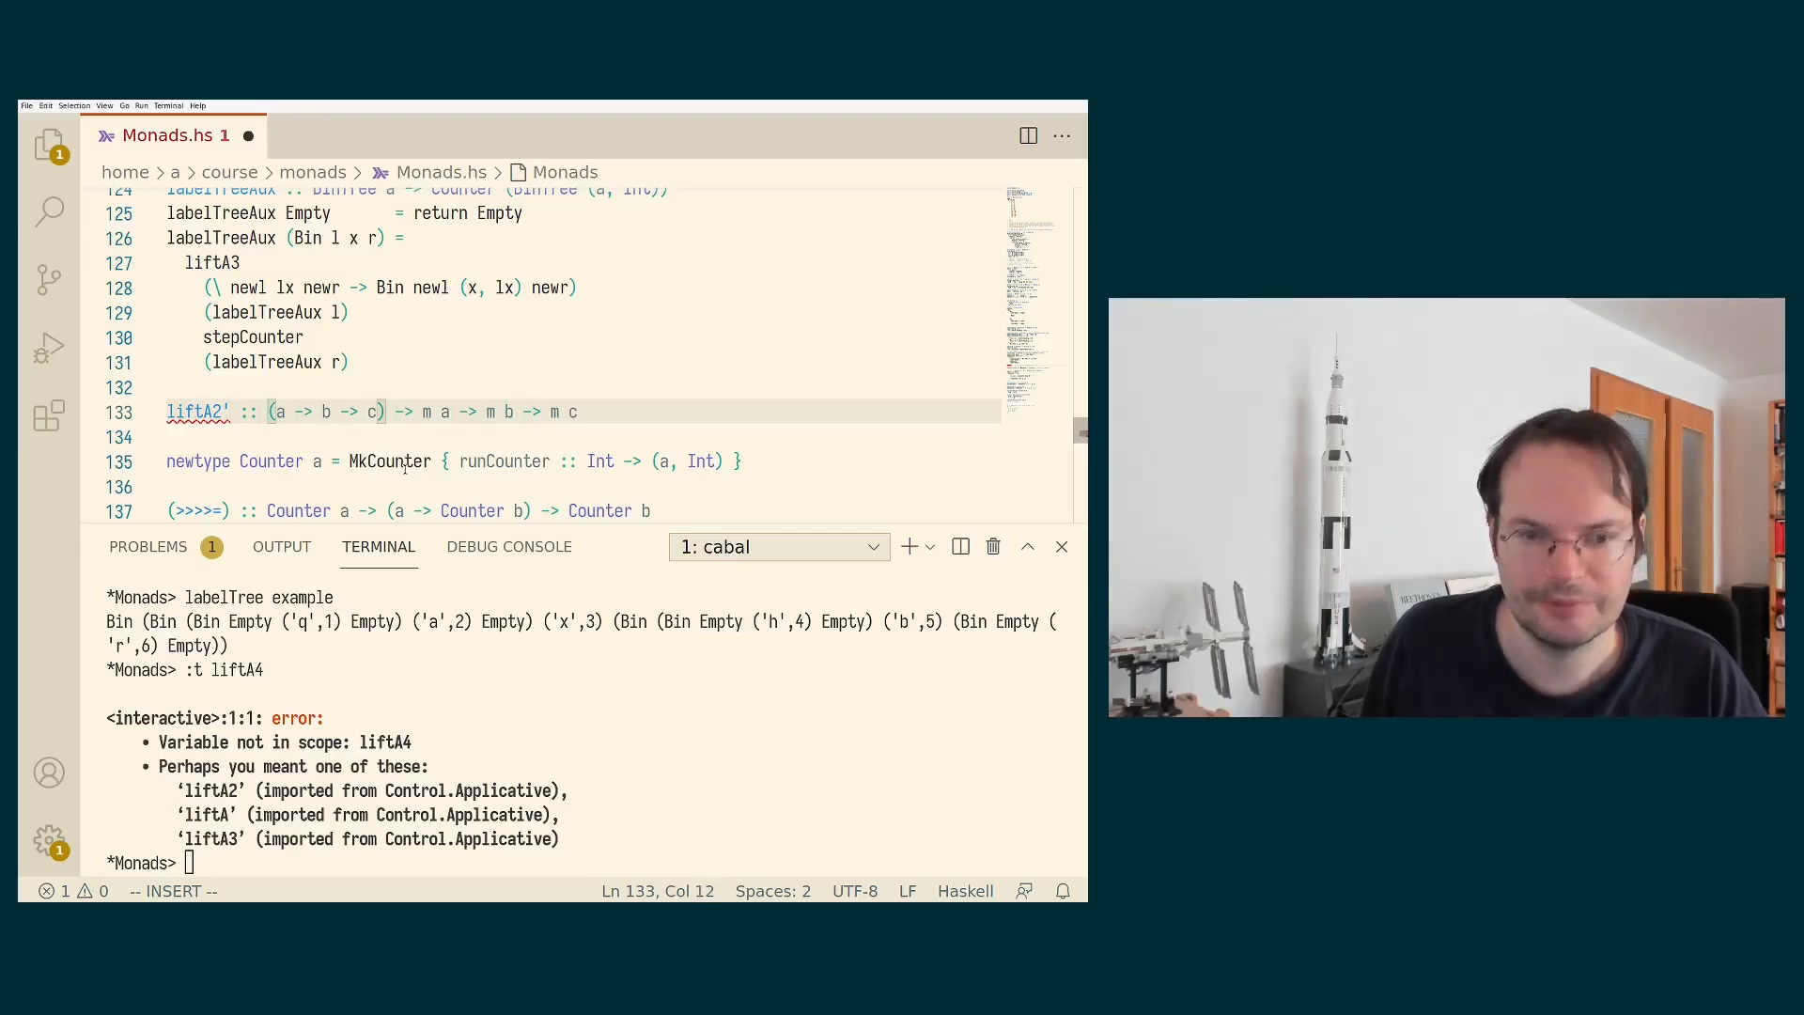
text(Monad m =>)
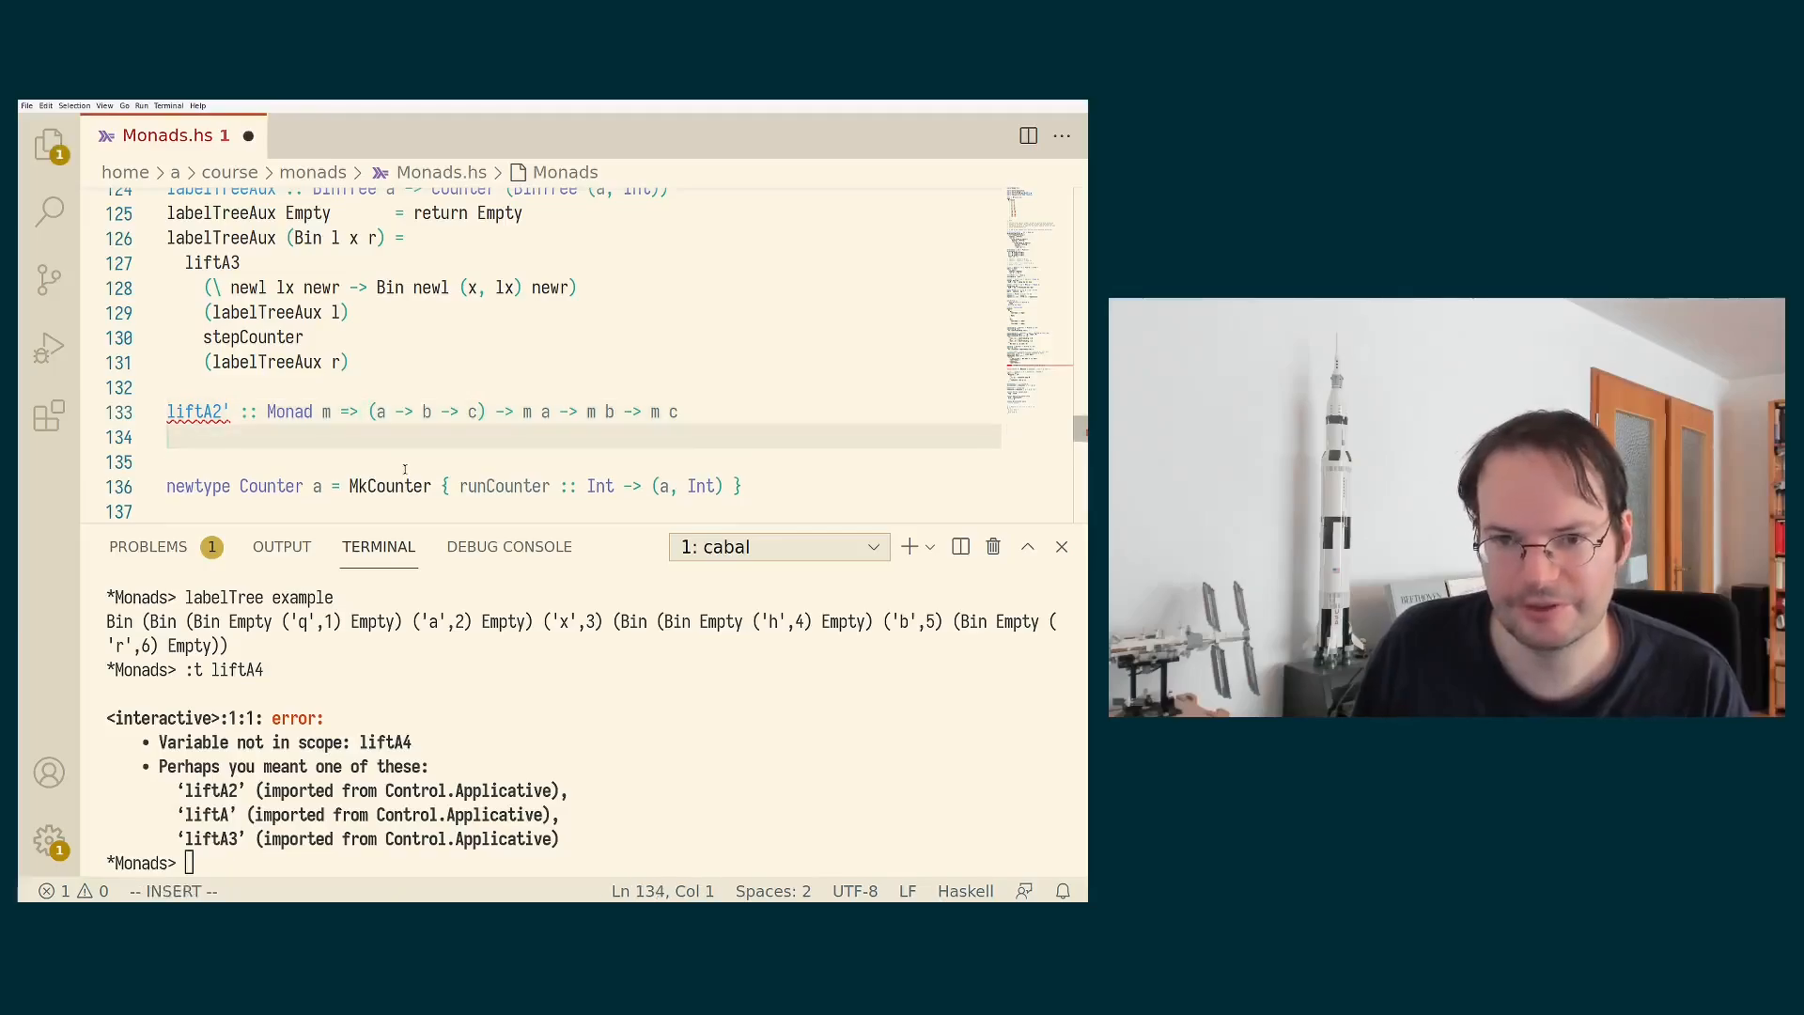
text(liftA2)
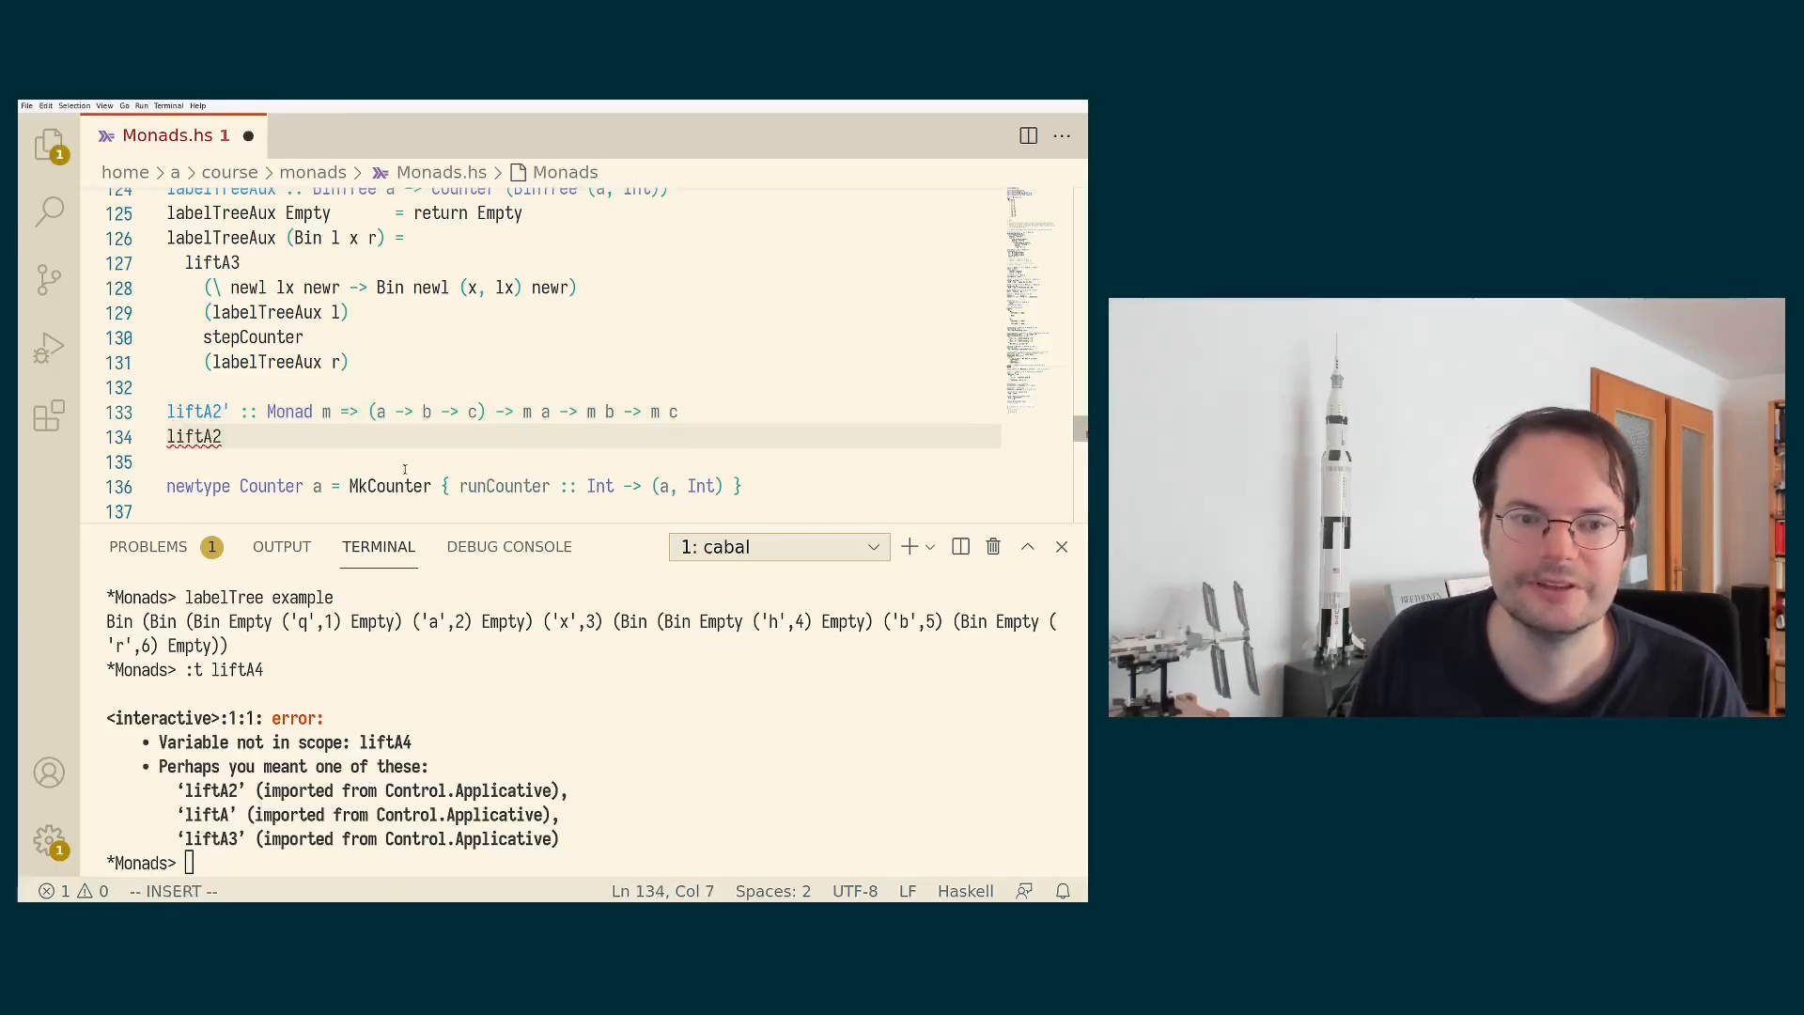
text(' f ma m)
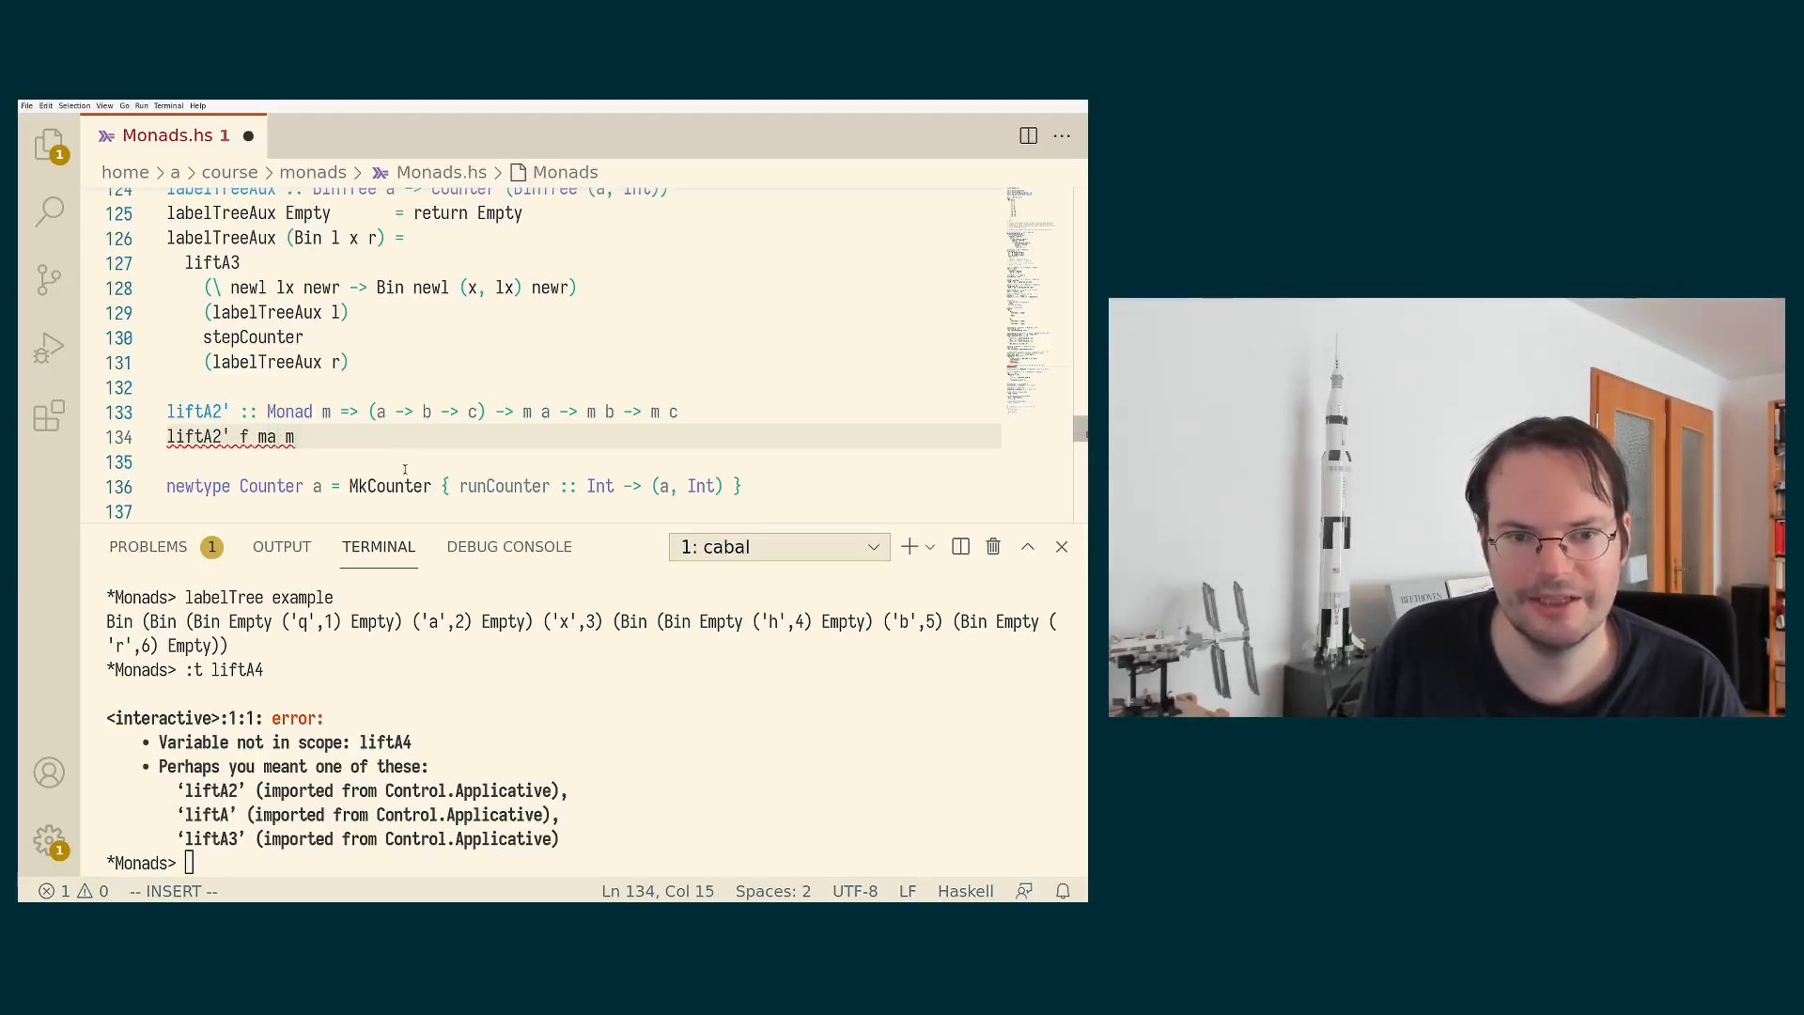
Define liftA2' f ma mb as ma >>= \a -> mb >>= \b -> return (f a b) and save.
text(b =)
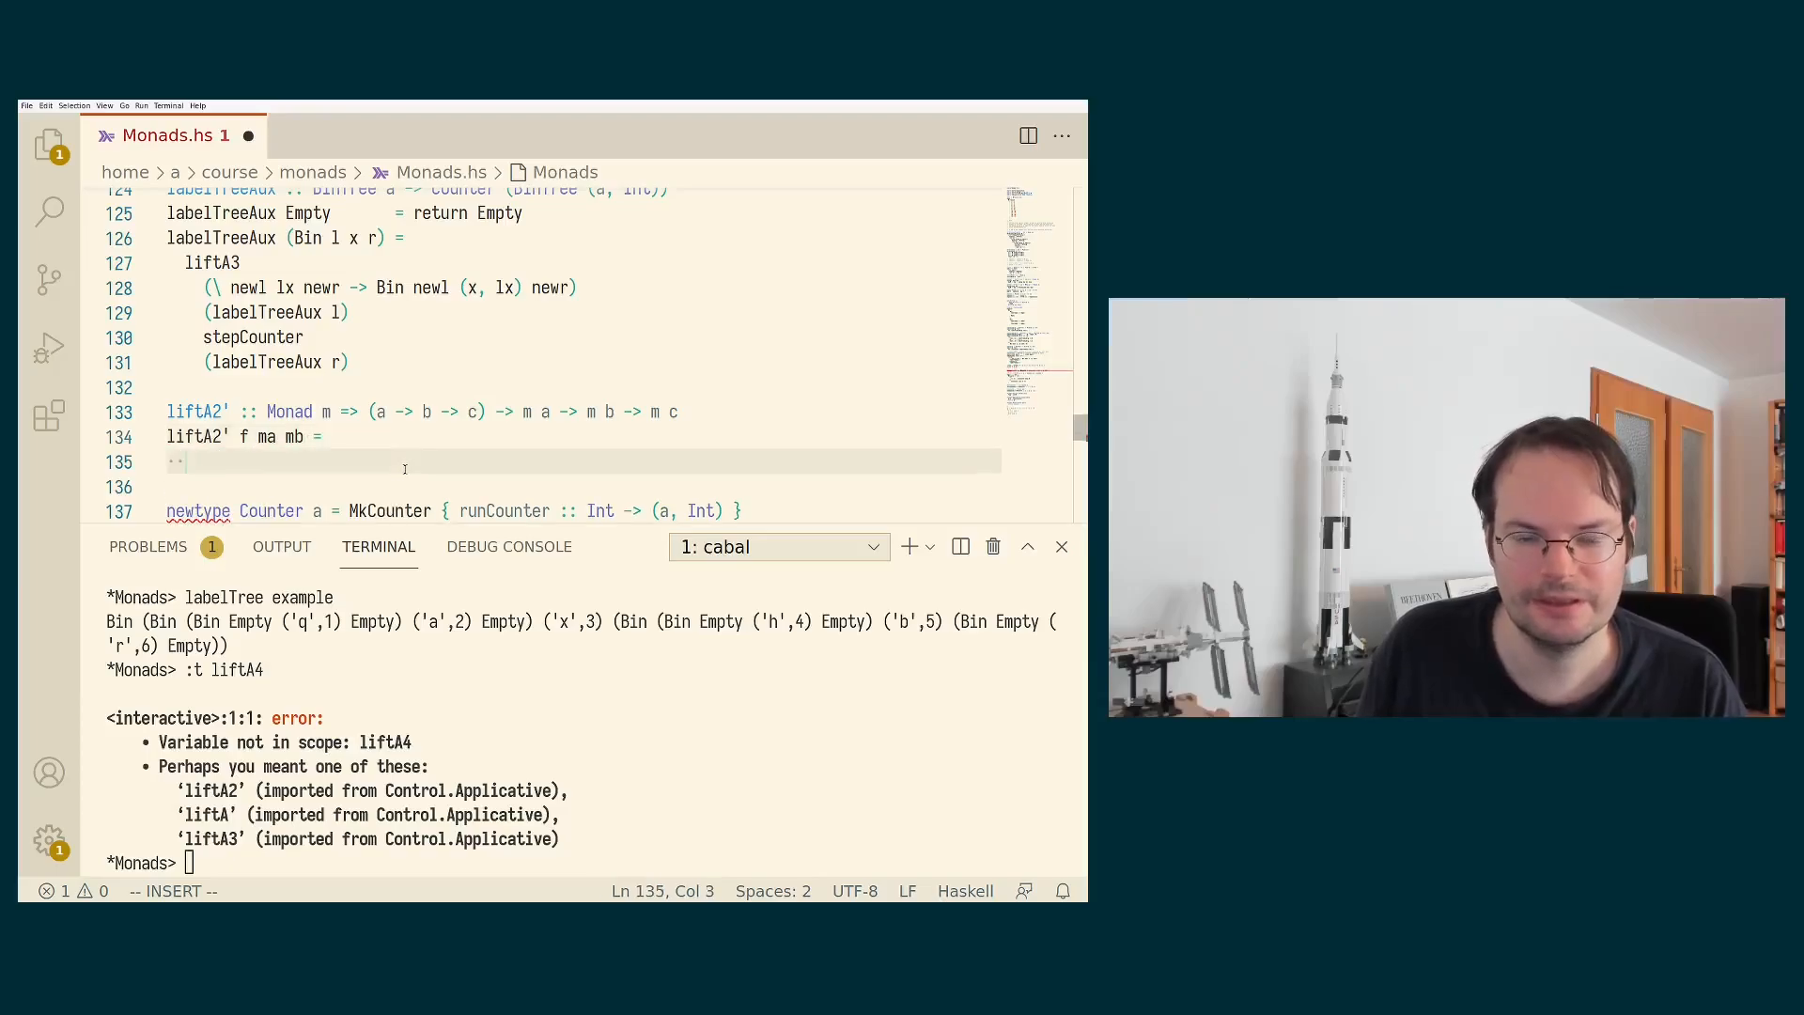
text(ma >>= \ a ->)
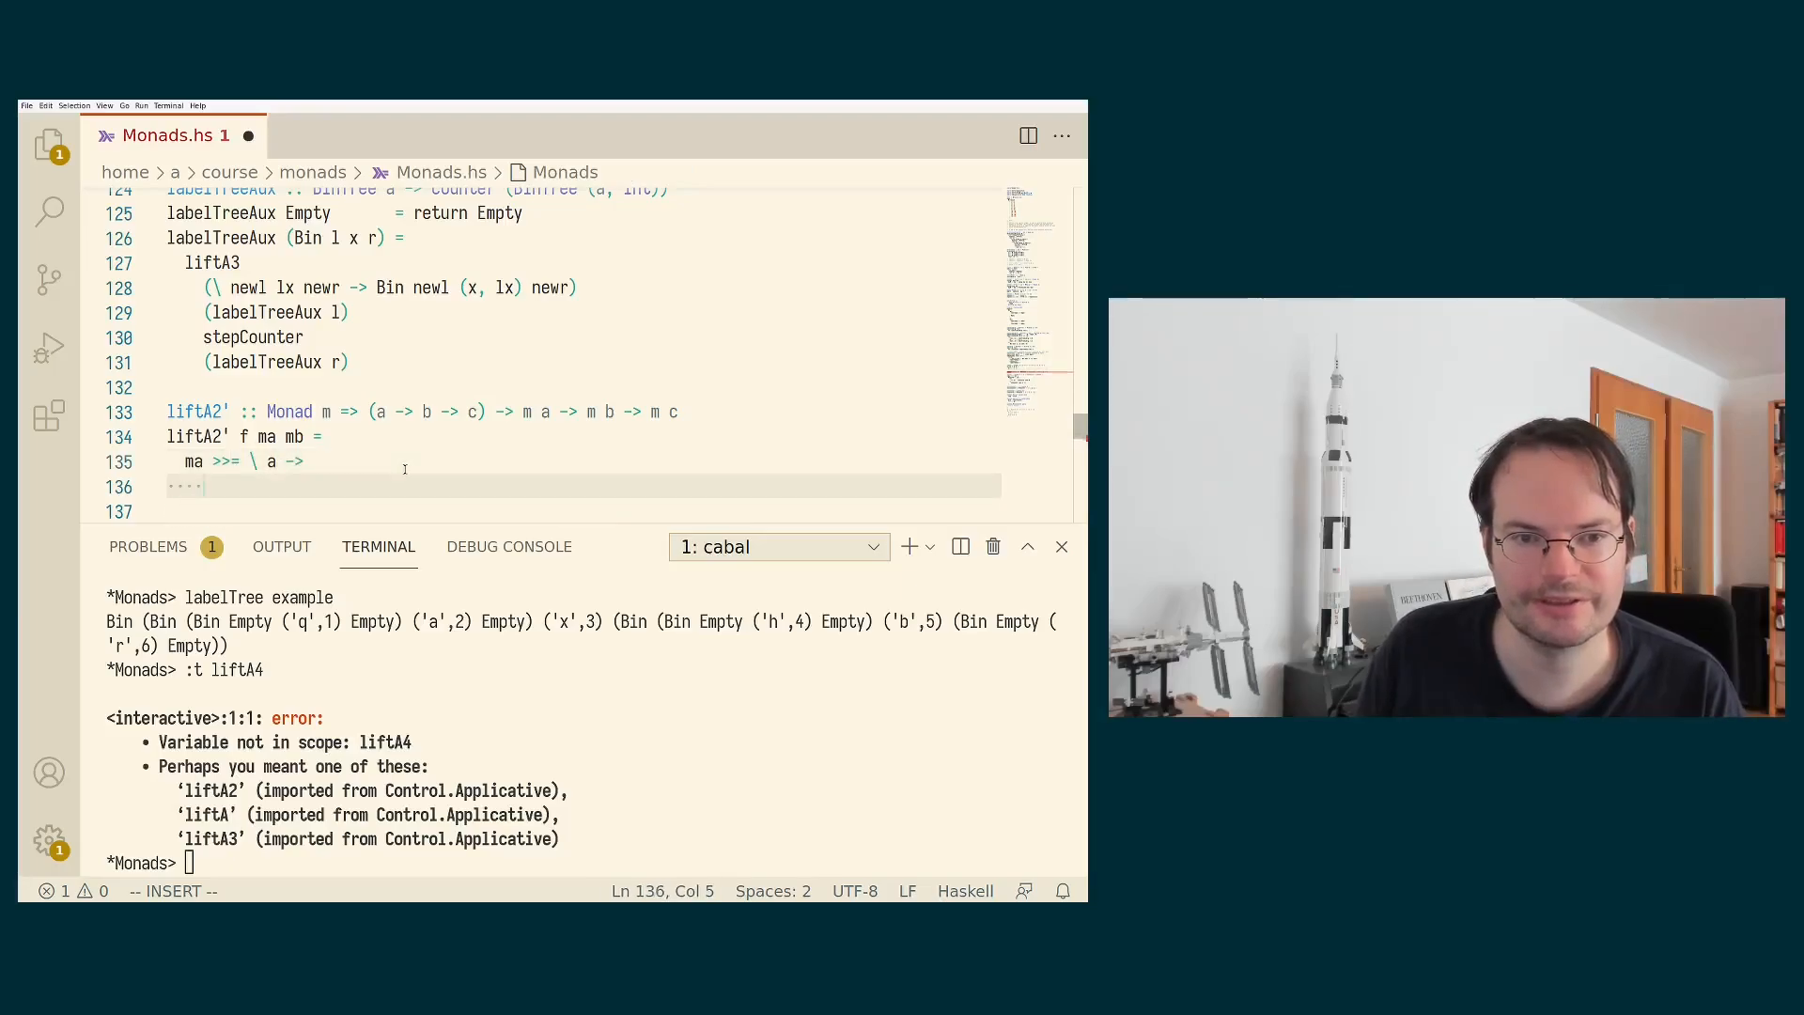
text(mb >>= \ b)
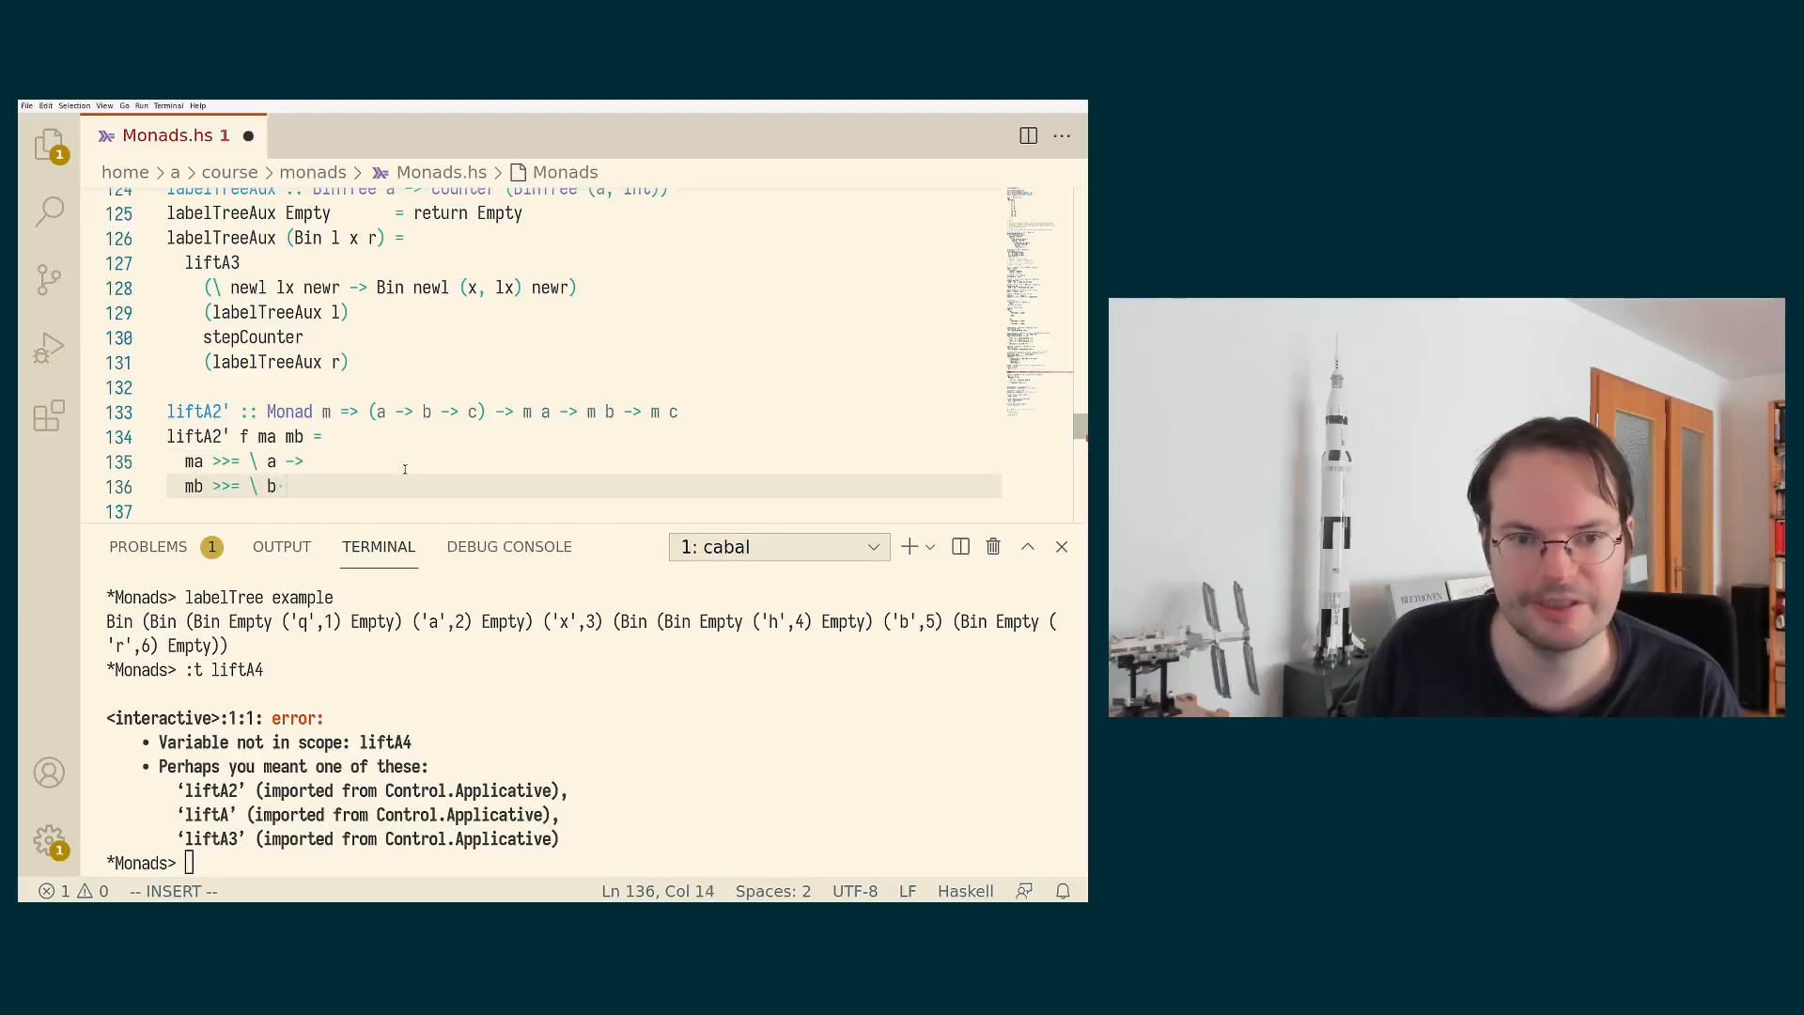
key(Enter)
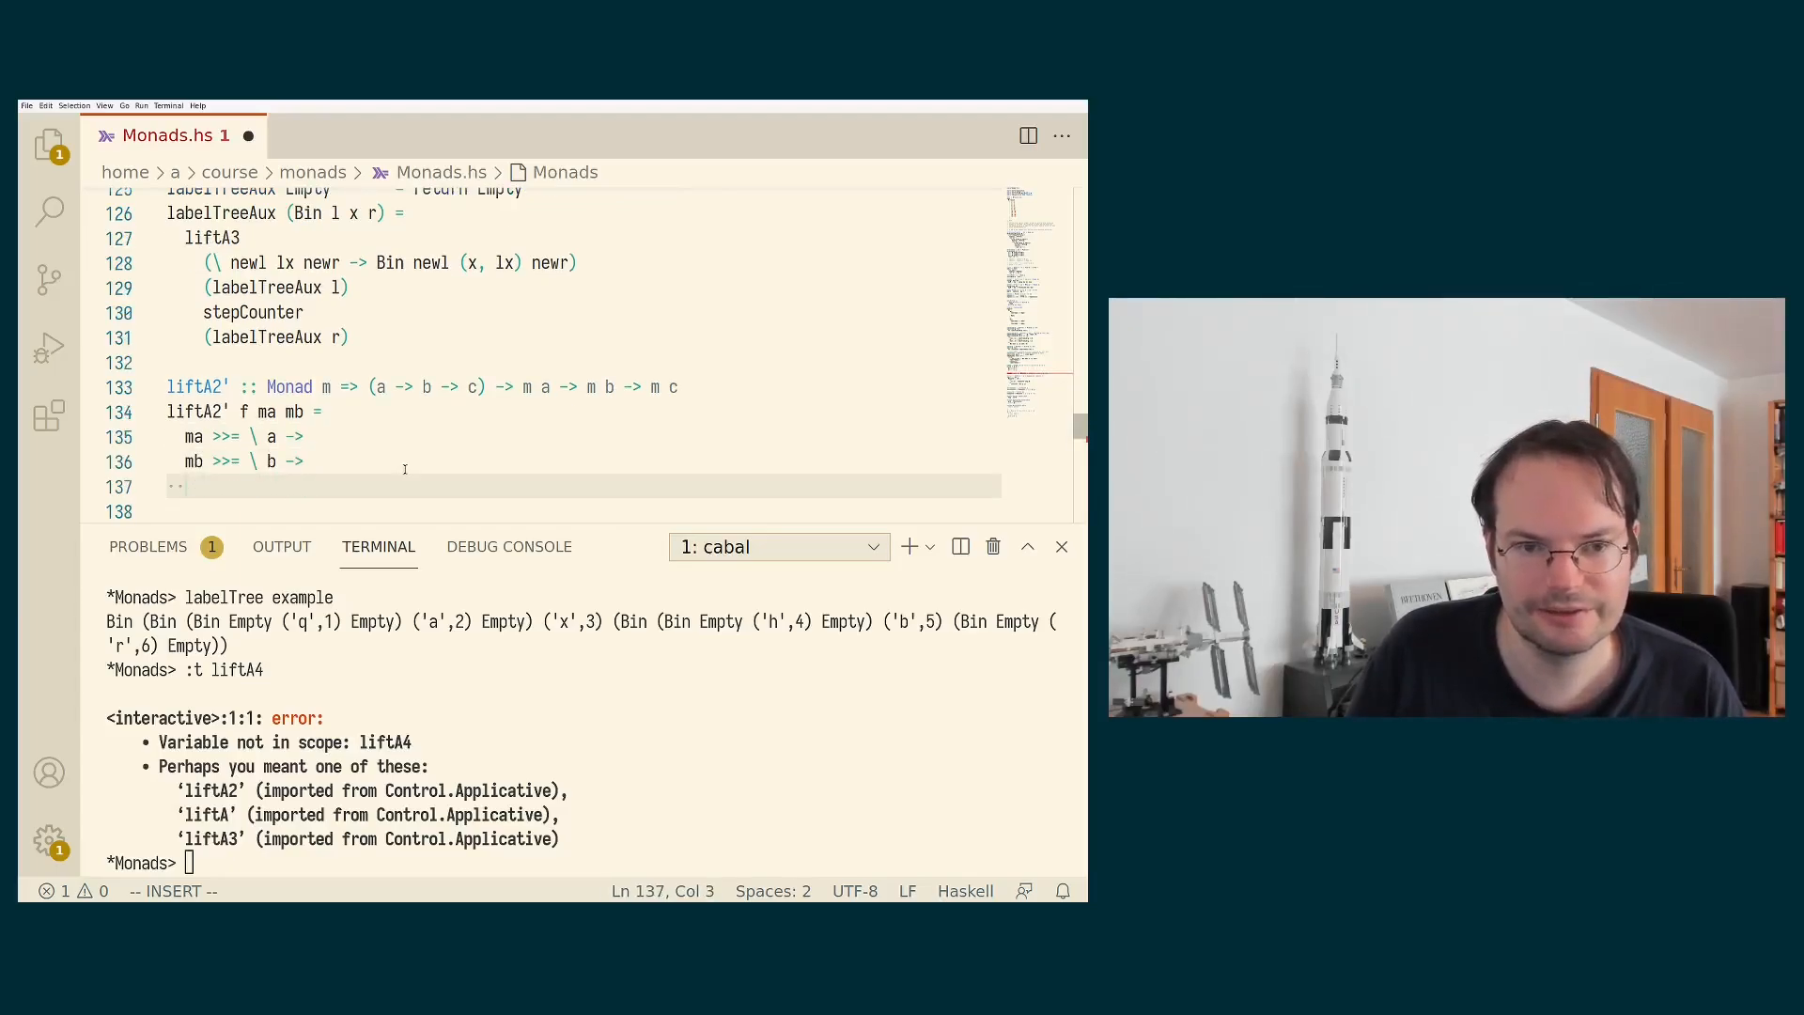
text(return ())
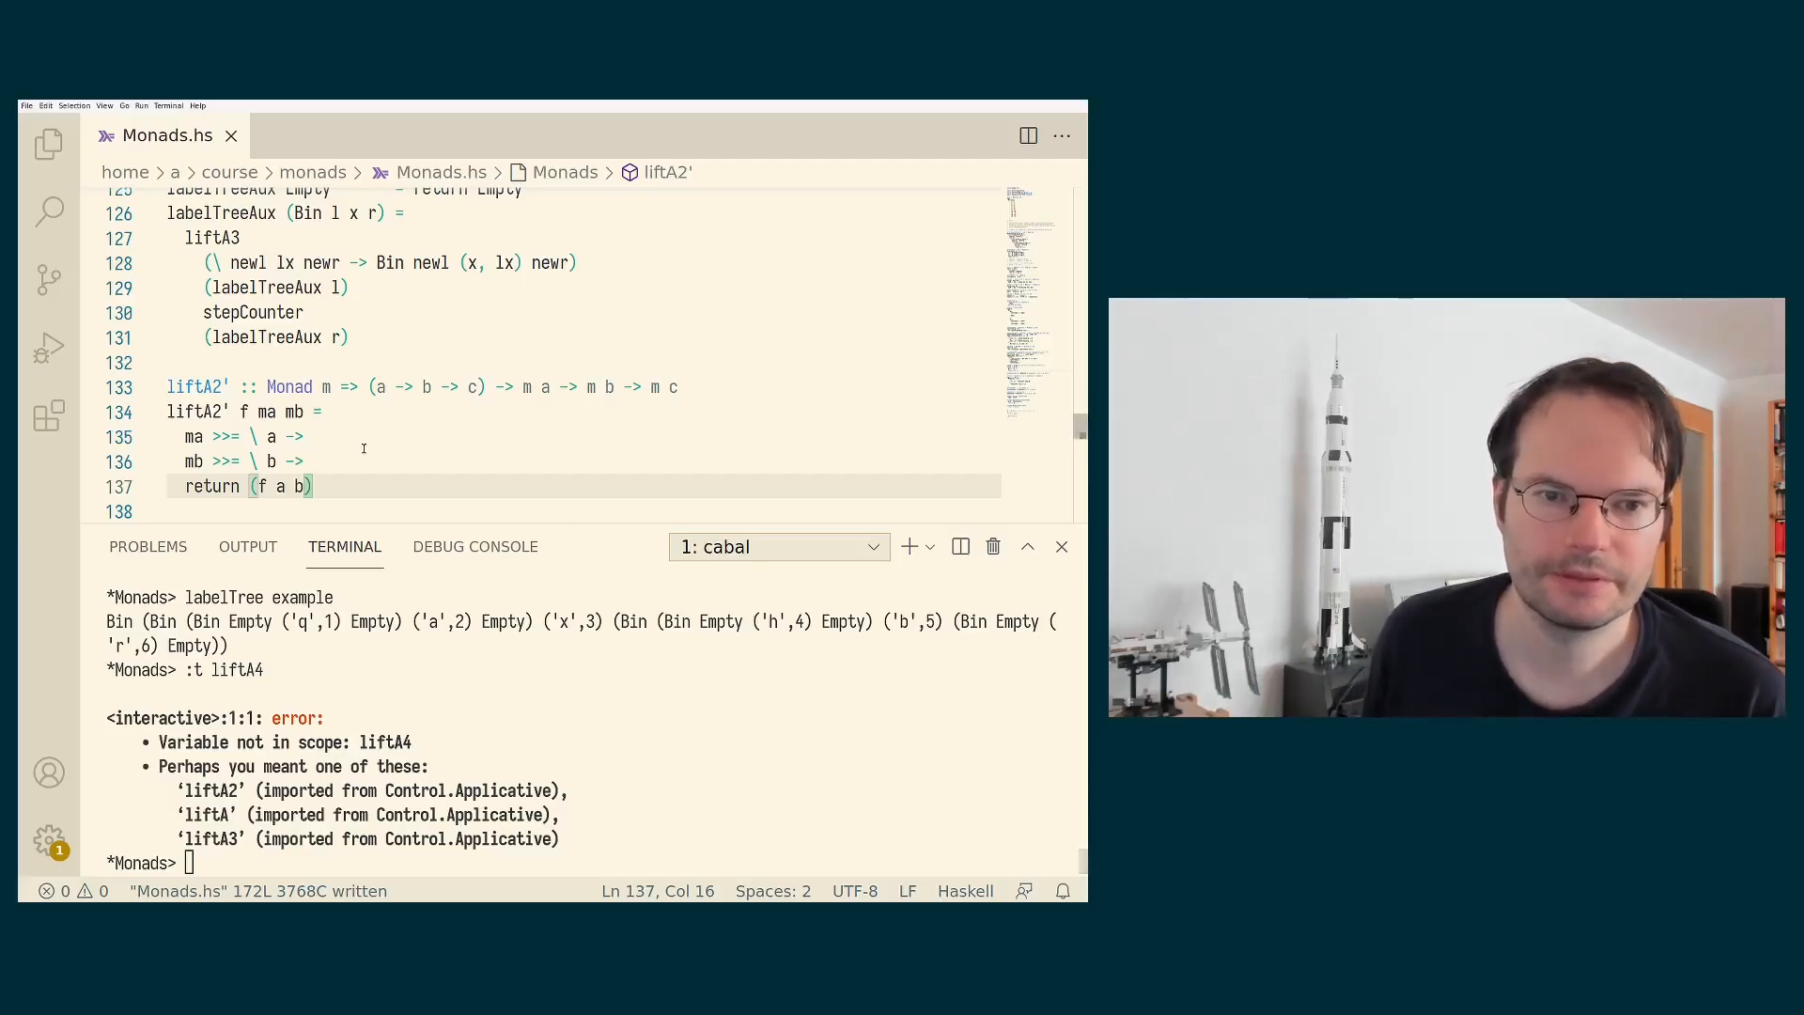
click(350, 437)
text({})
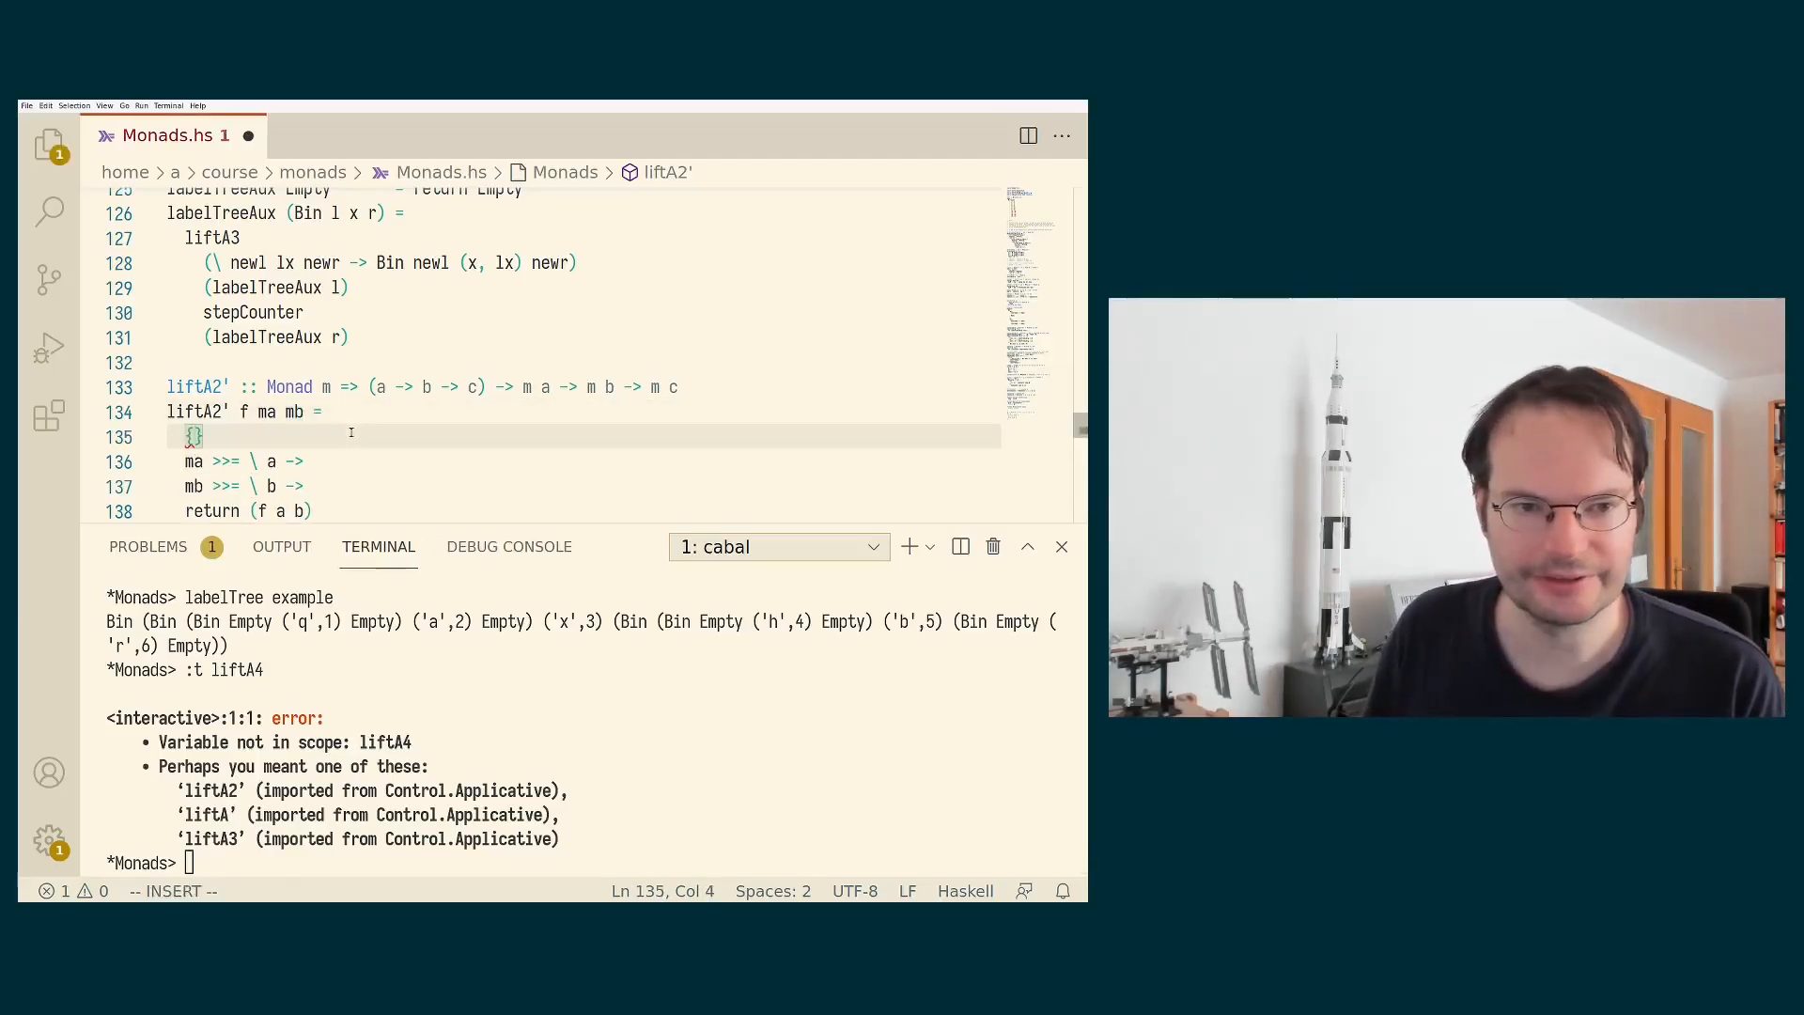
Comment out the bind-based body and start a new one: pure f -- :: m (a -> b -> c).
key(Escape)
text(-})
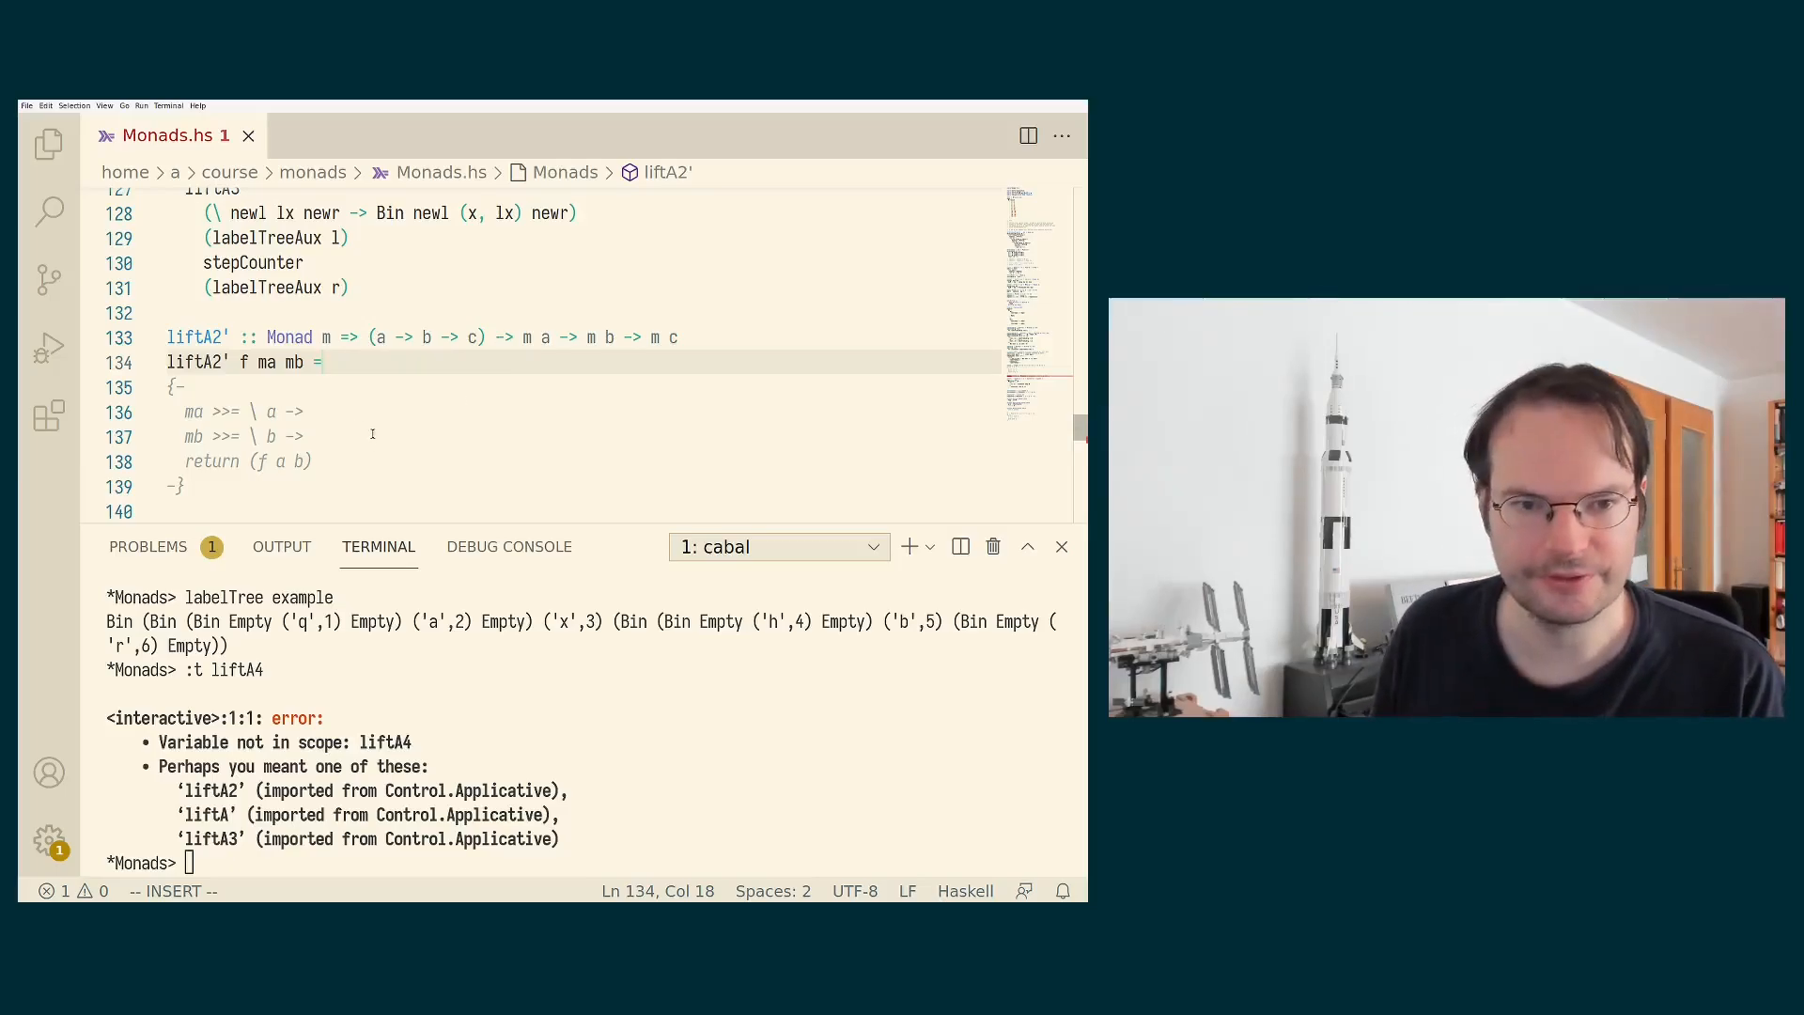
key(Enter)
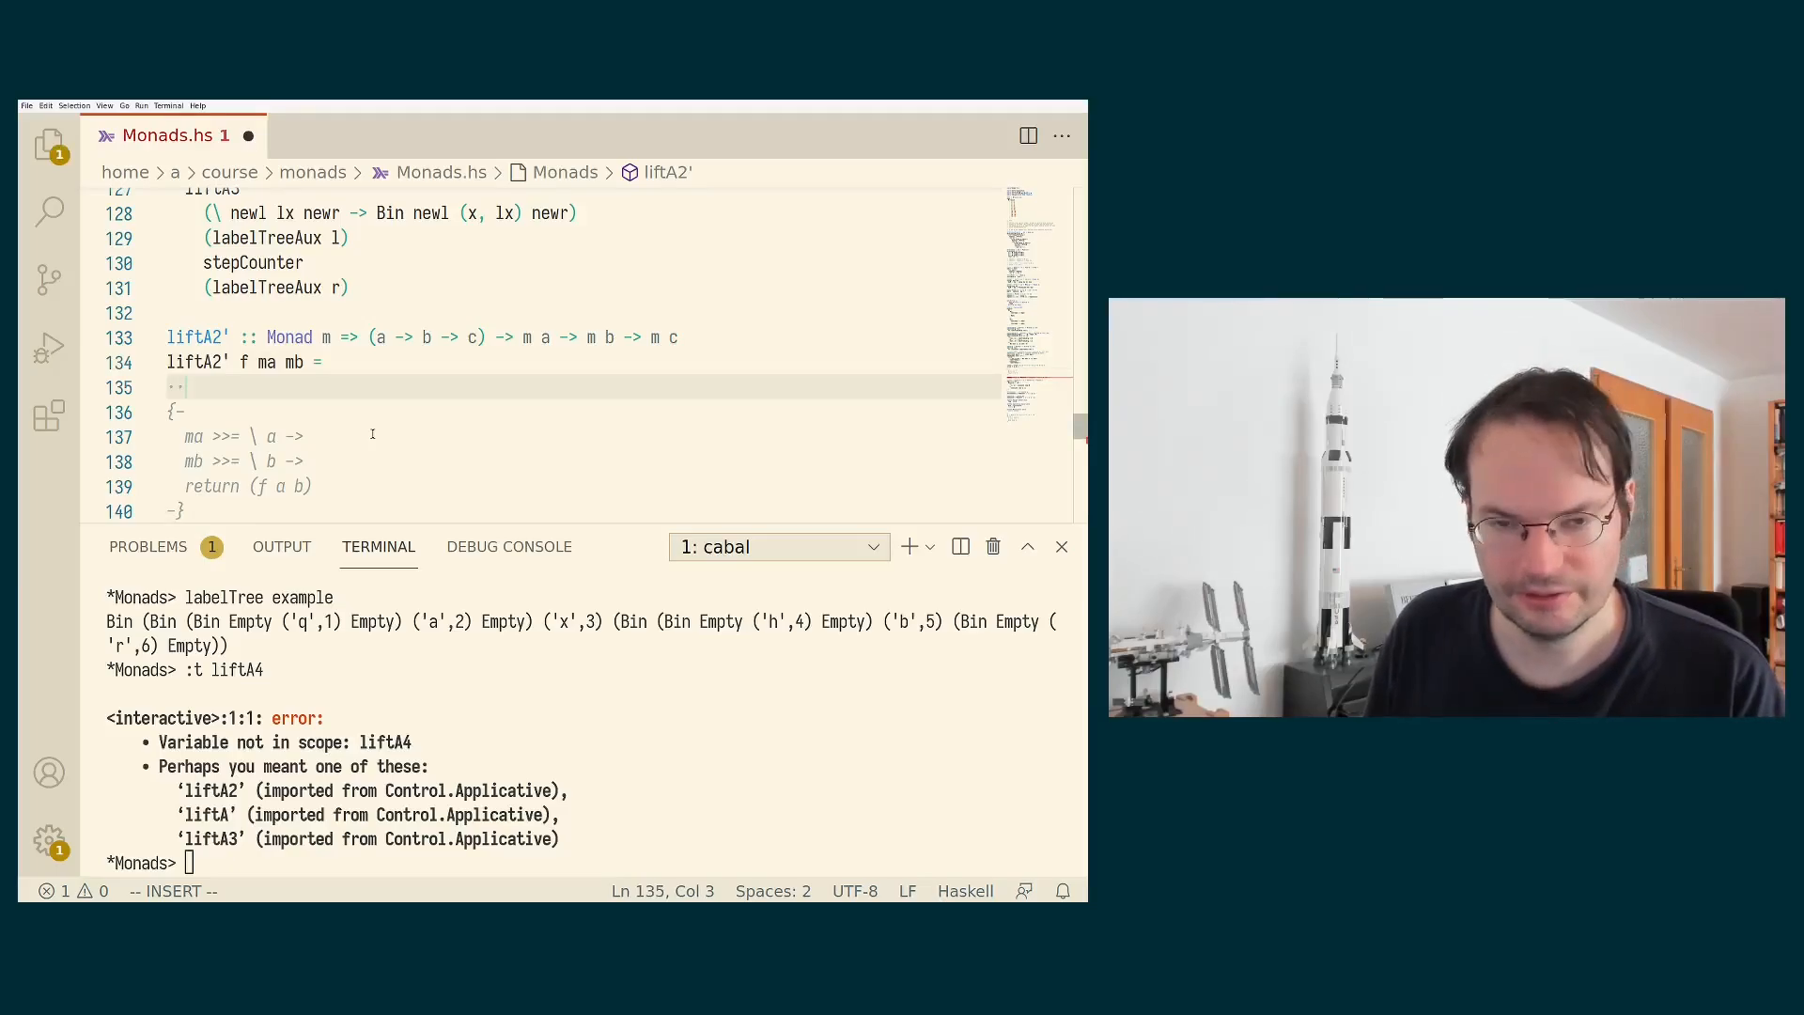
text(pure f)
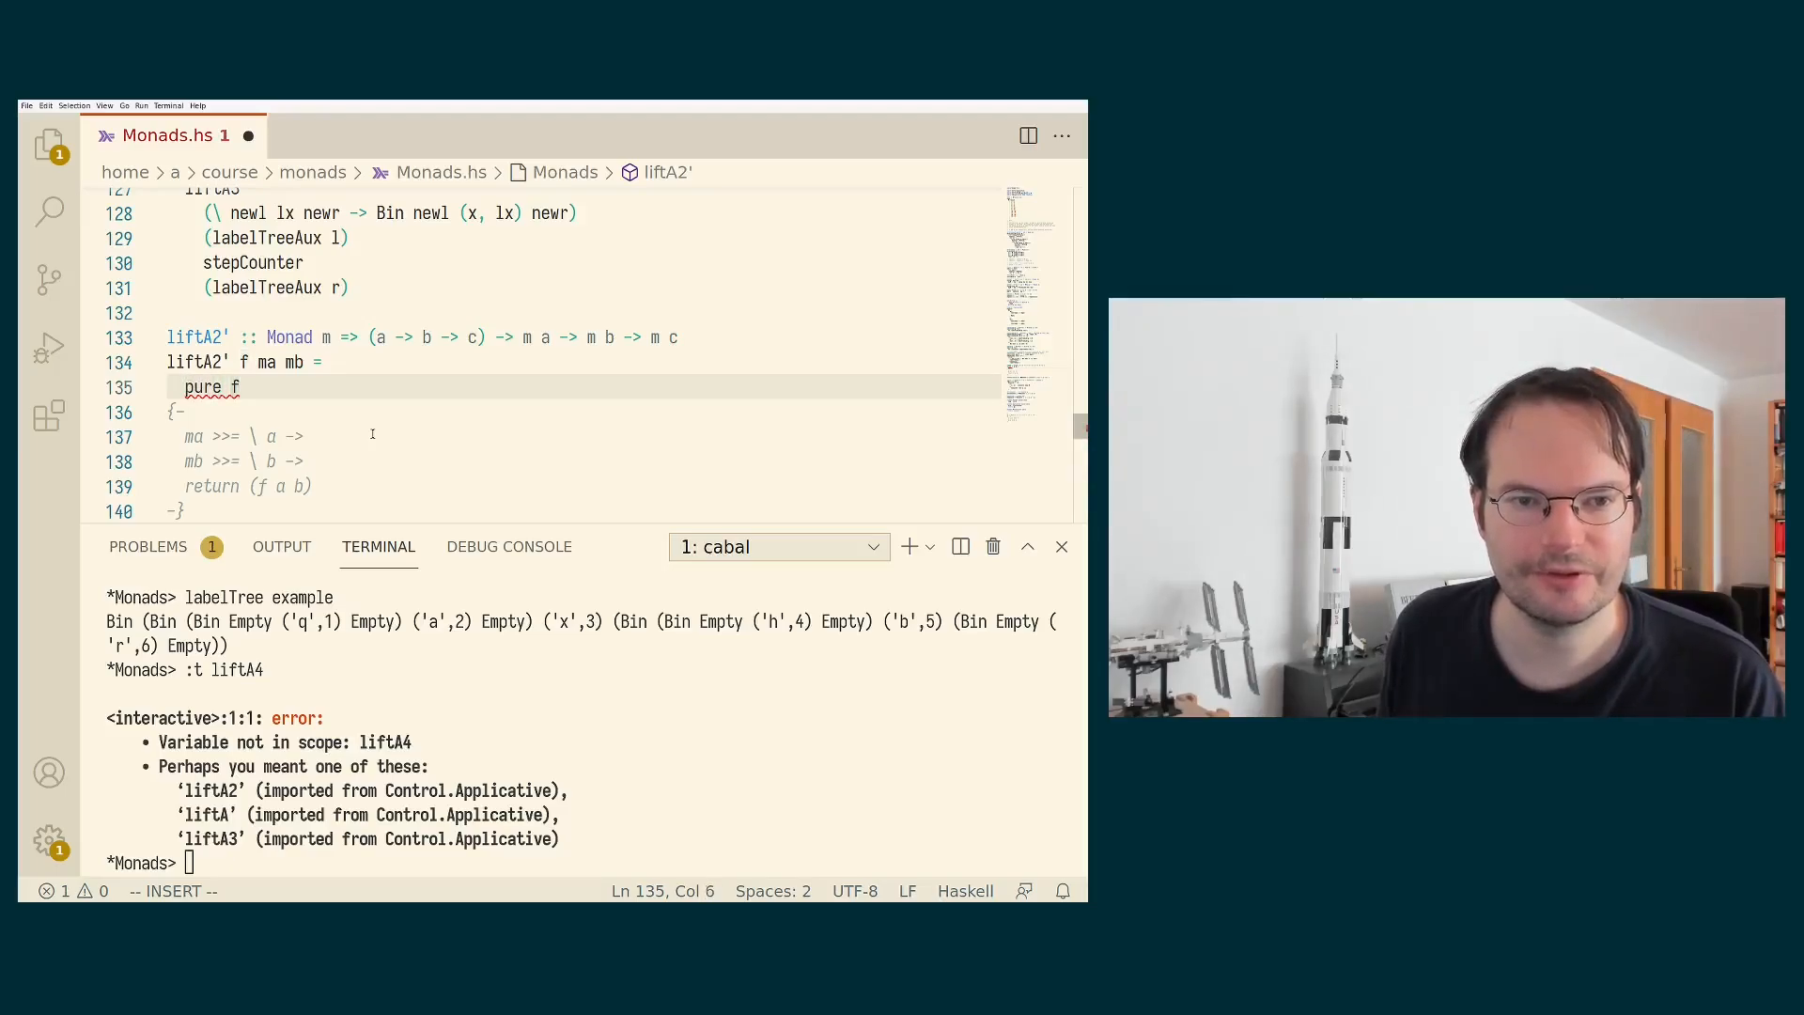
text(-- :: m ()
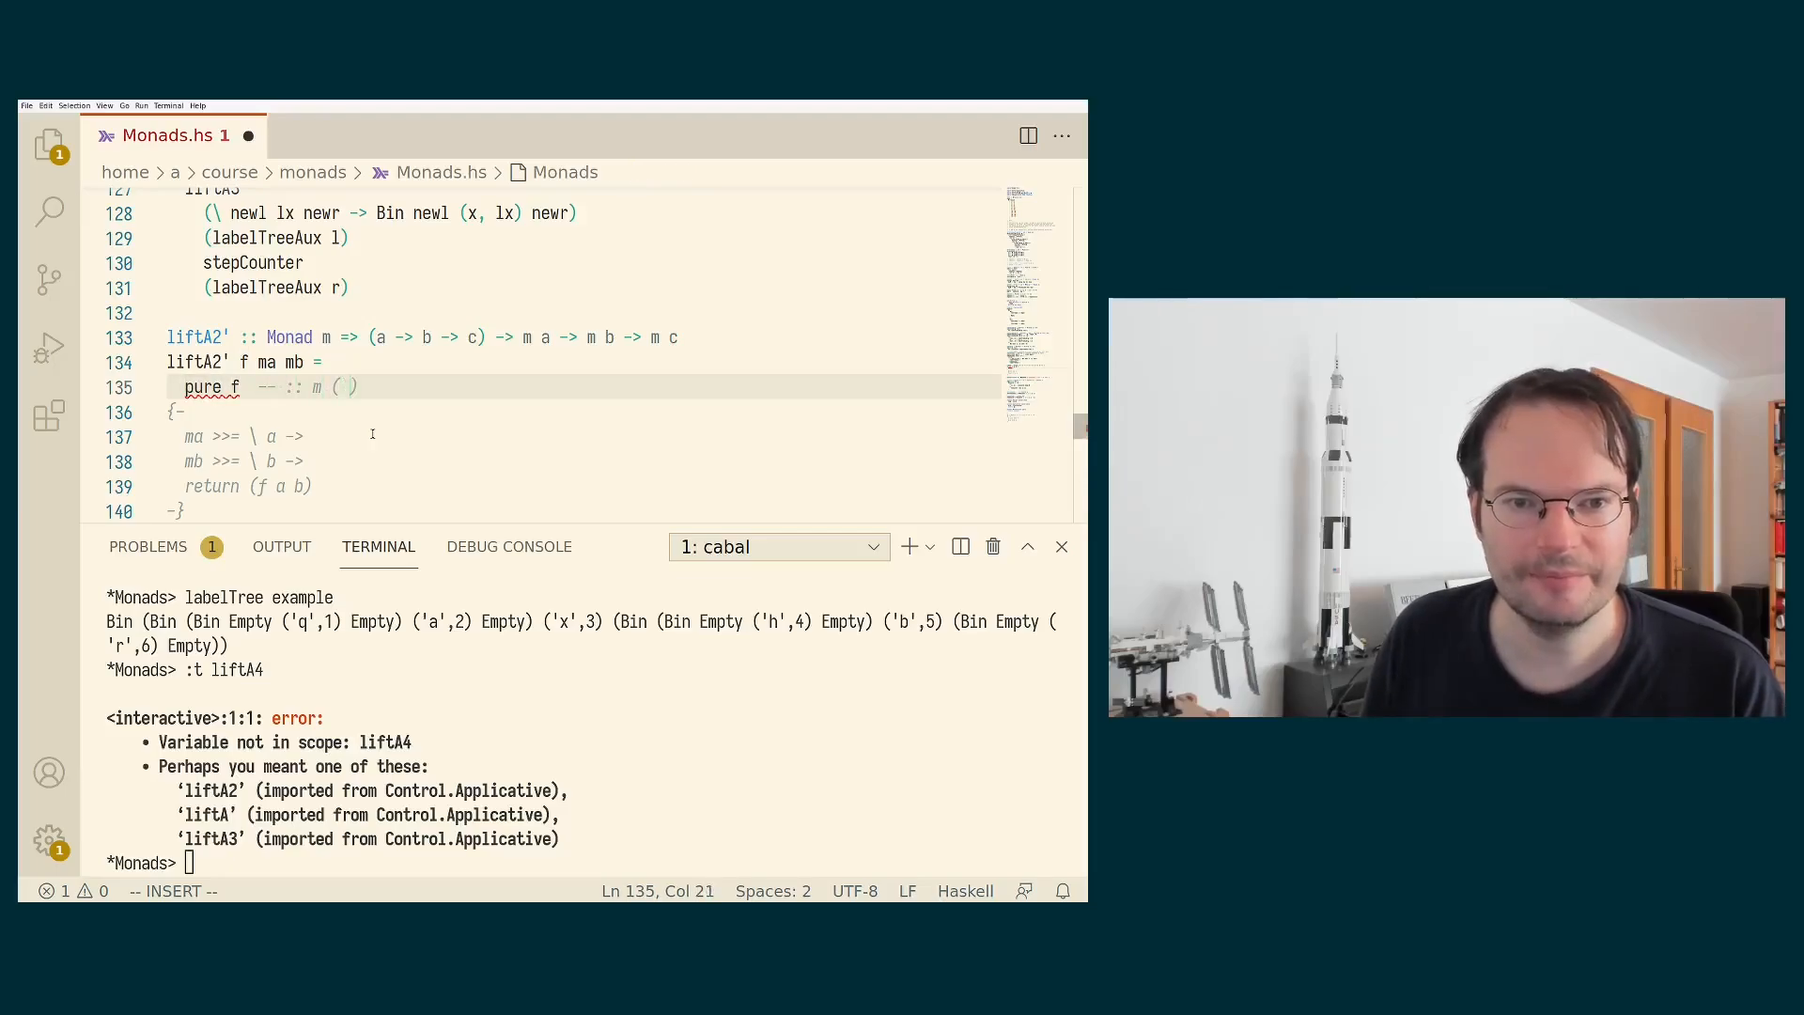
text(a -> b -> c)
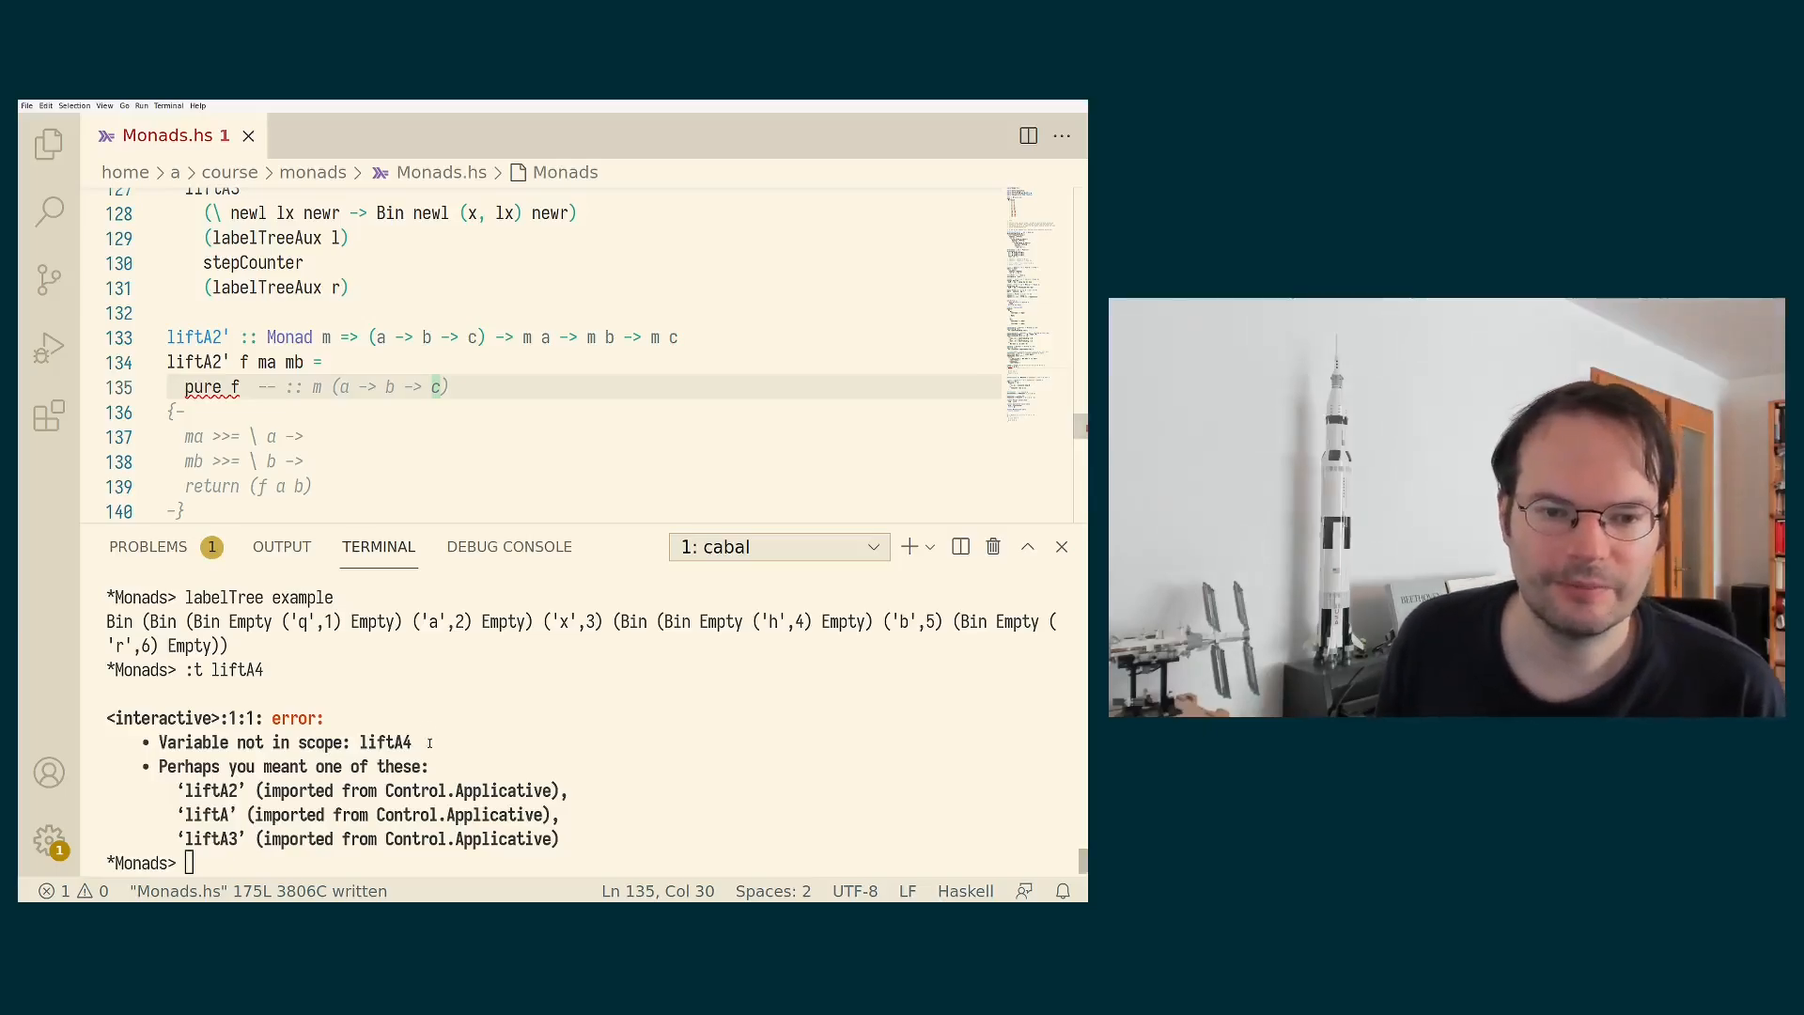
Ask GHCi for :t (<*>) and highlight the result type f b in its signature.
text(:t (<)
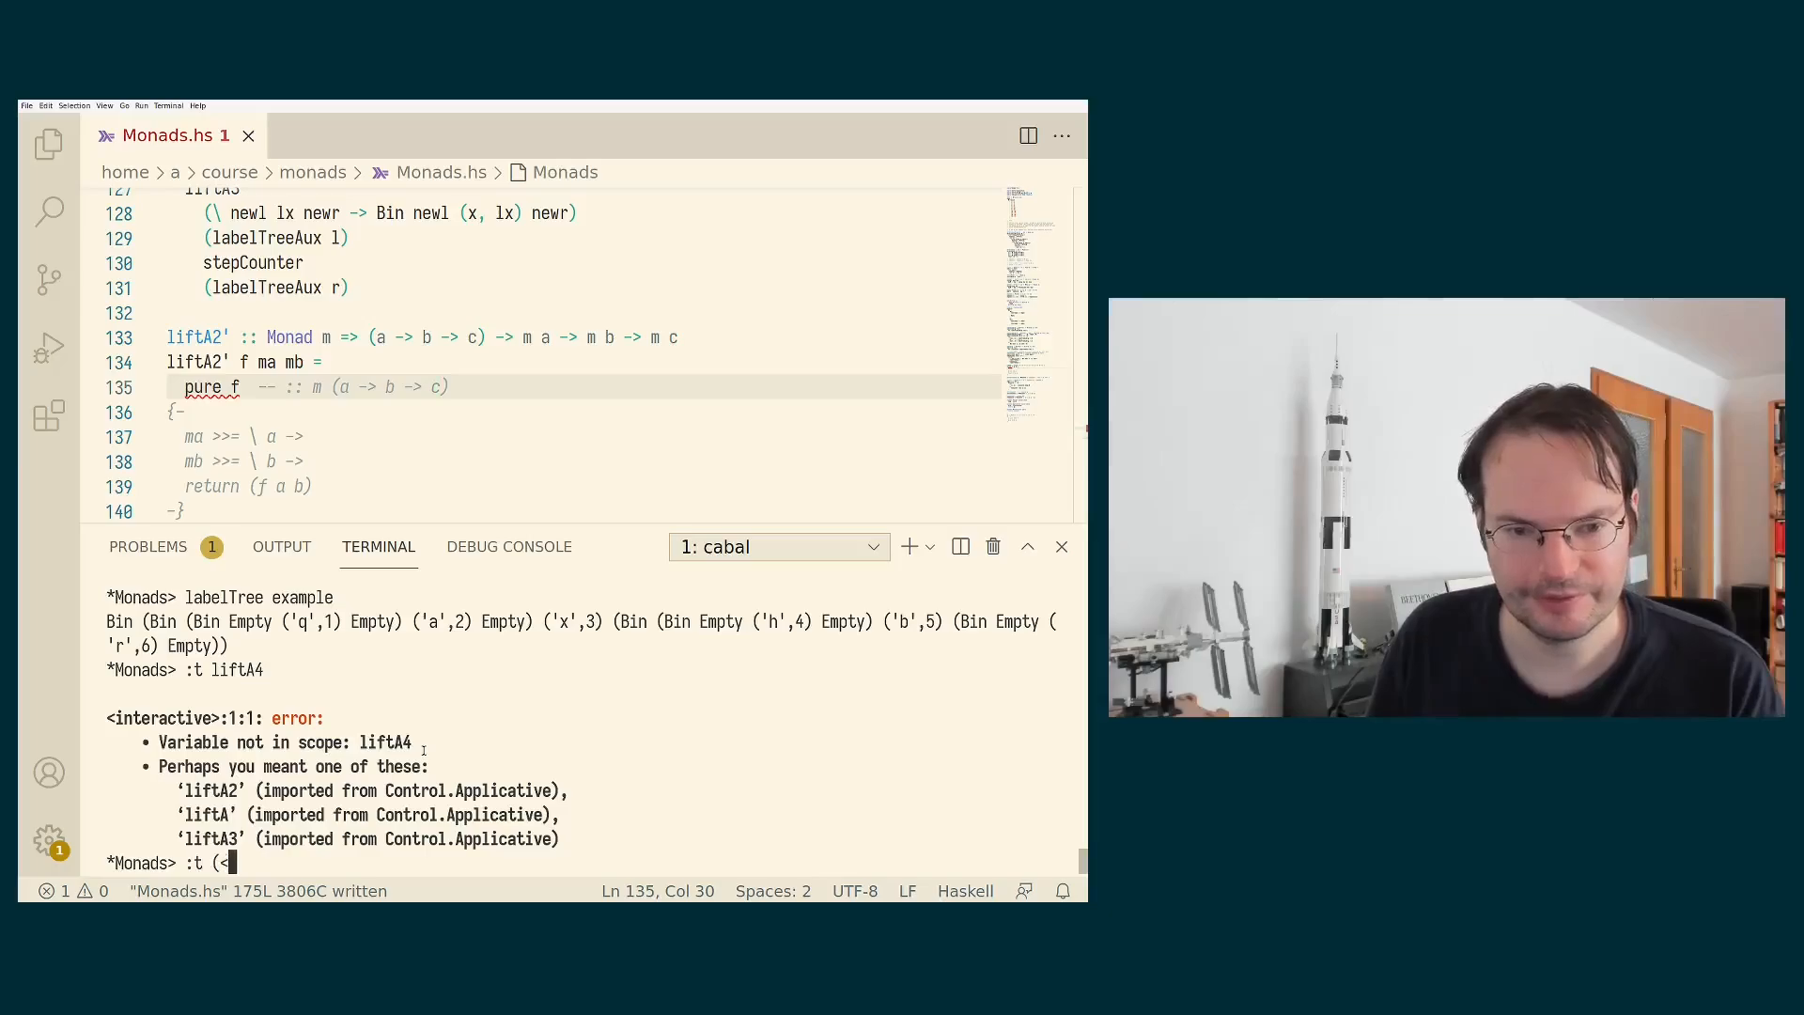
text(*>))
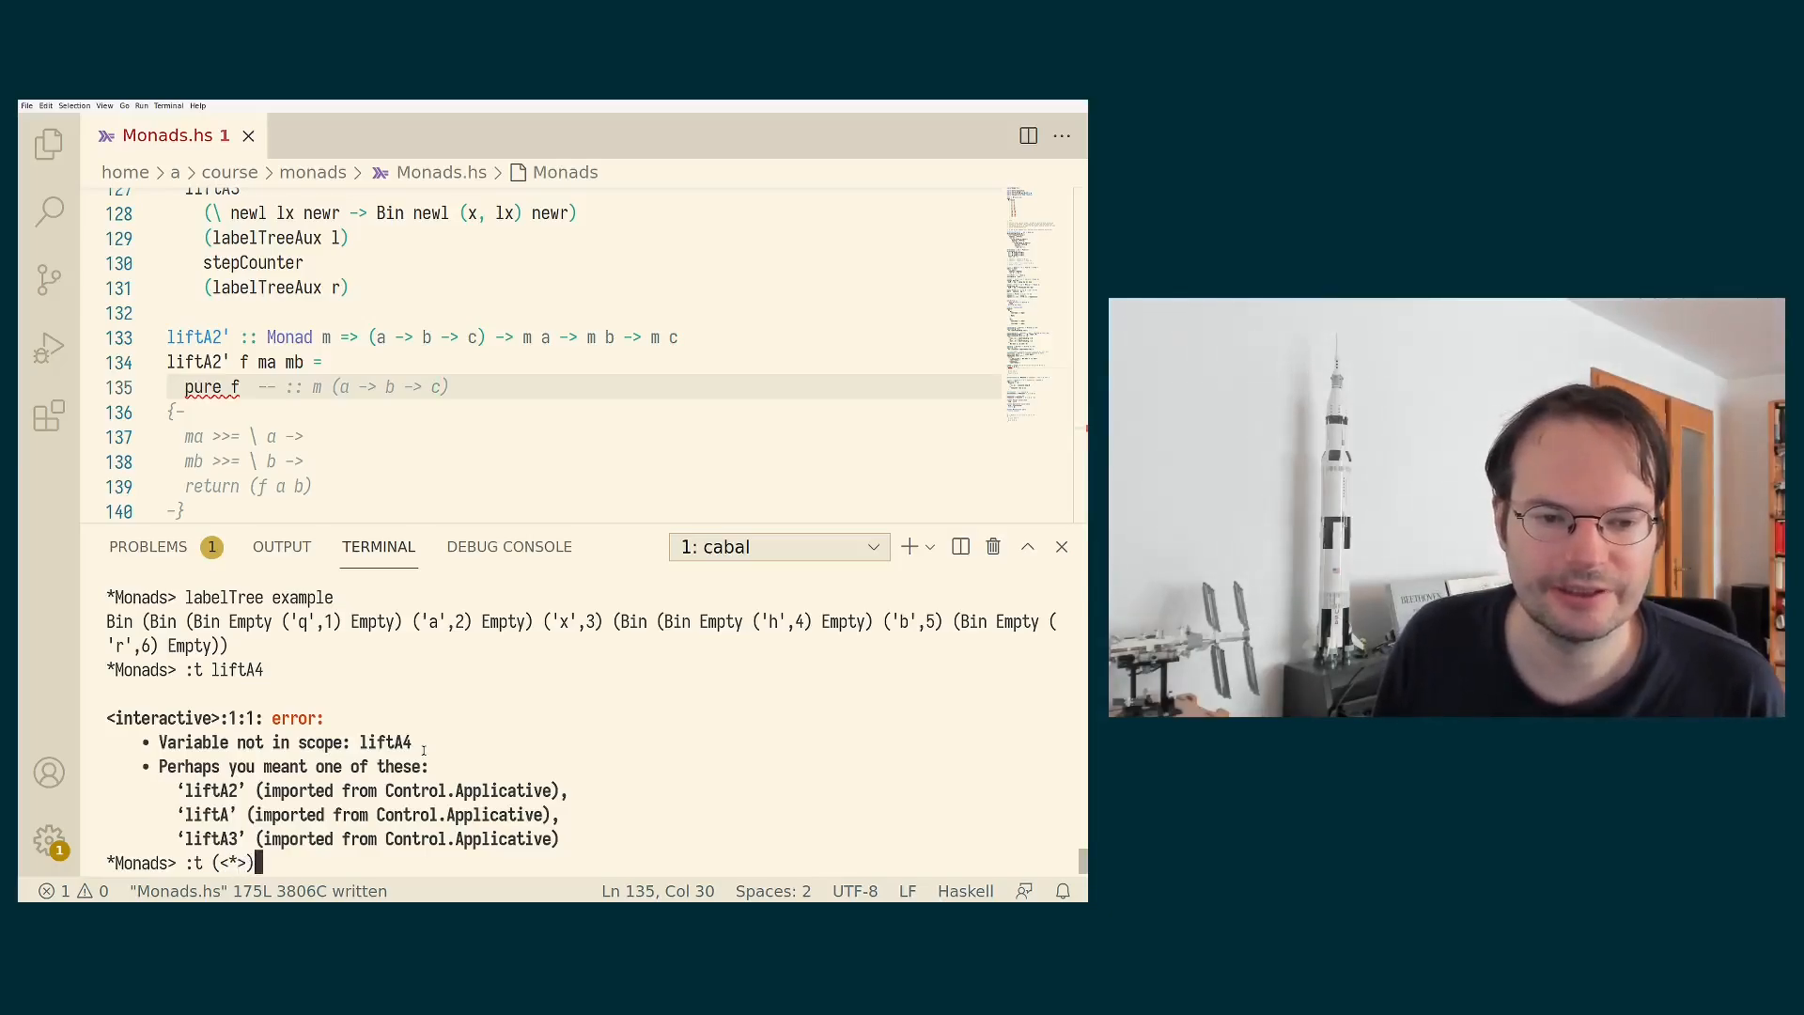
key(Enter)
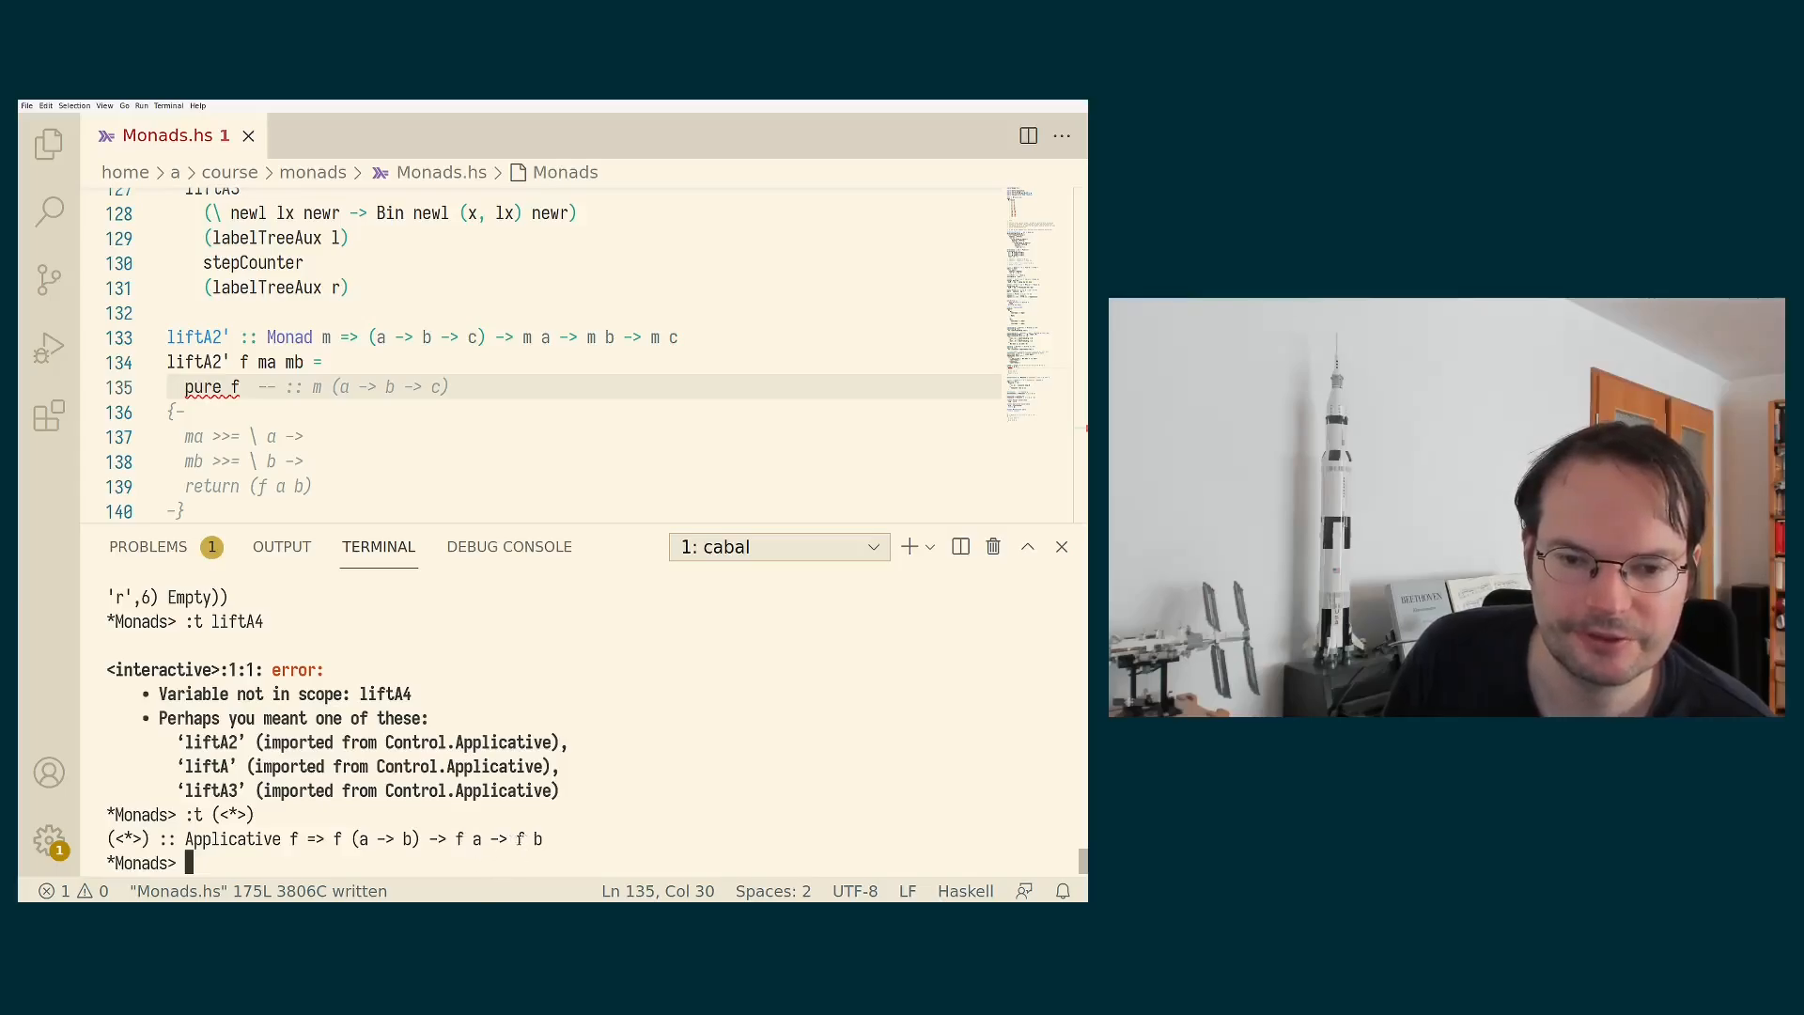
double_click(534, 839)
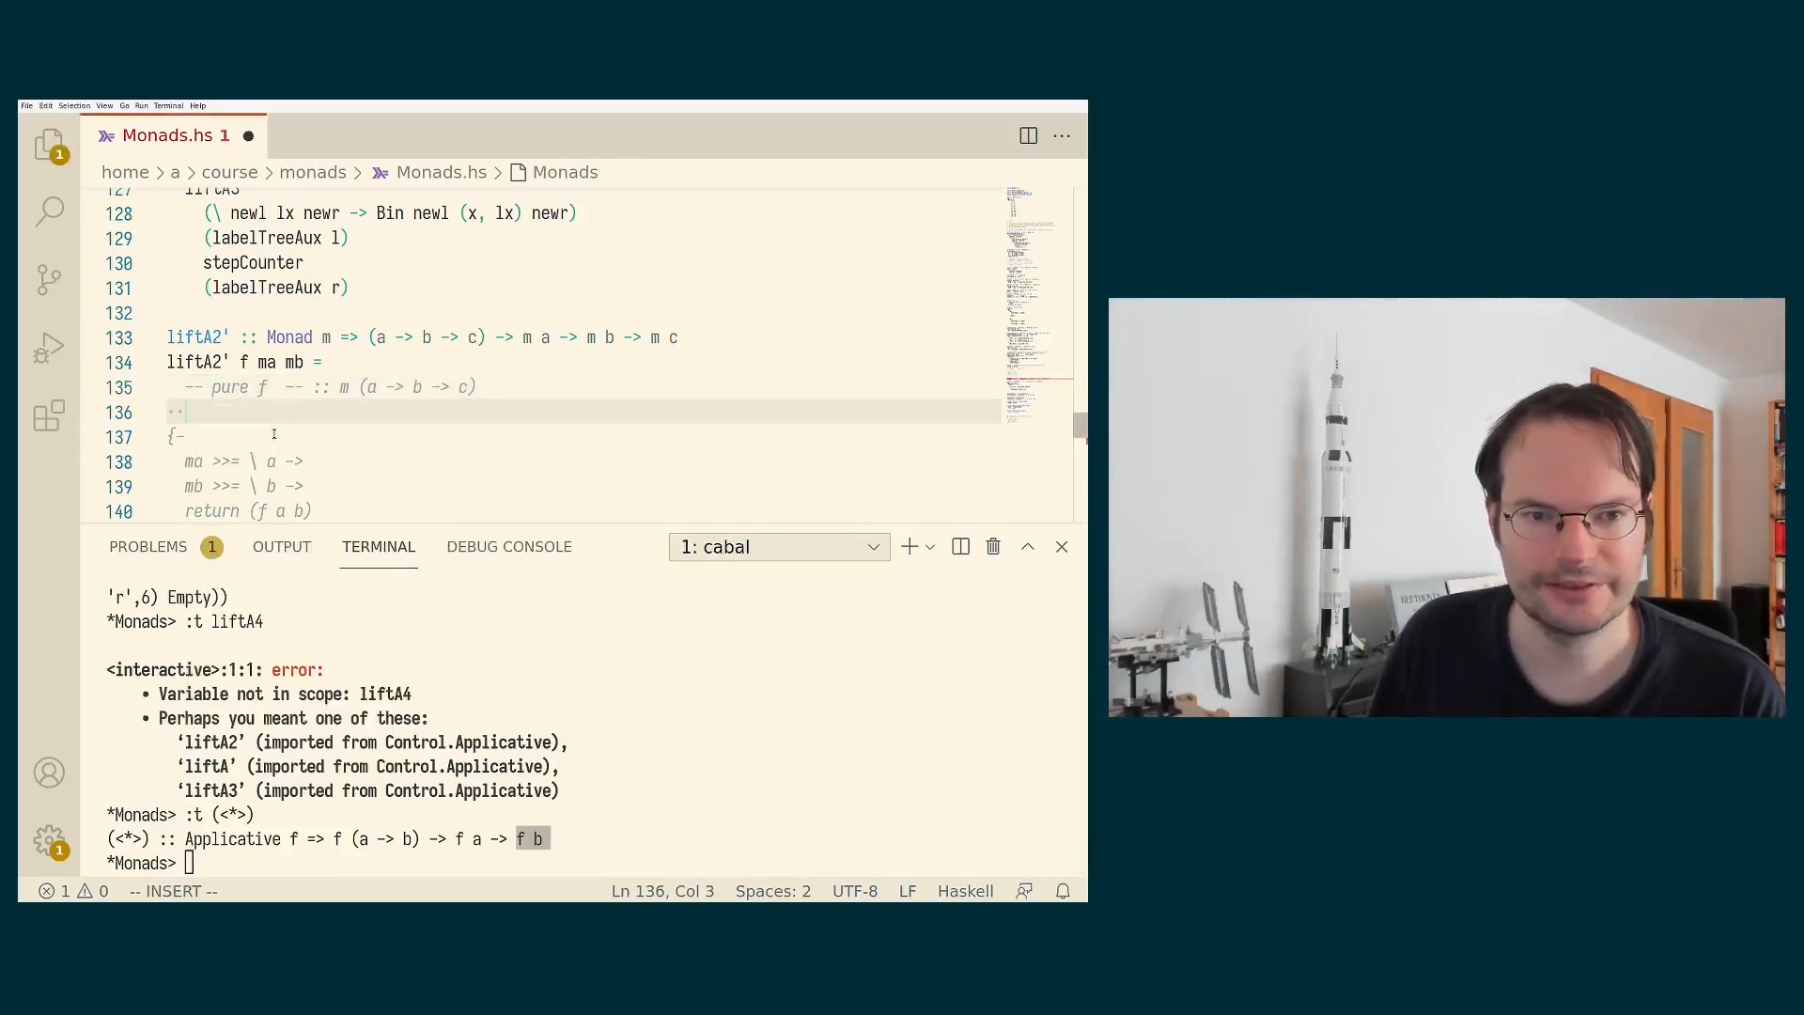
Note pure f <*> ma with its type comment m (b -> c) and save.
text(pure)
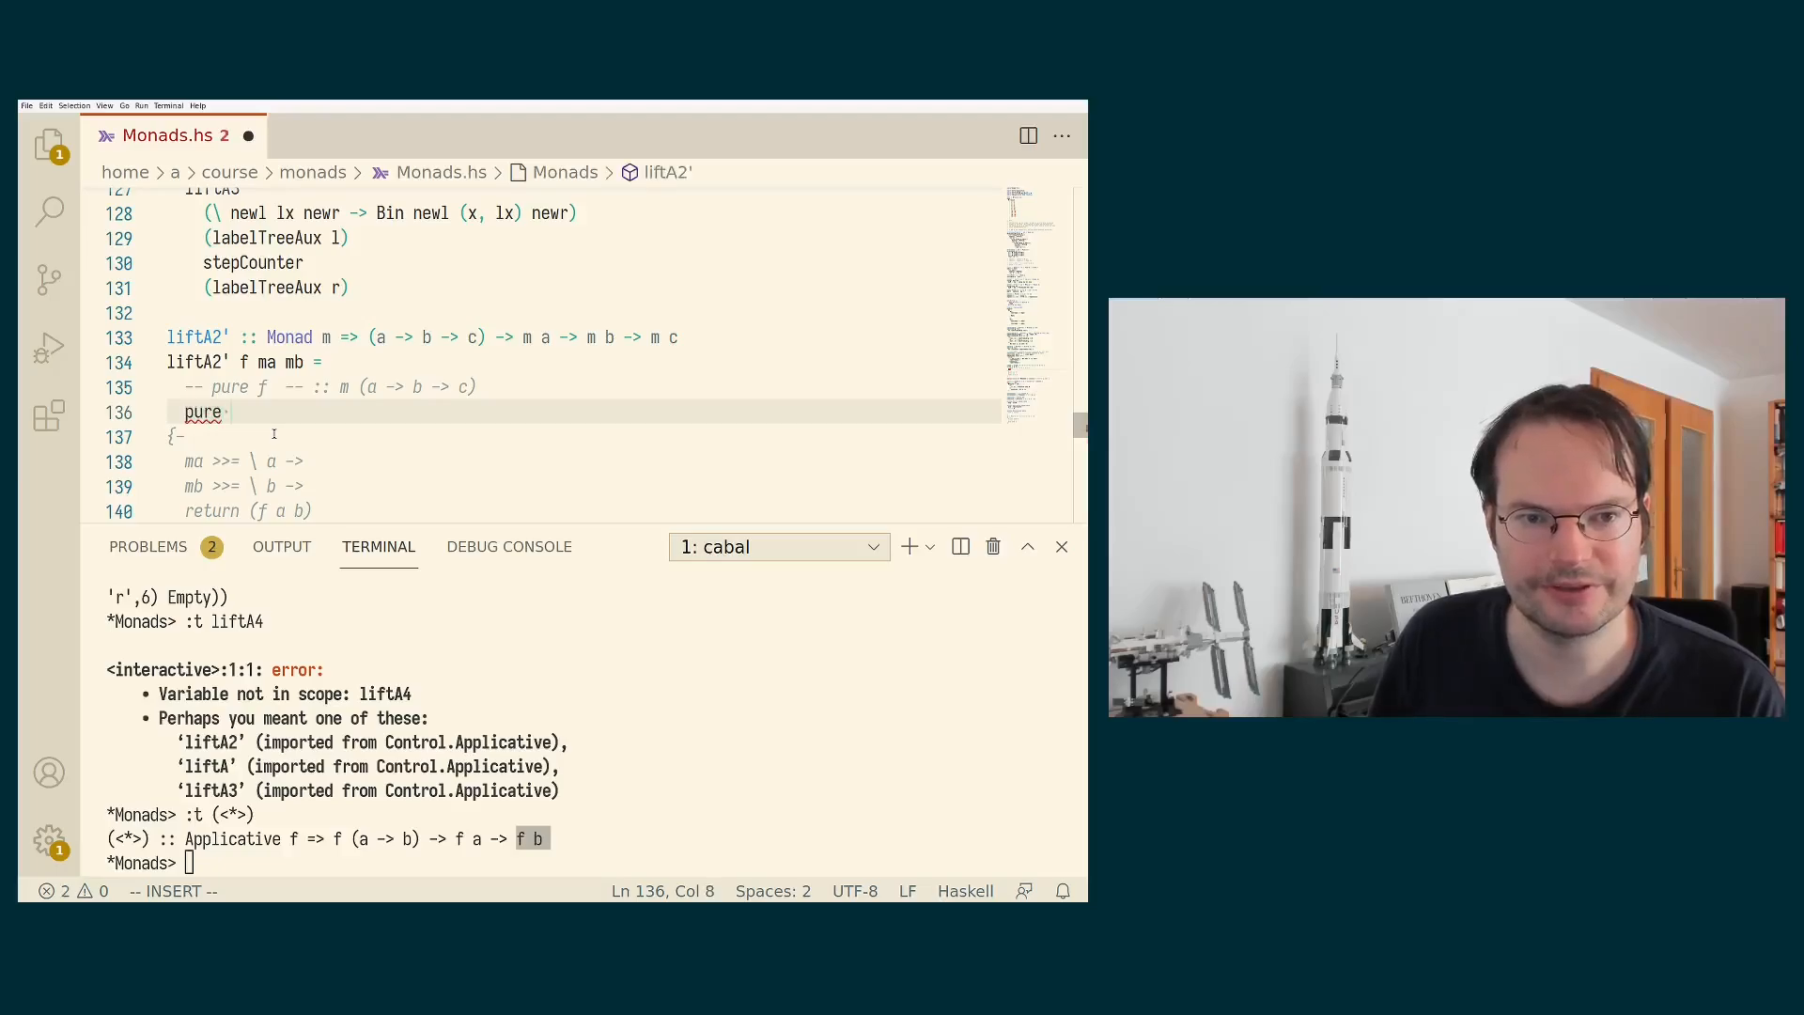
text(f <*> m)
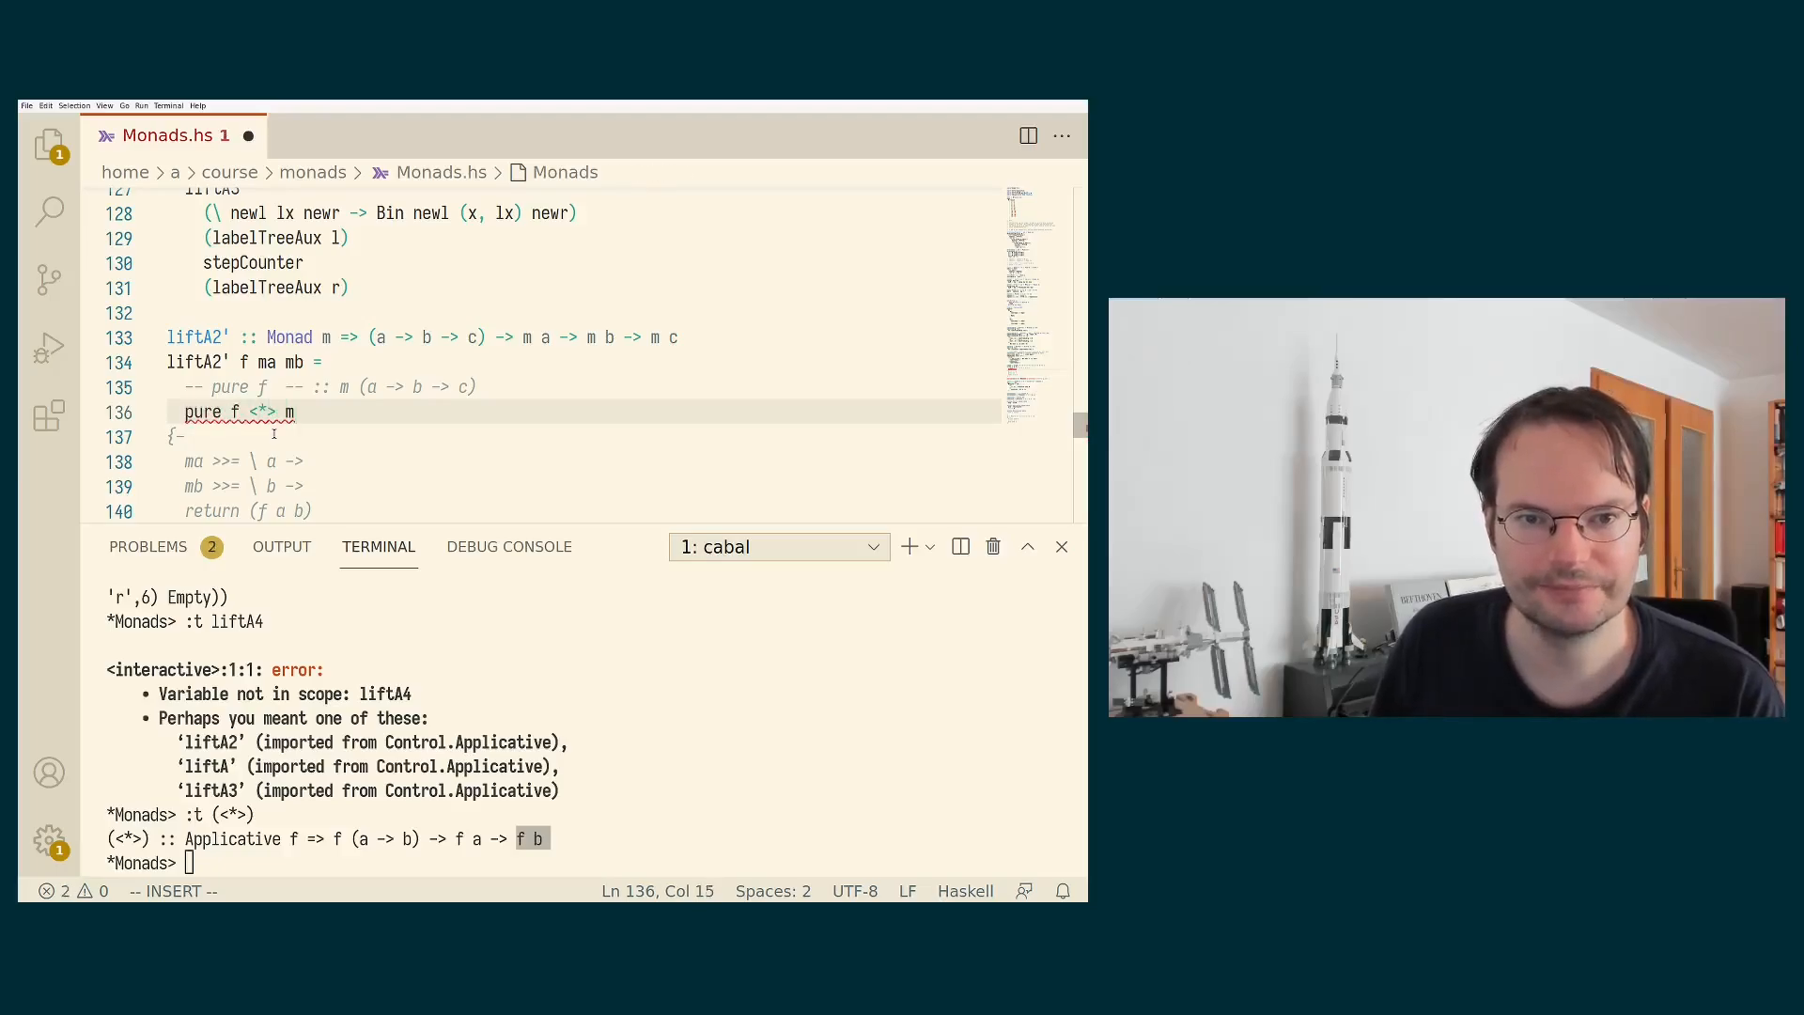
text(a :: m)
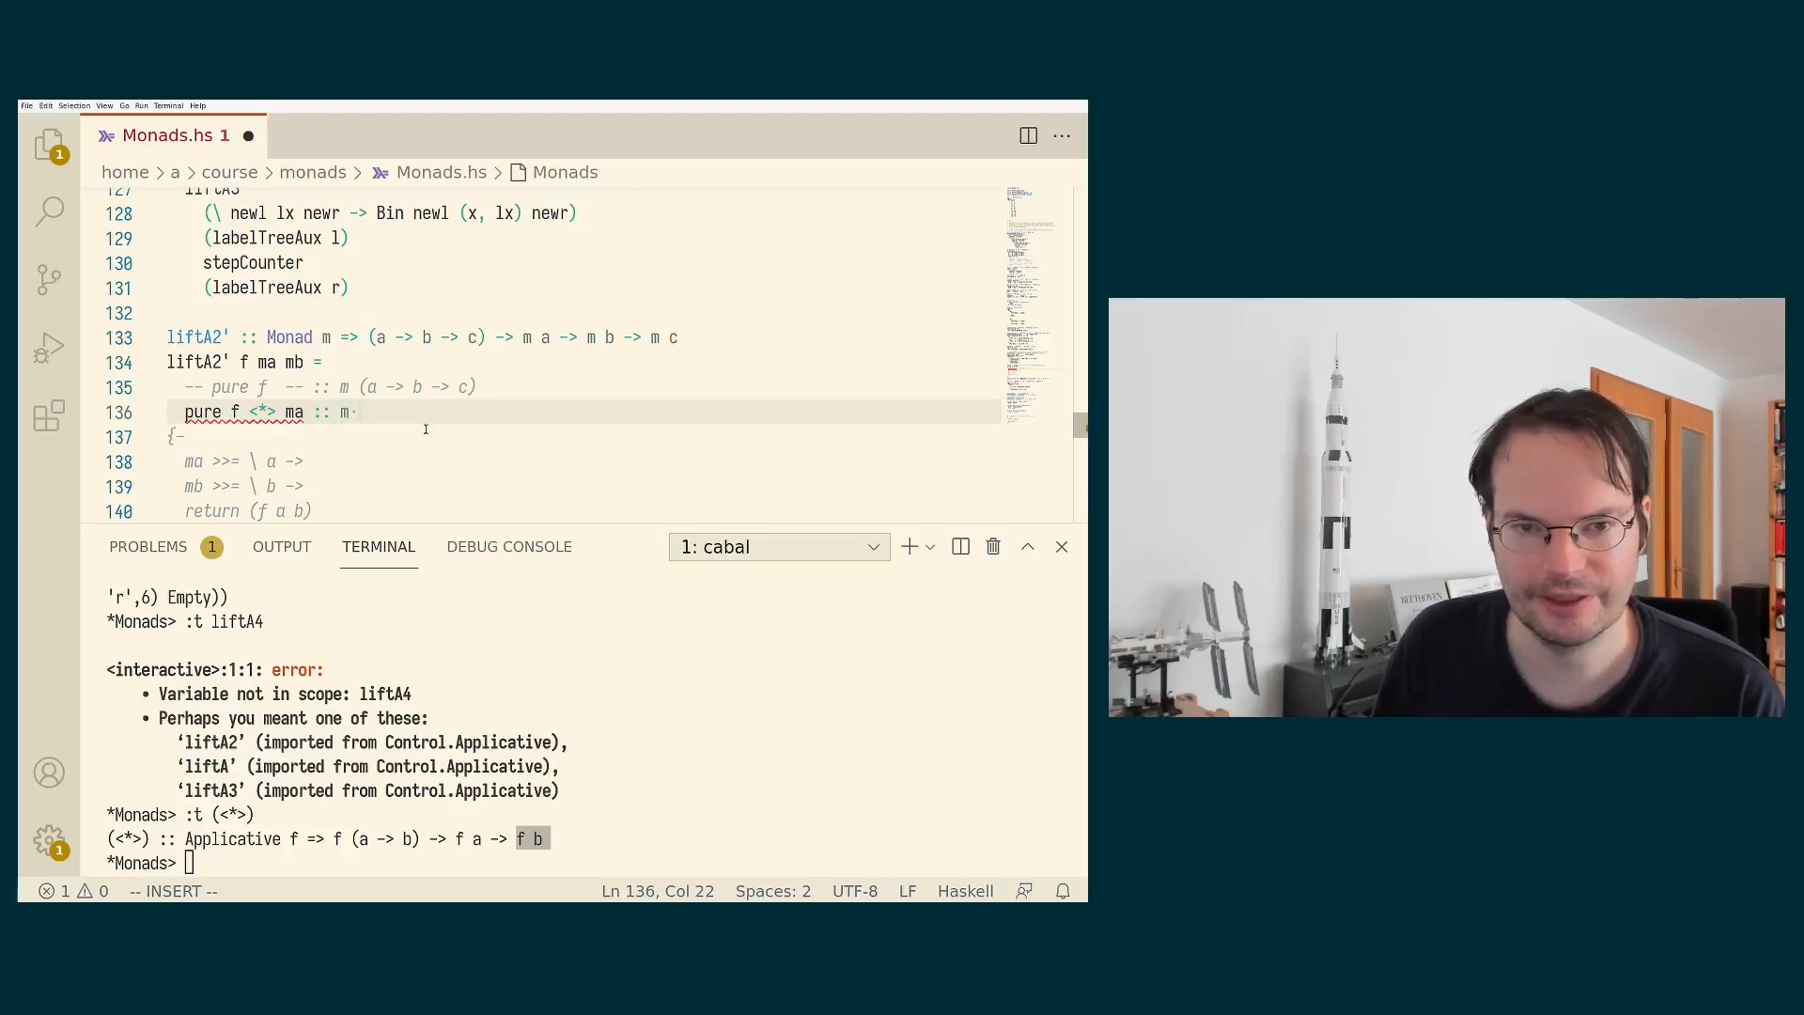
text((b -> c))
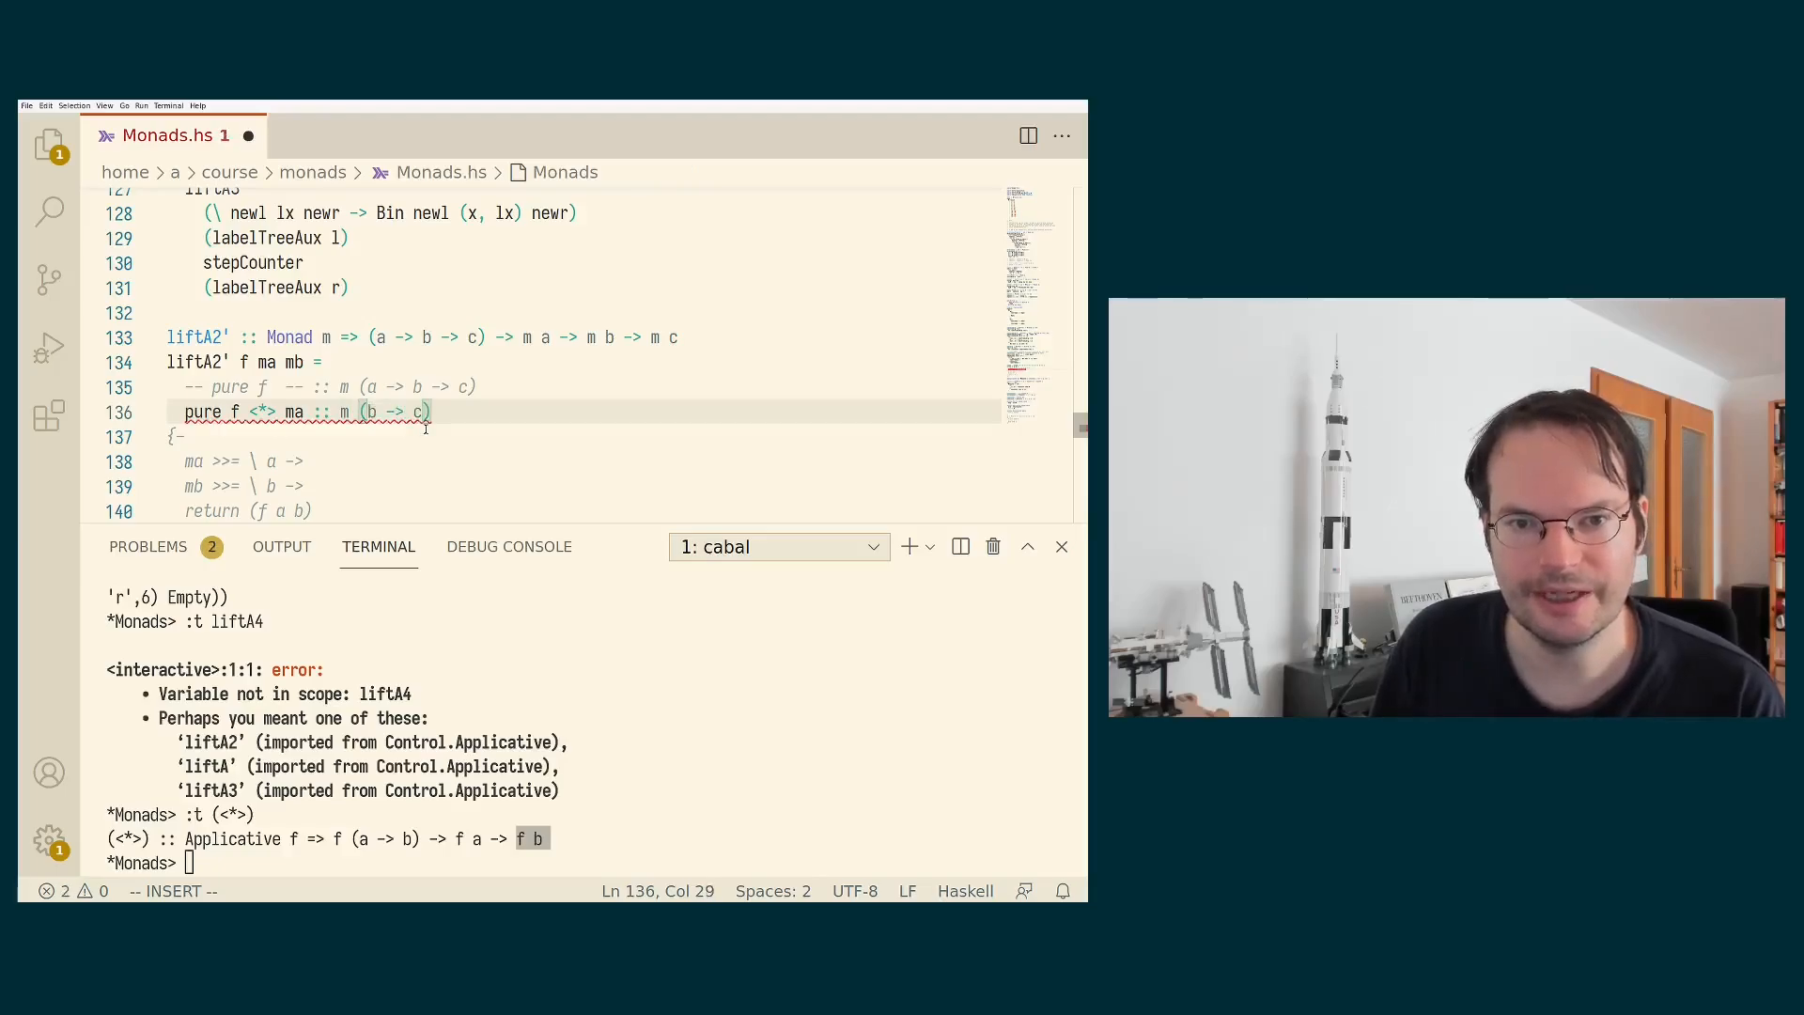
key(Ctrl+s)
text(pure f <)
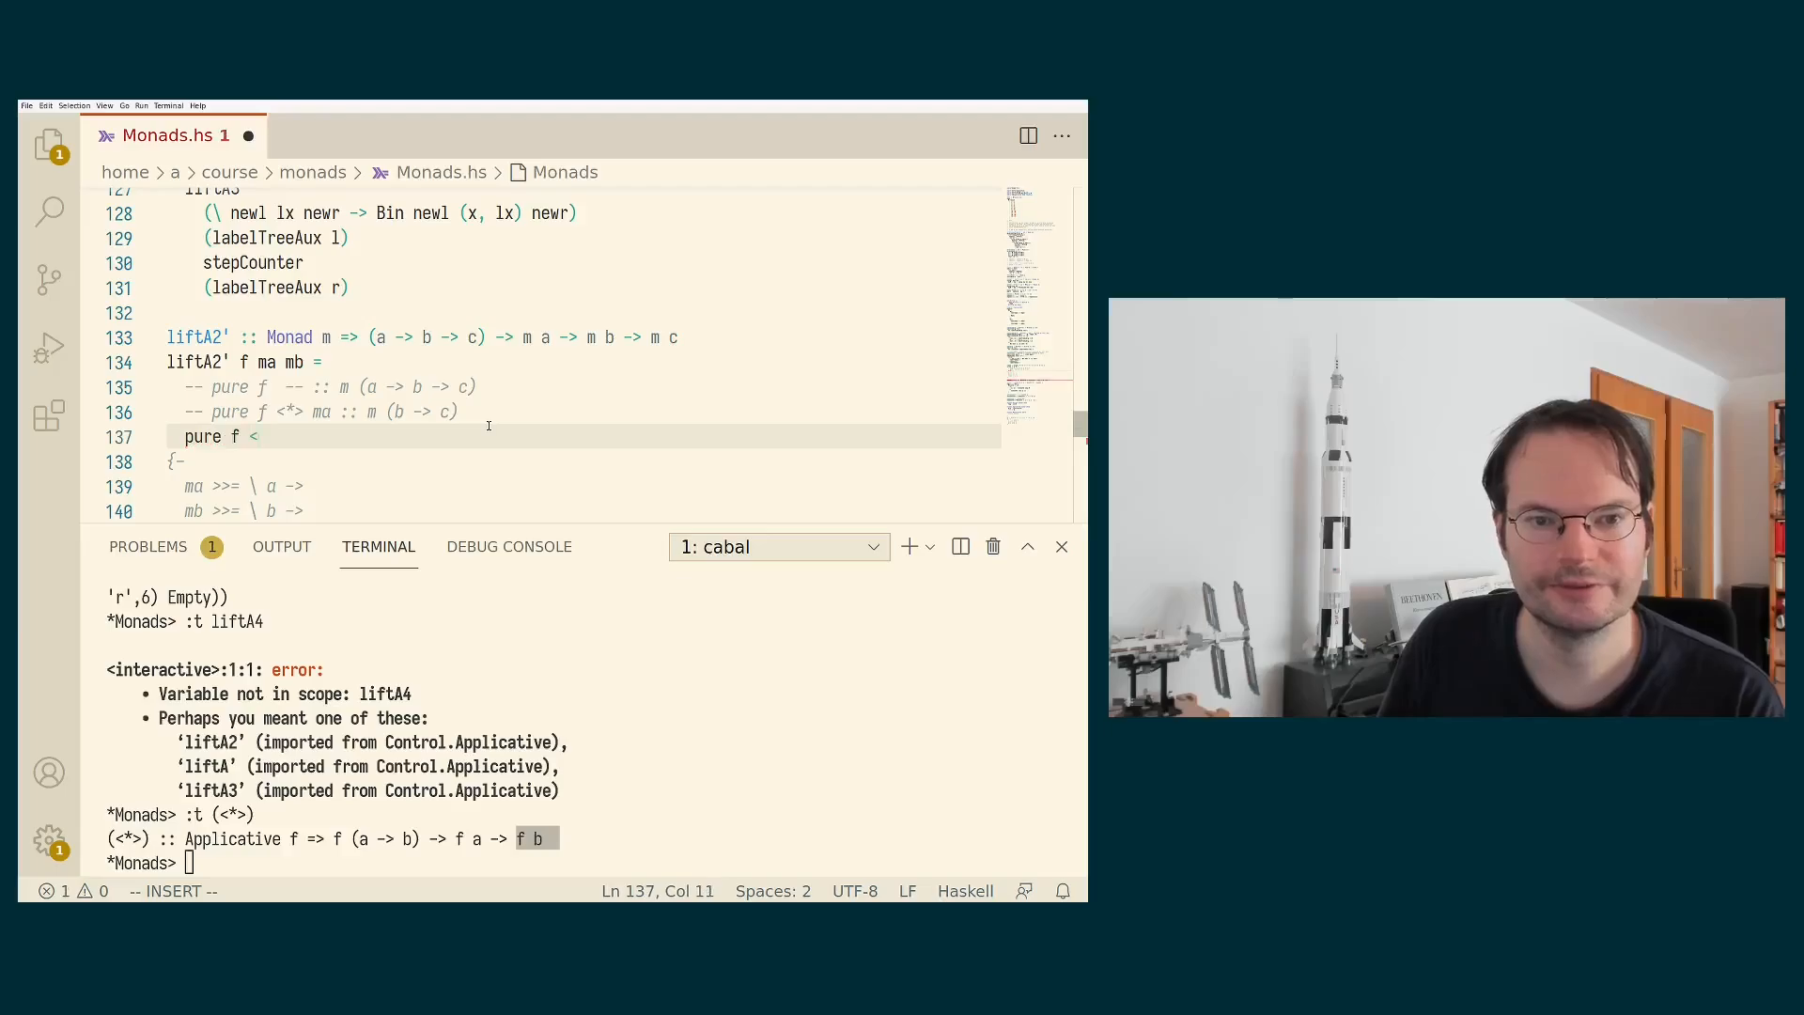
Complete the body as pure f <*> ma <*> mb with its result type comment m c.
text(*> ma <*> mb)
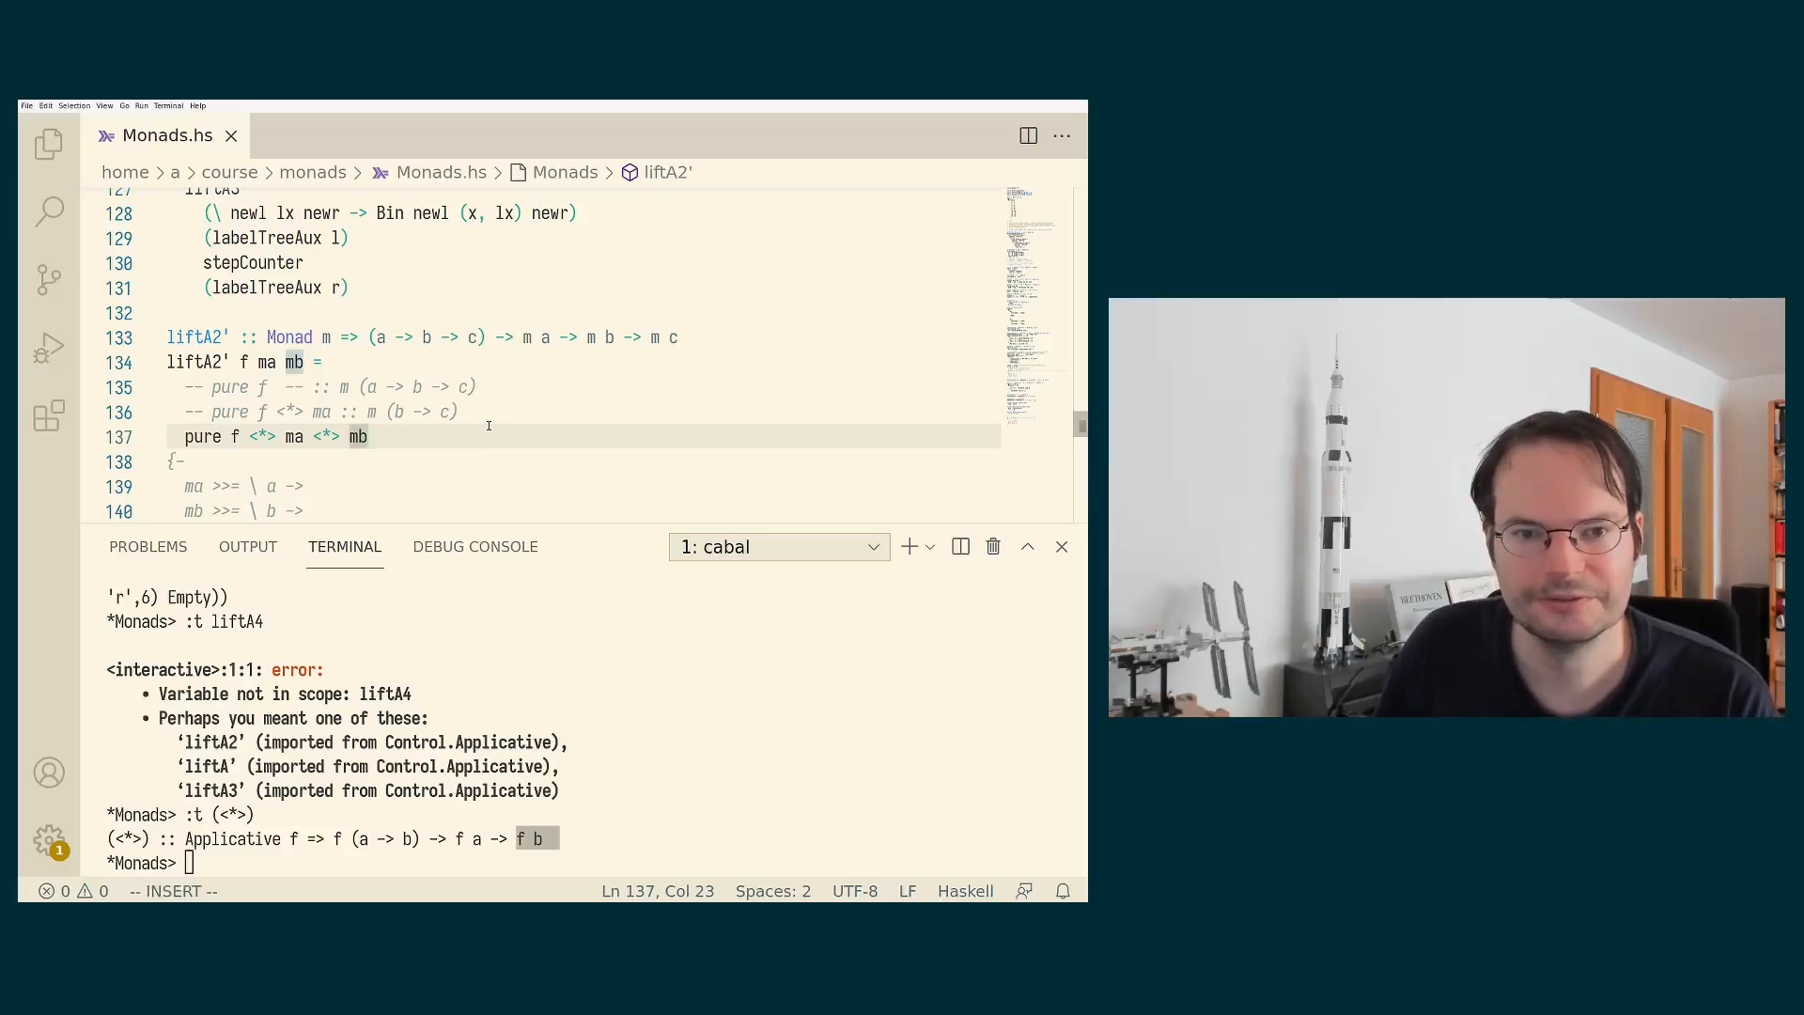
text(-- :: m c)
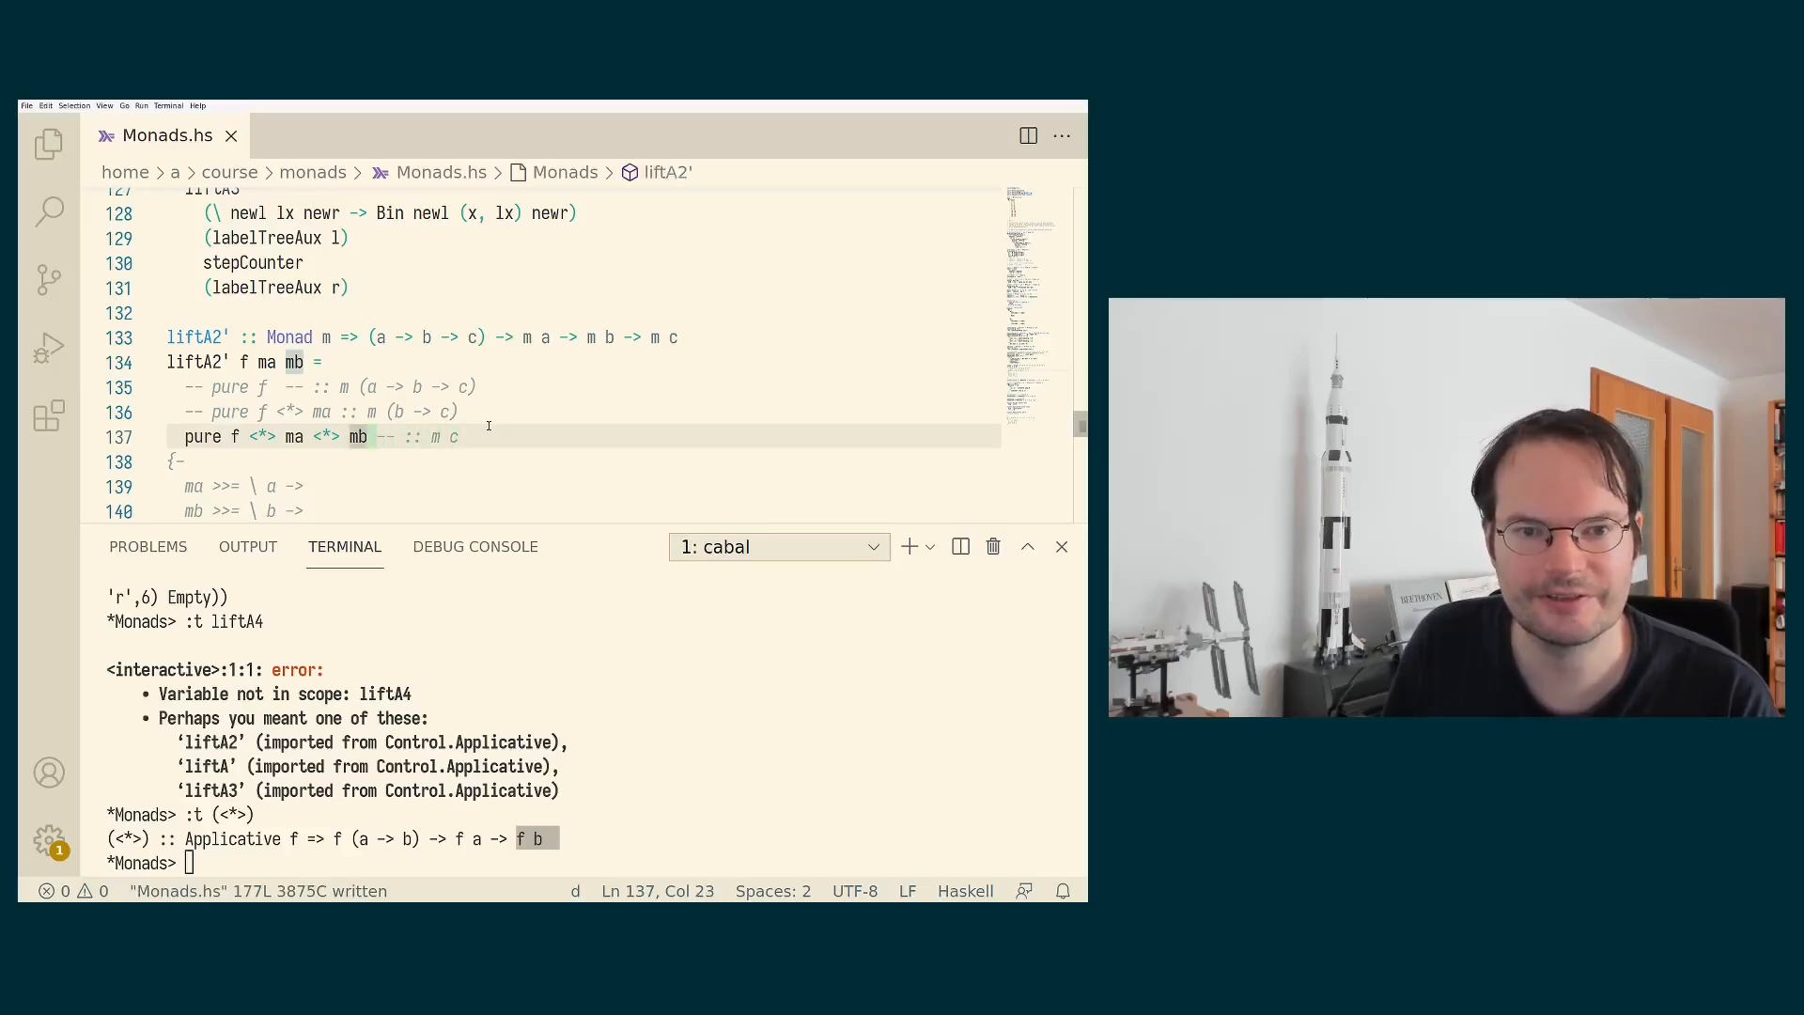
key(Backspace)
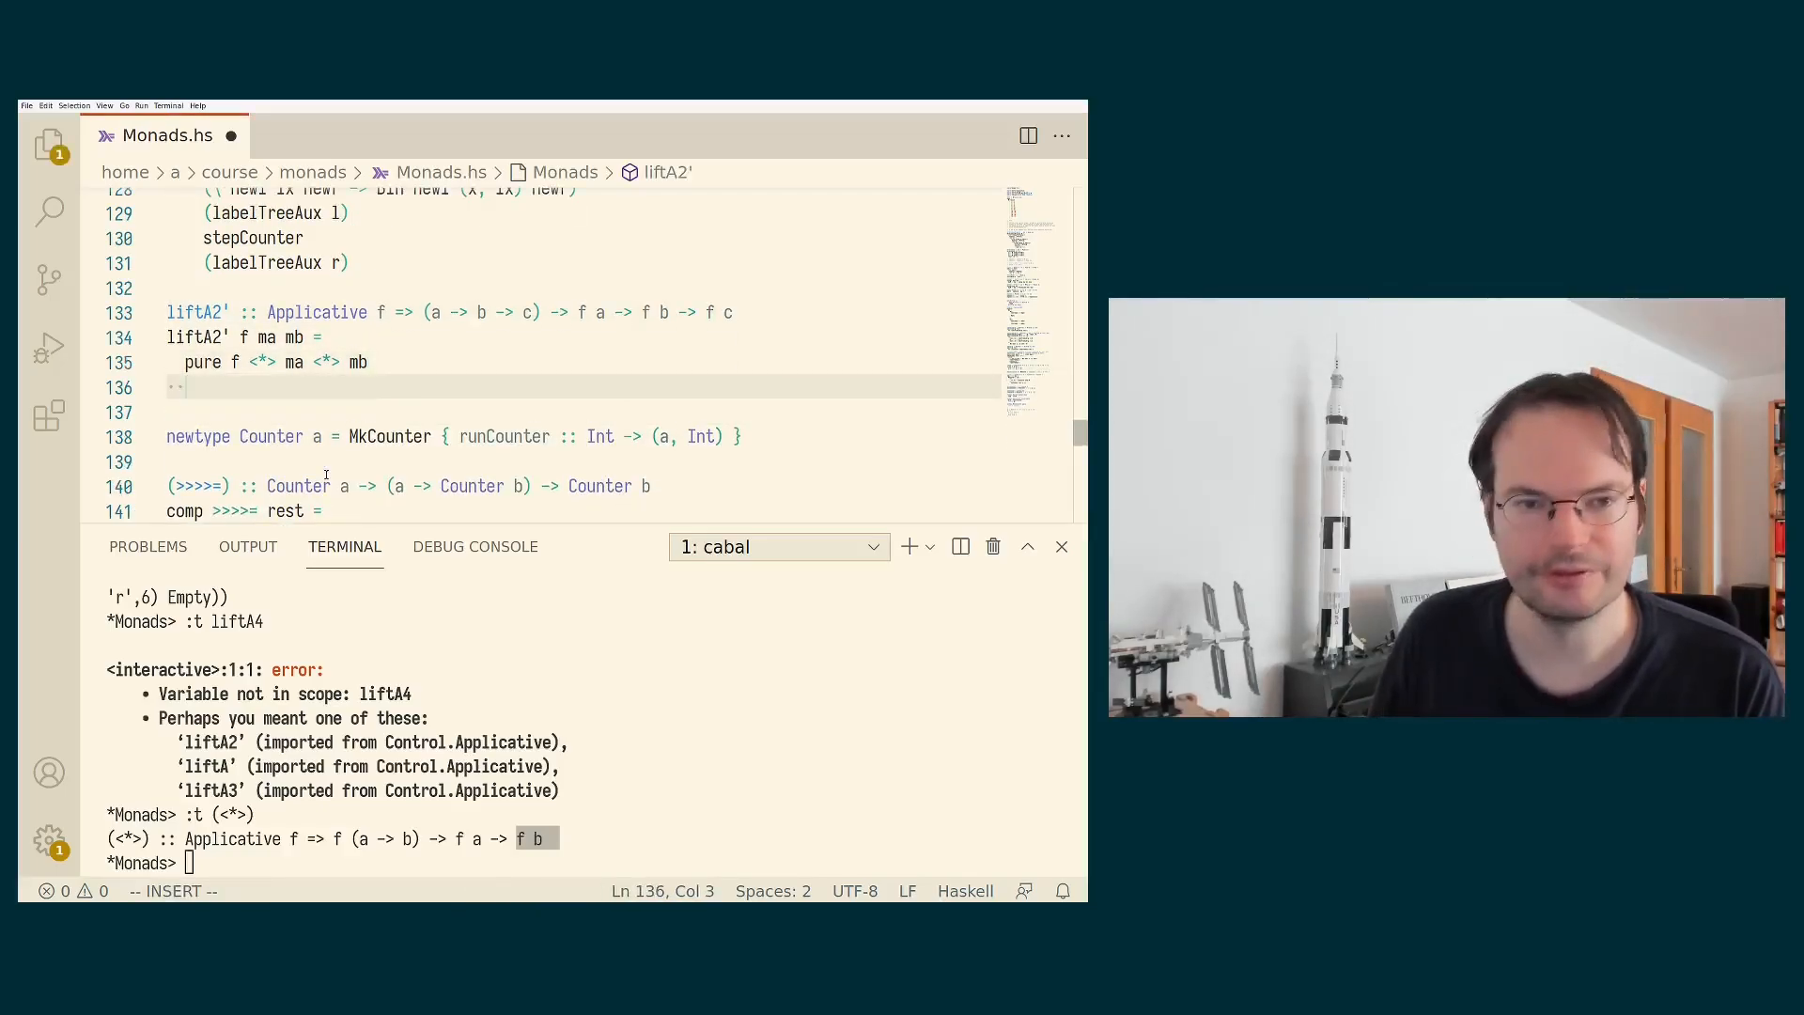
Write the Applicative signature of liftA3' over f a, f b and f c.
text(liftA3)
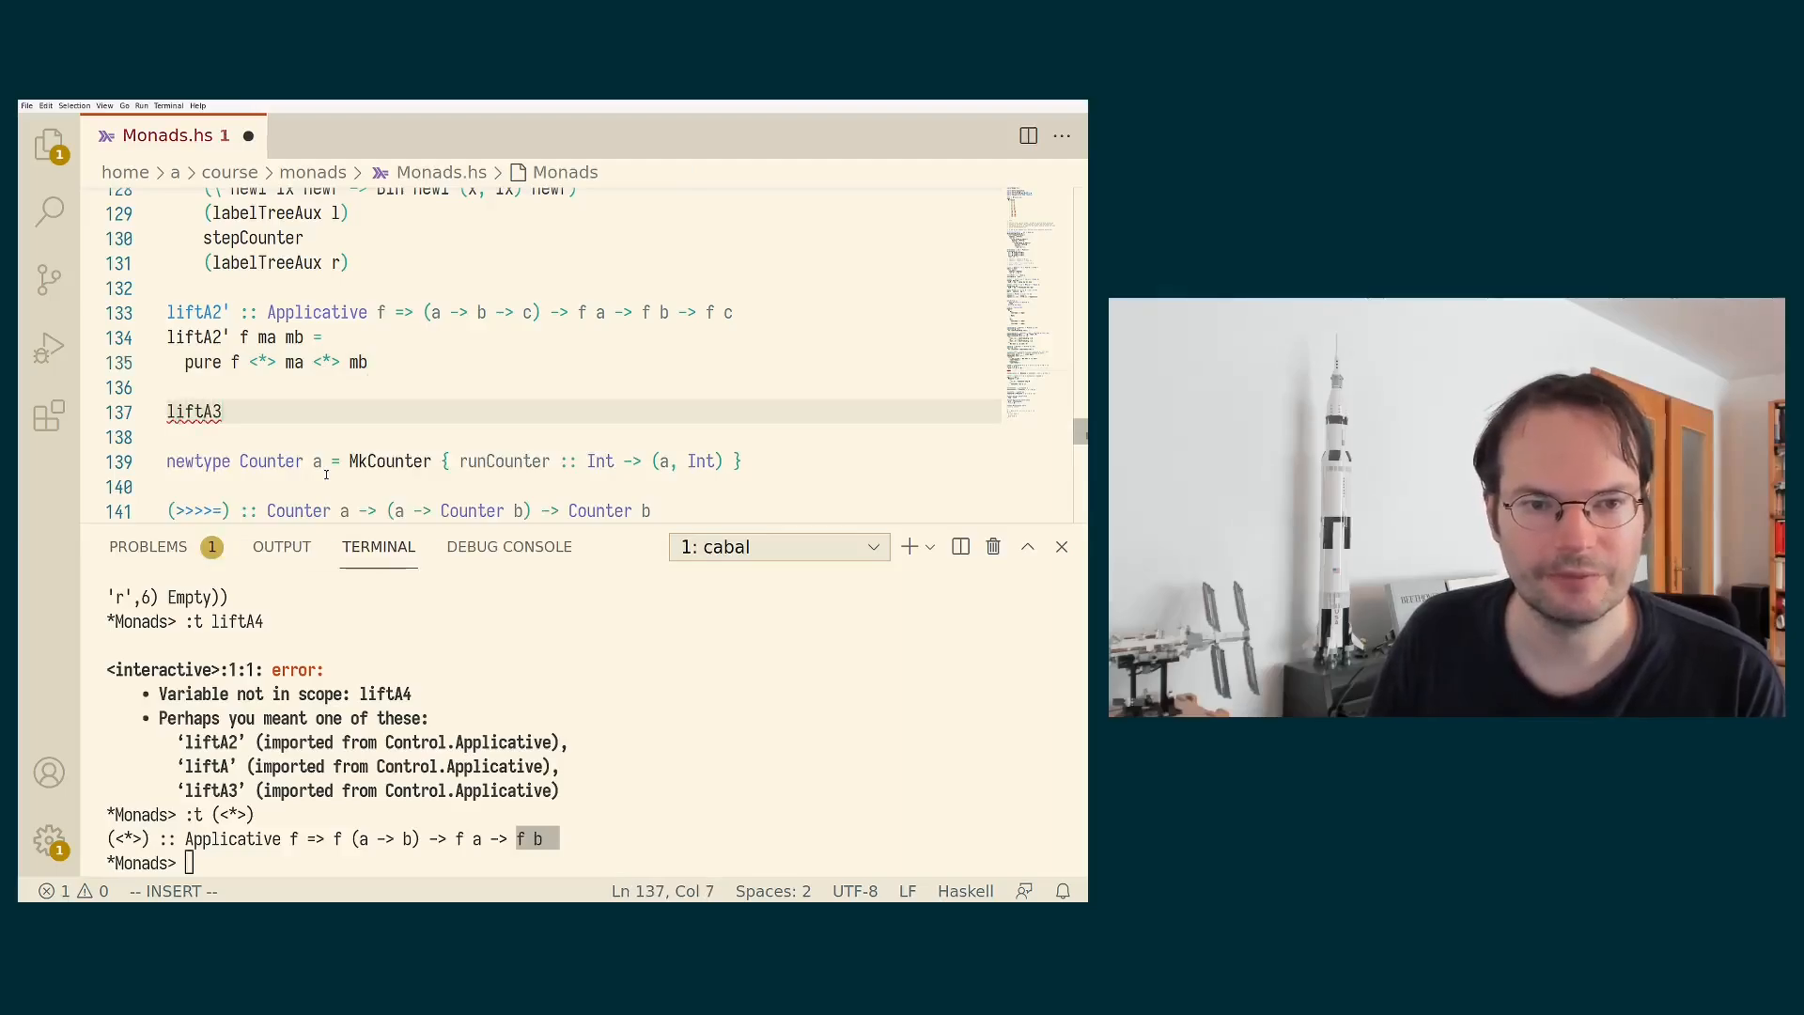
text(' :: Applicative f => (a ->)
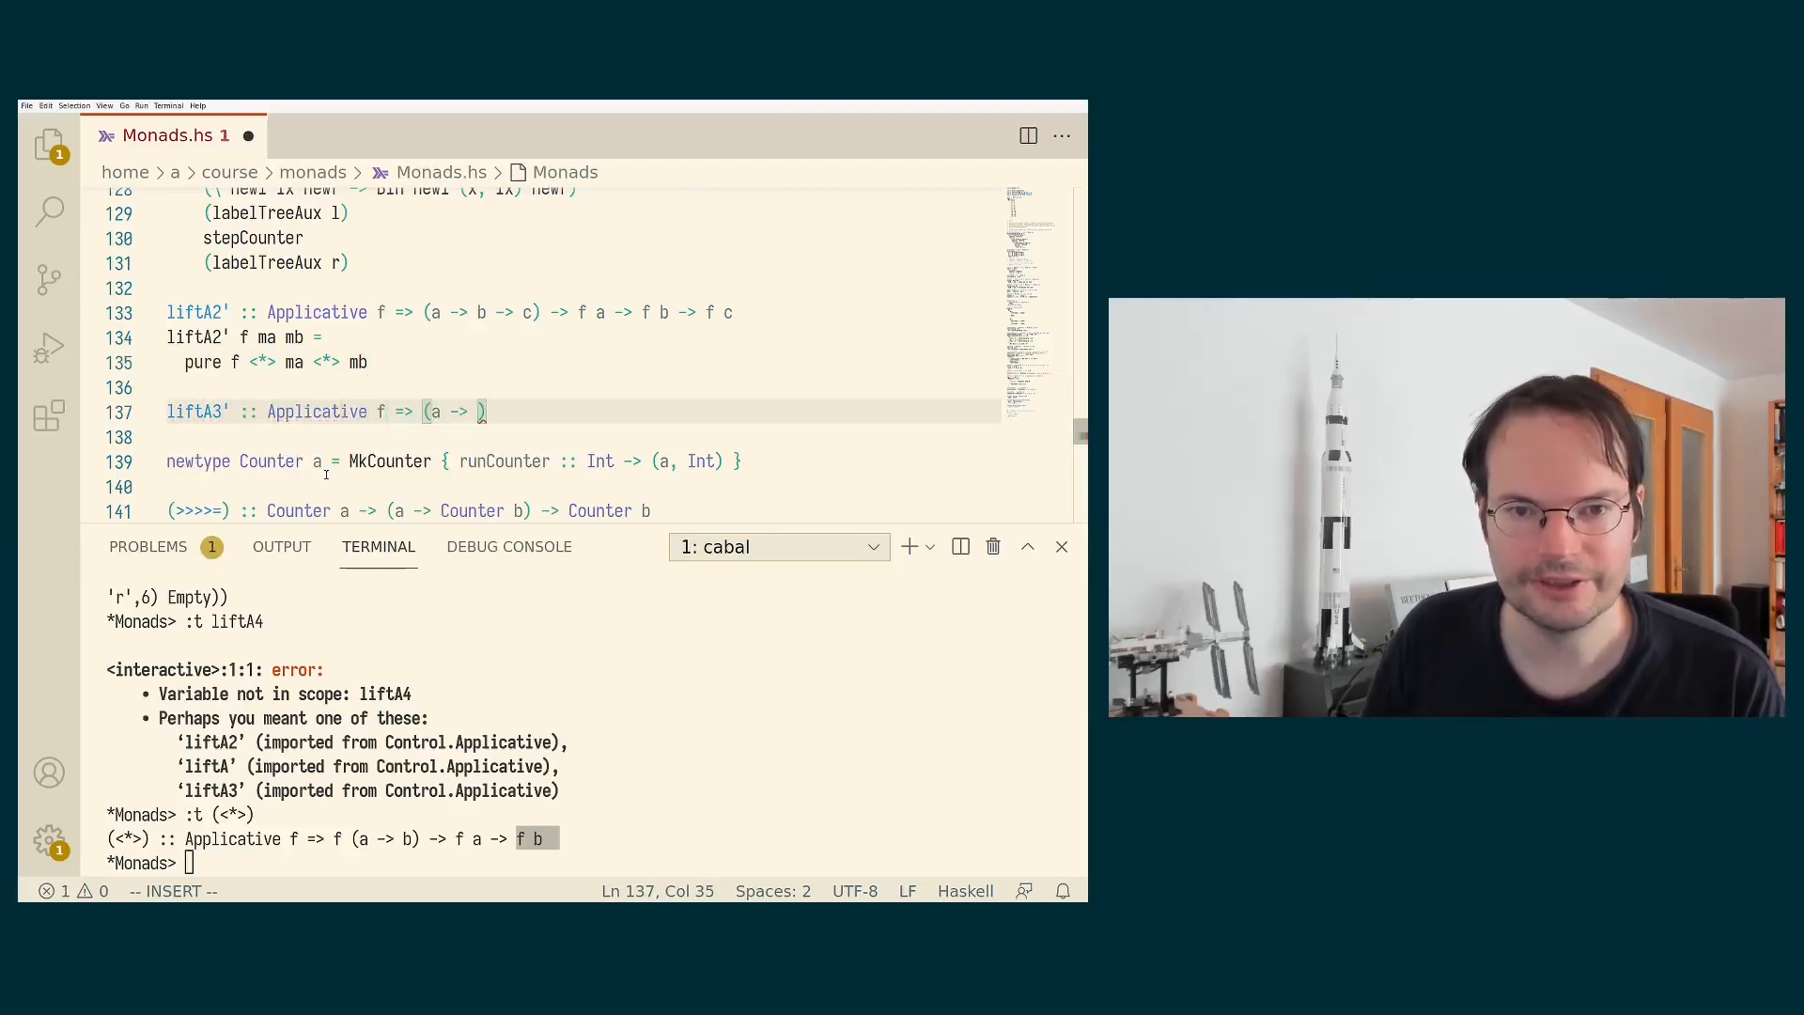
text(b -> c -> d)
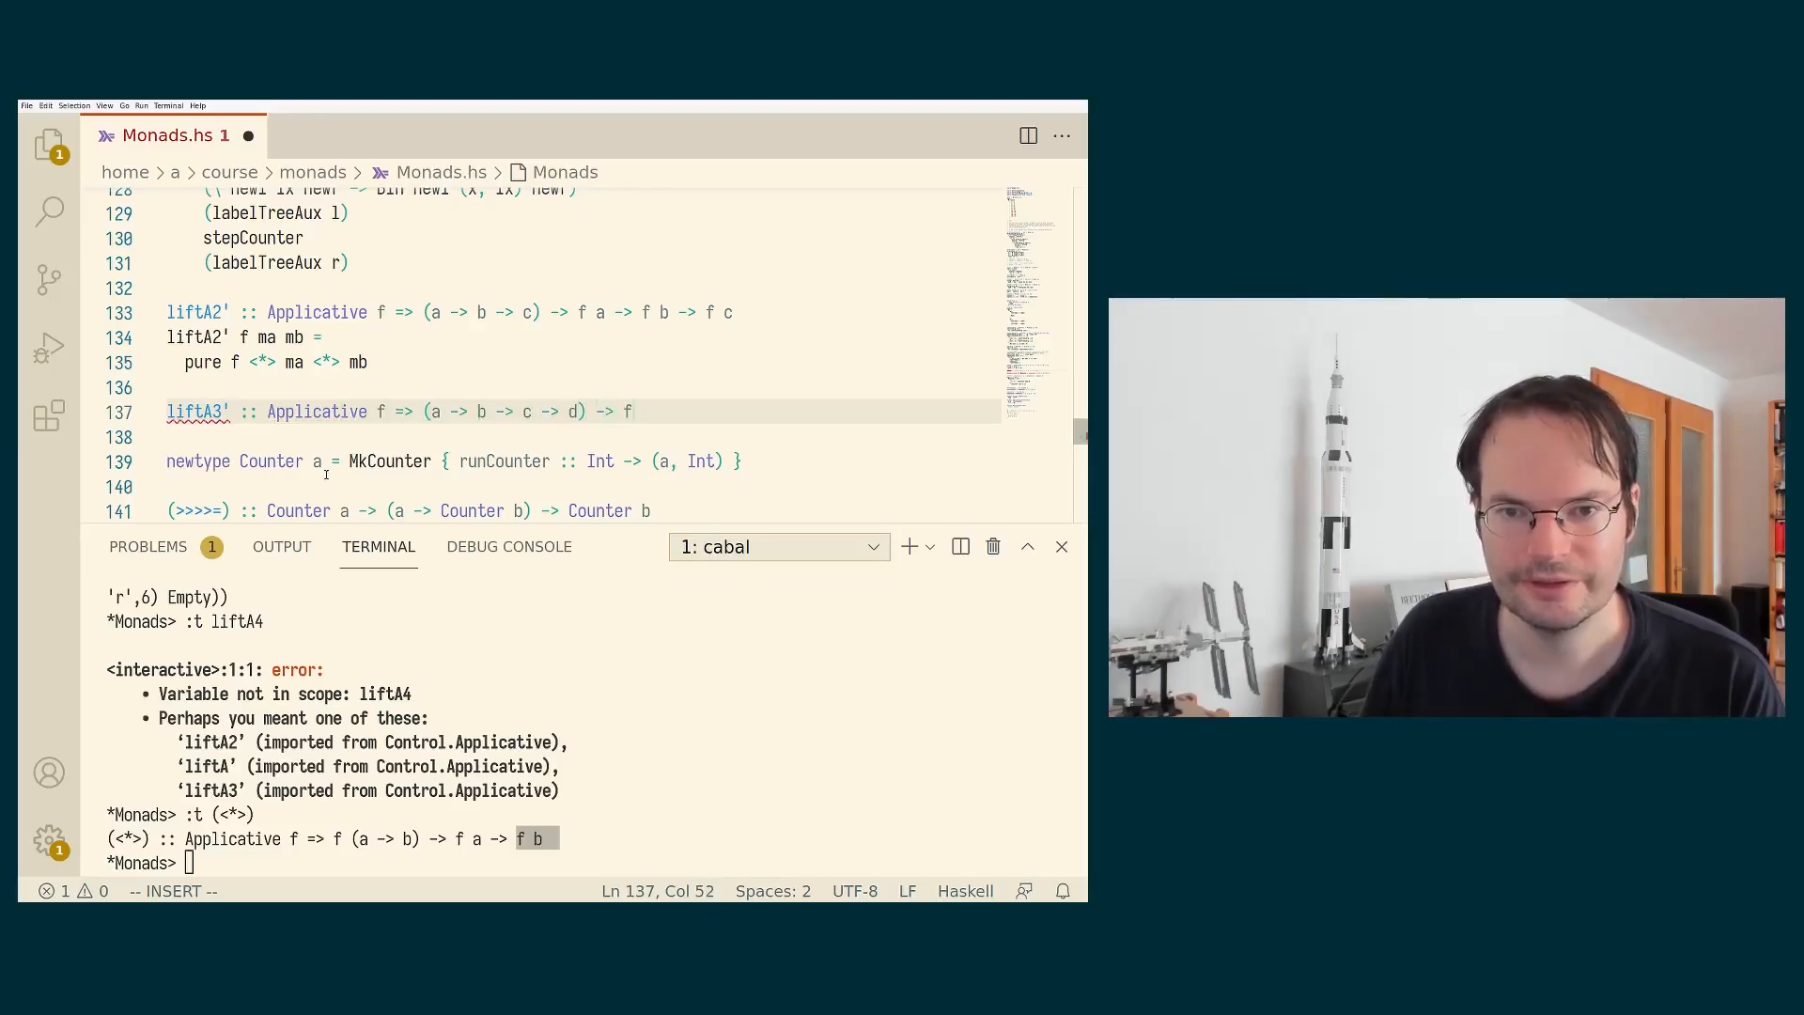
text(a -> f b -> f c -> f d)
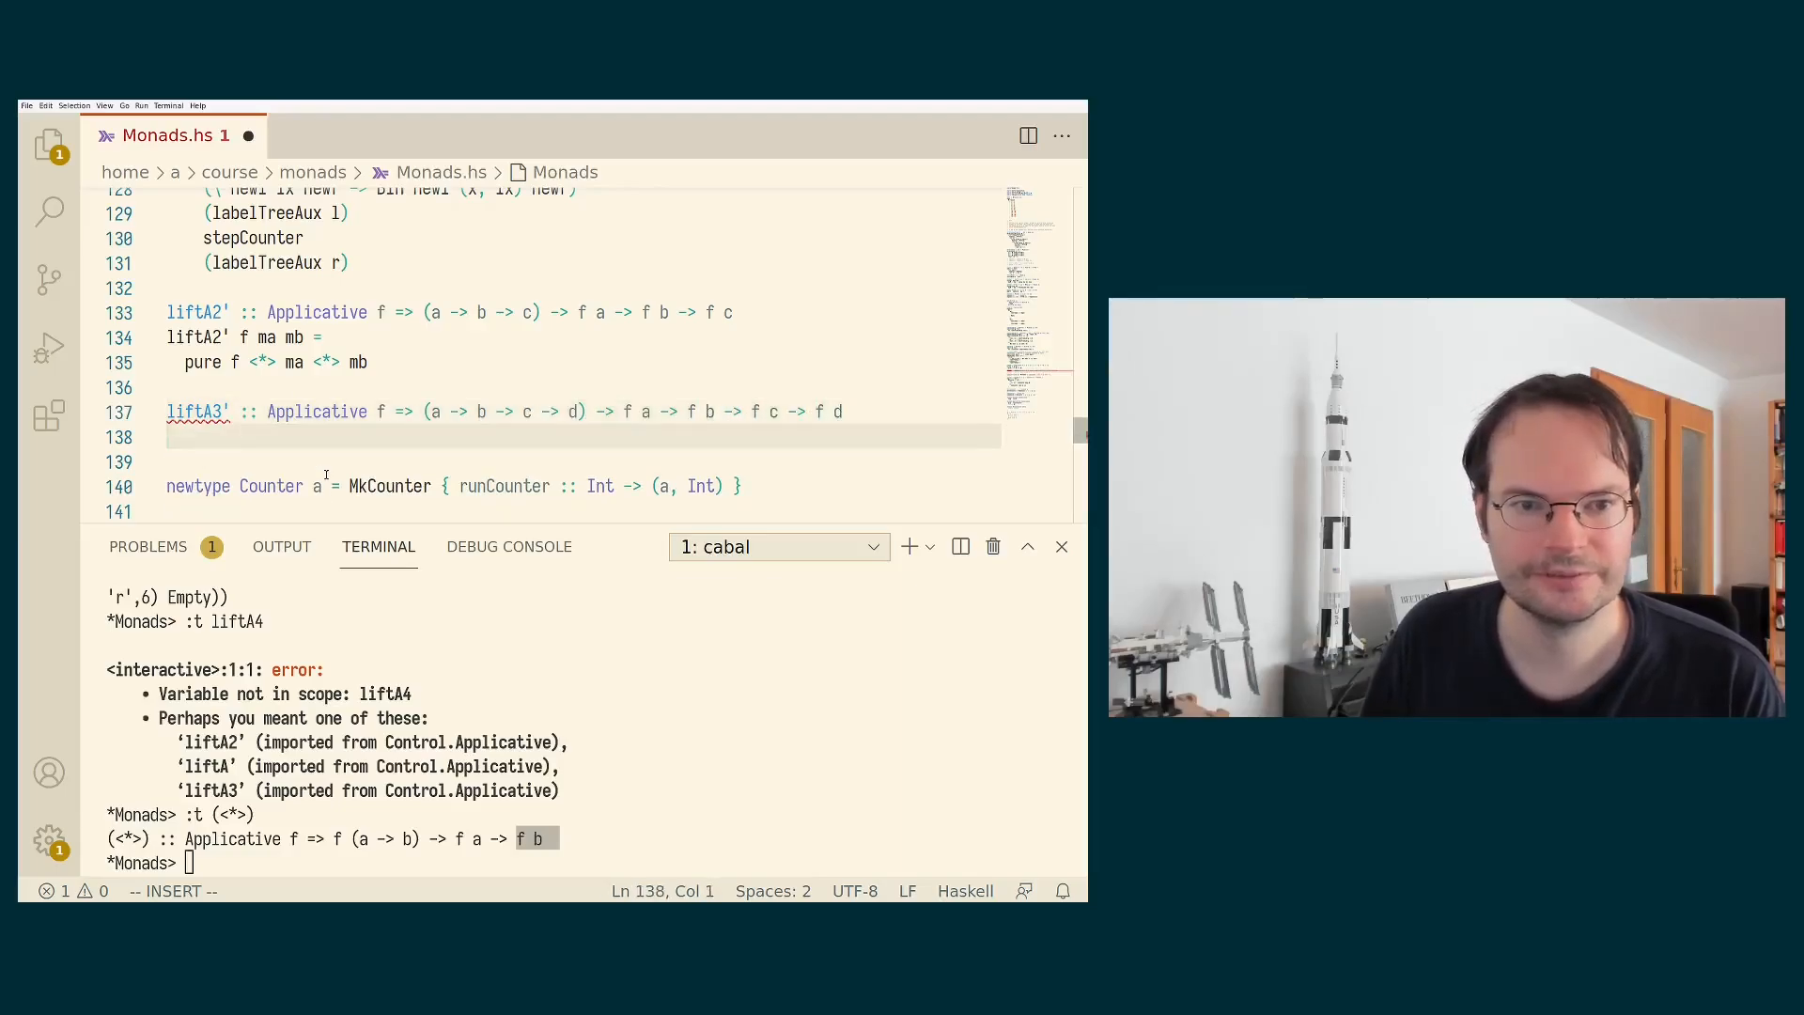
Define liftA3' f ma mb mc = pure f <*> ma <*> mb <*> mc, save, and clear labelTreeAux's liftA3 line.
text(liftA3' f)
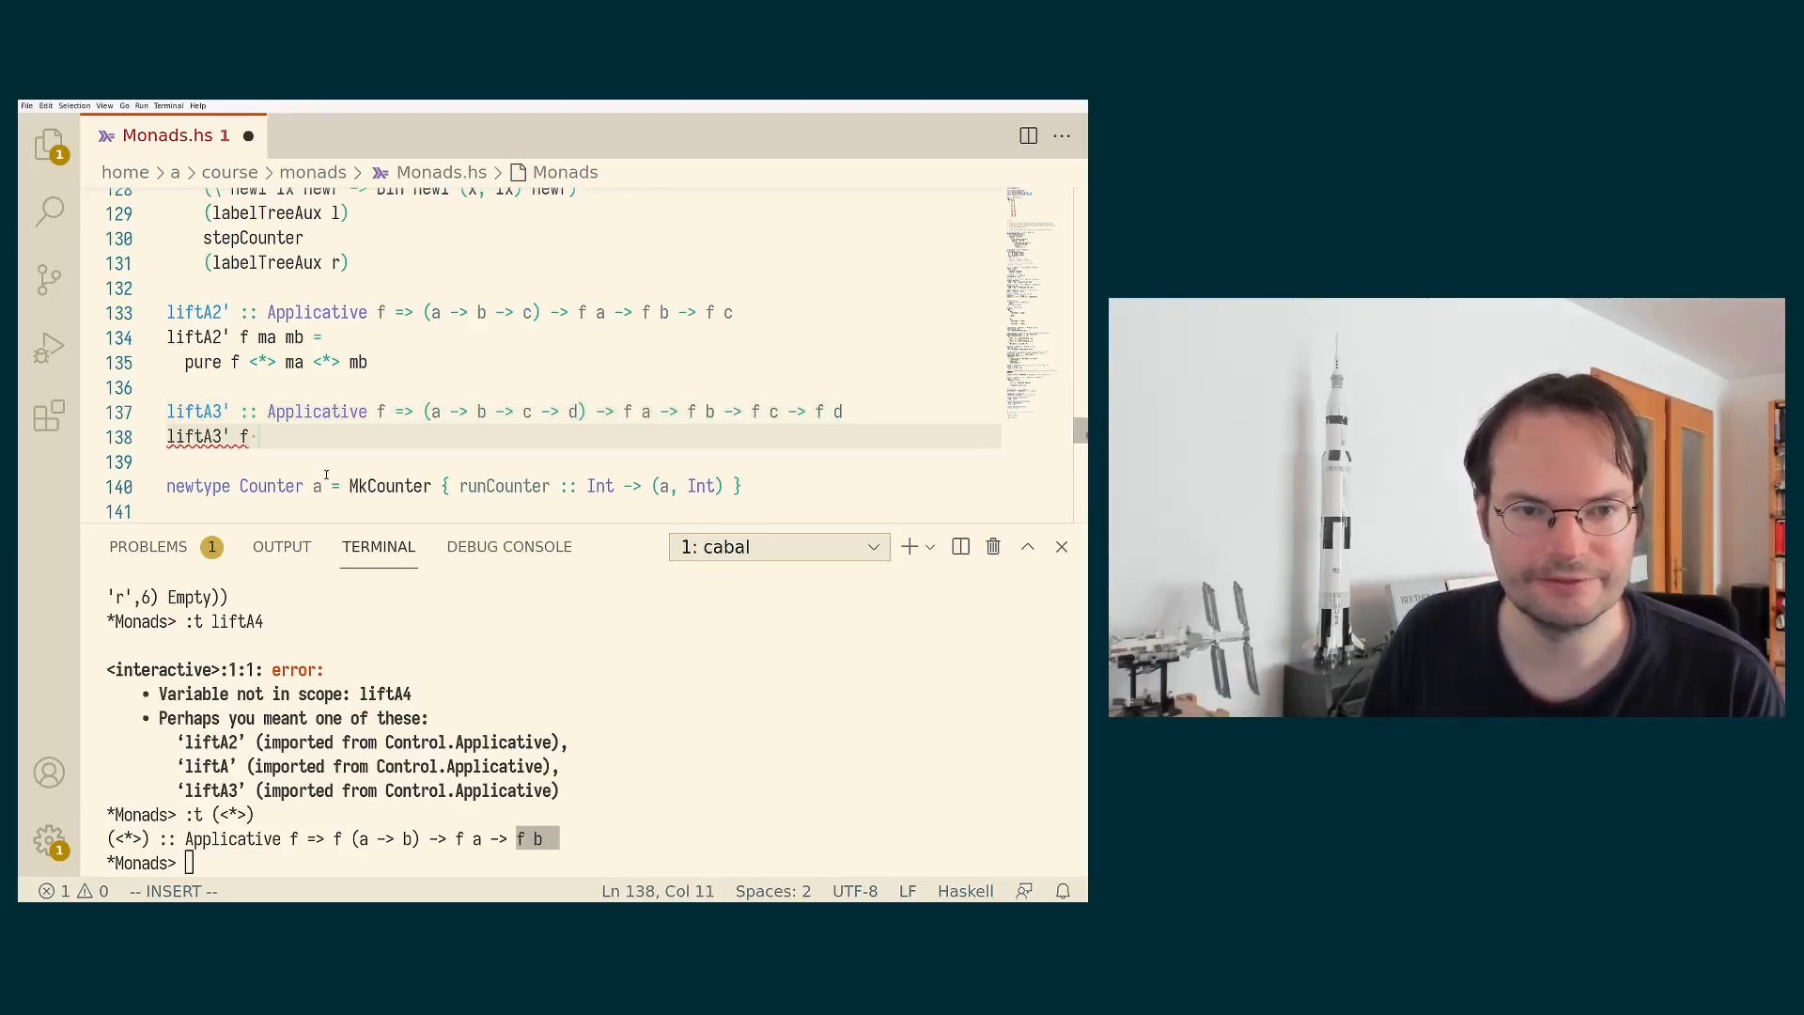
text(ma mb mc =)
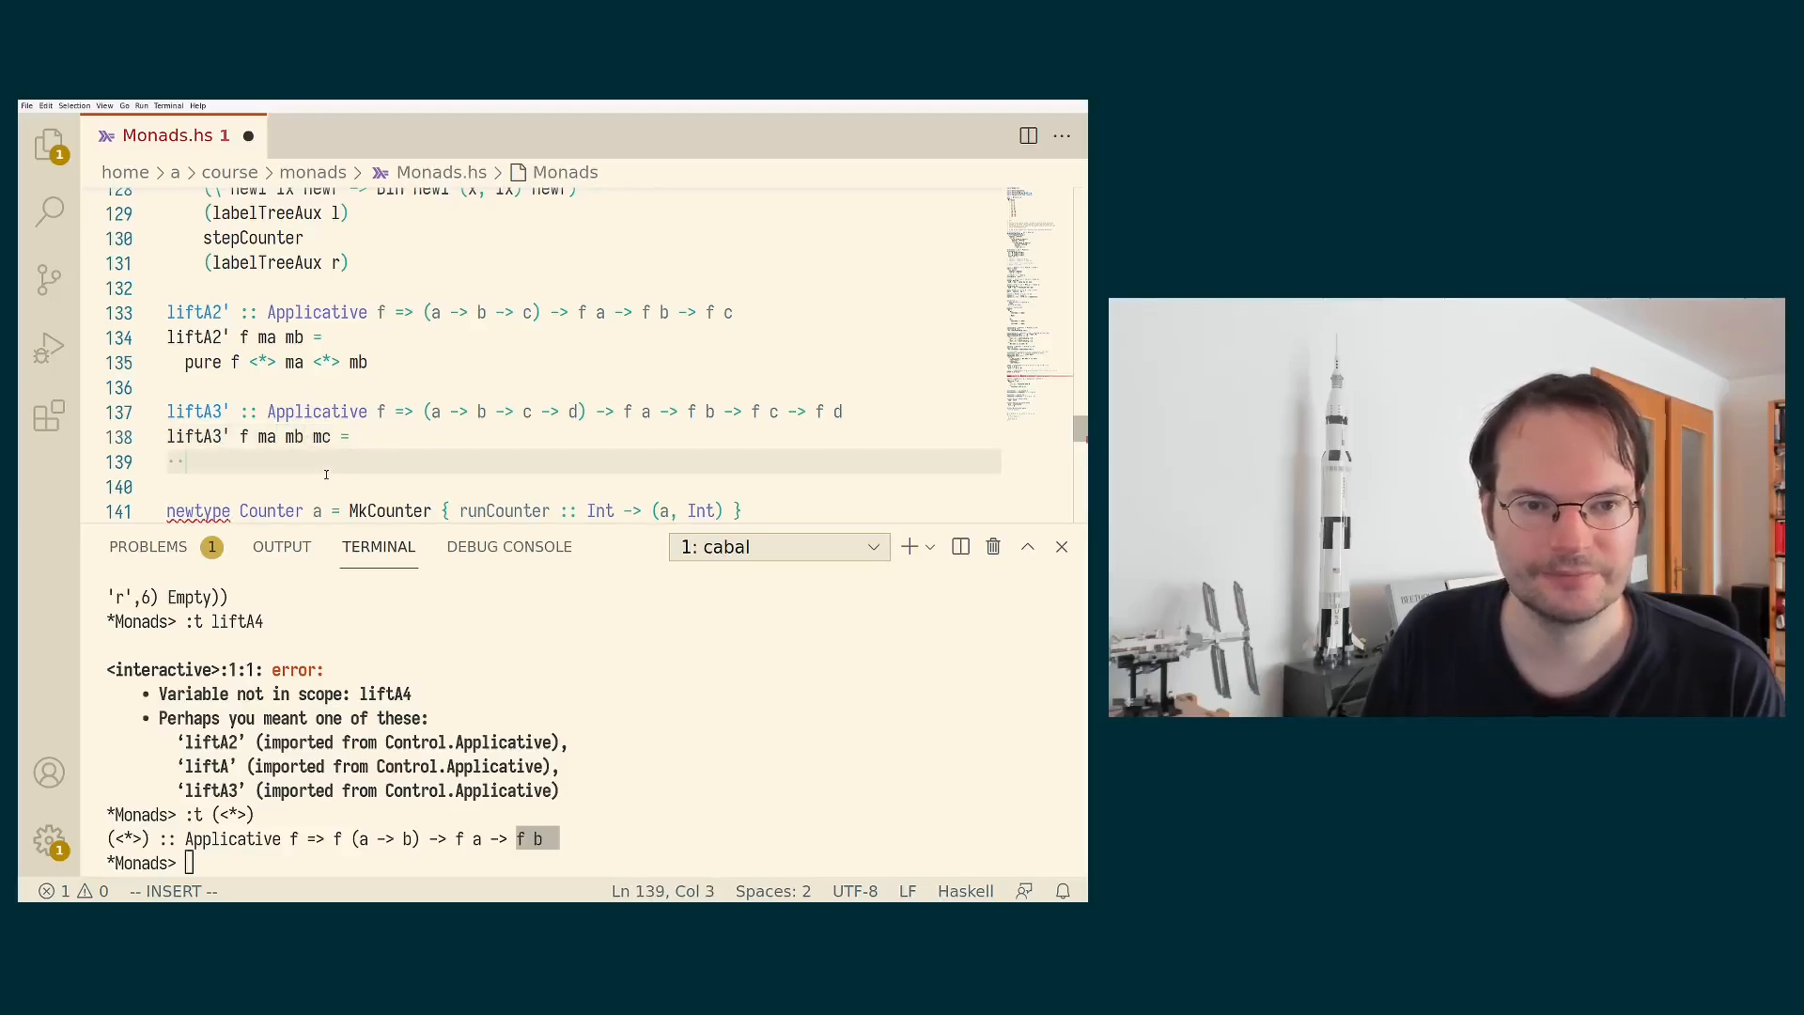
text(pure f <*> ma)
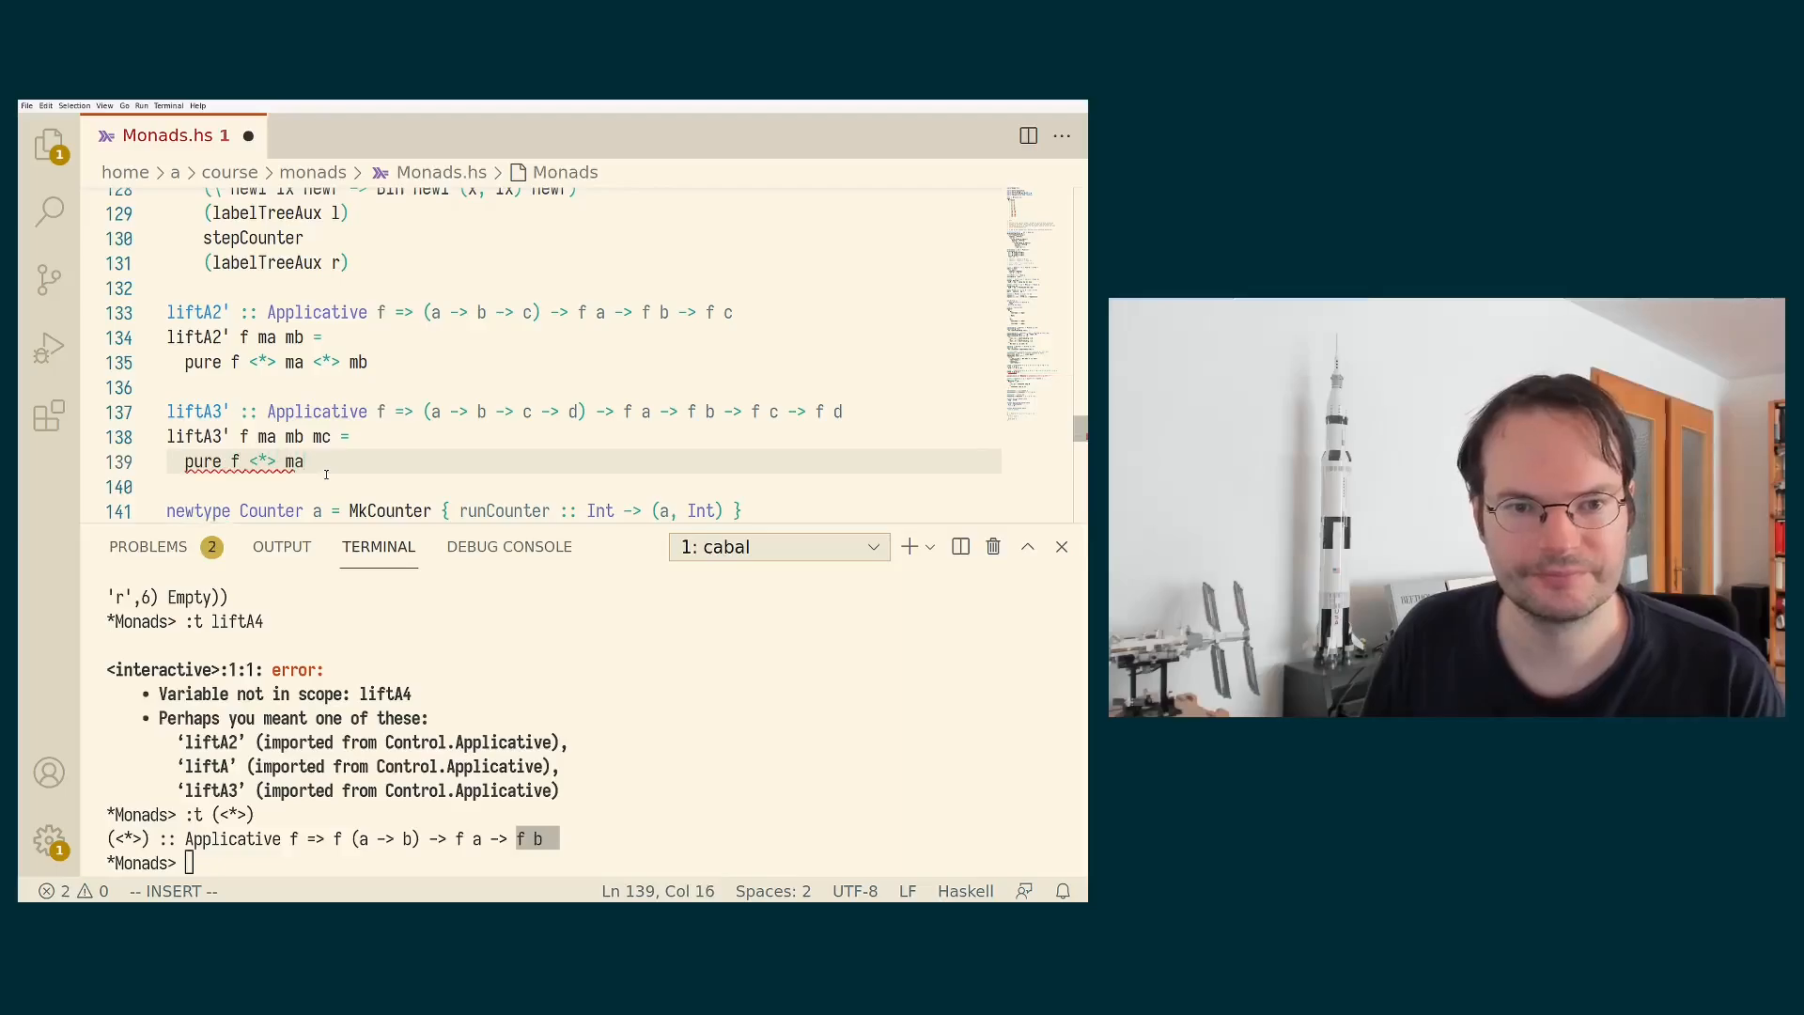
text(<*> mb <*> mc)
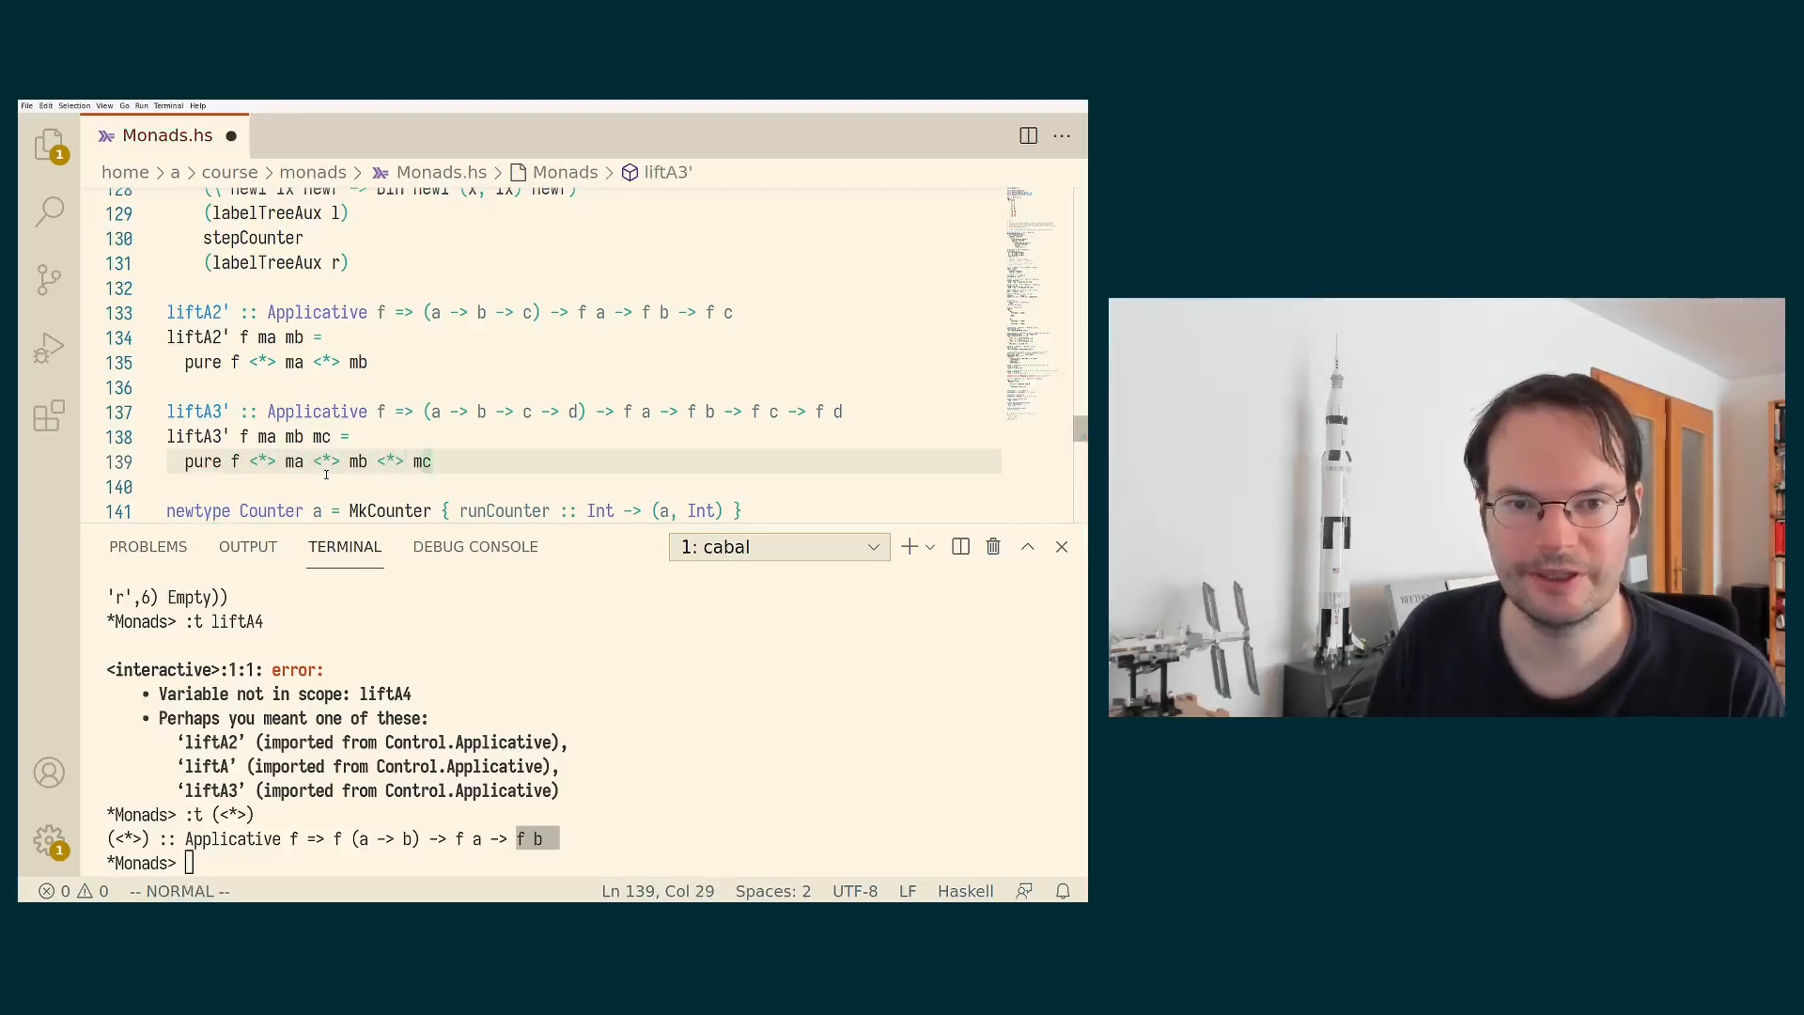
key(Ctrl+s)
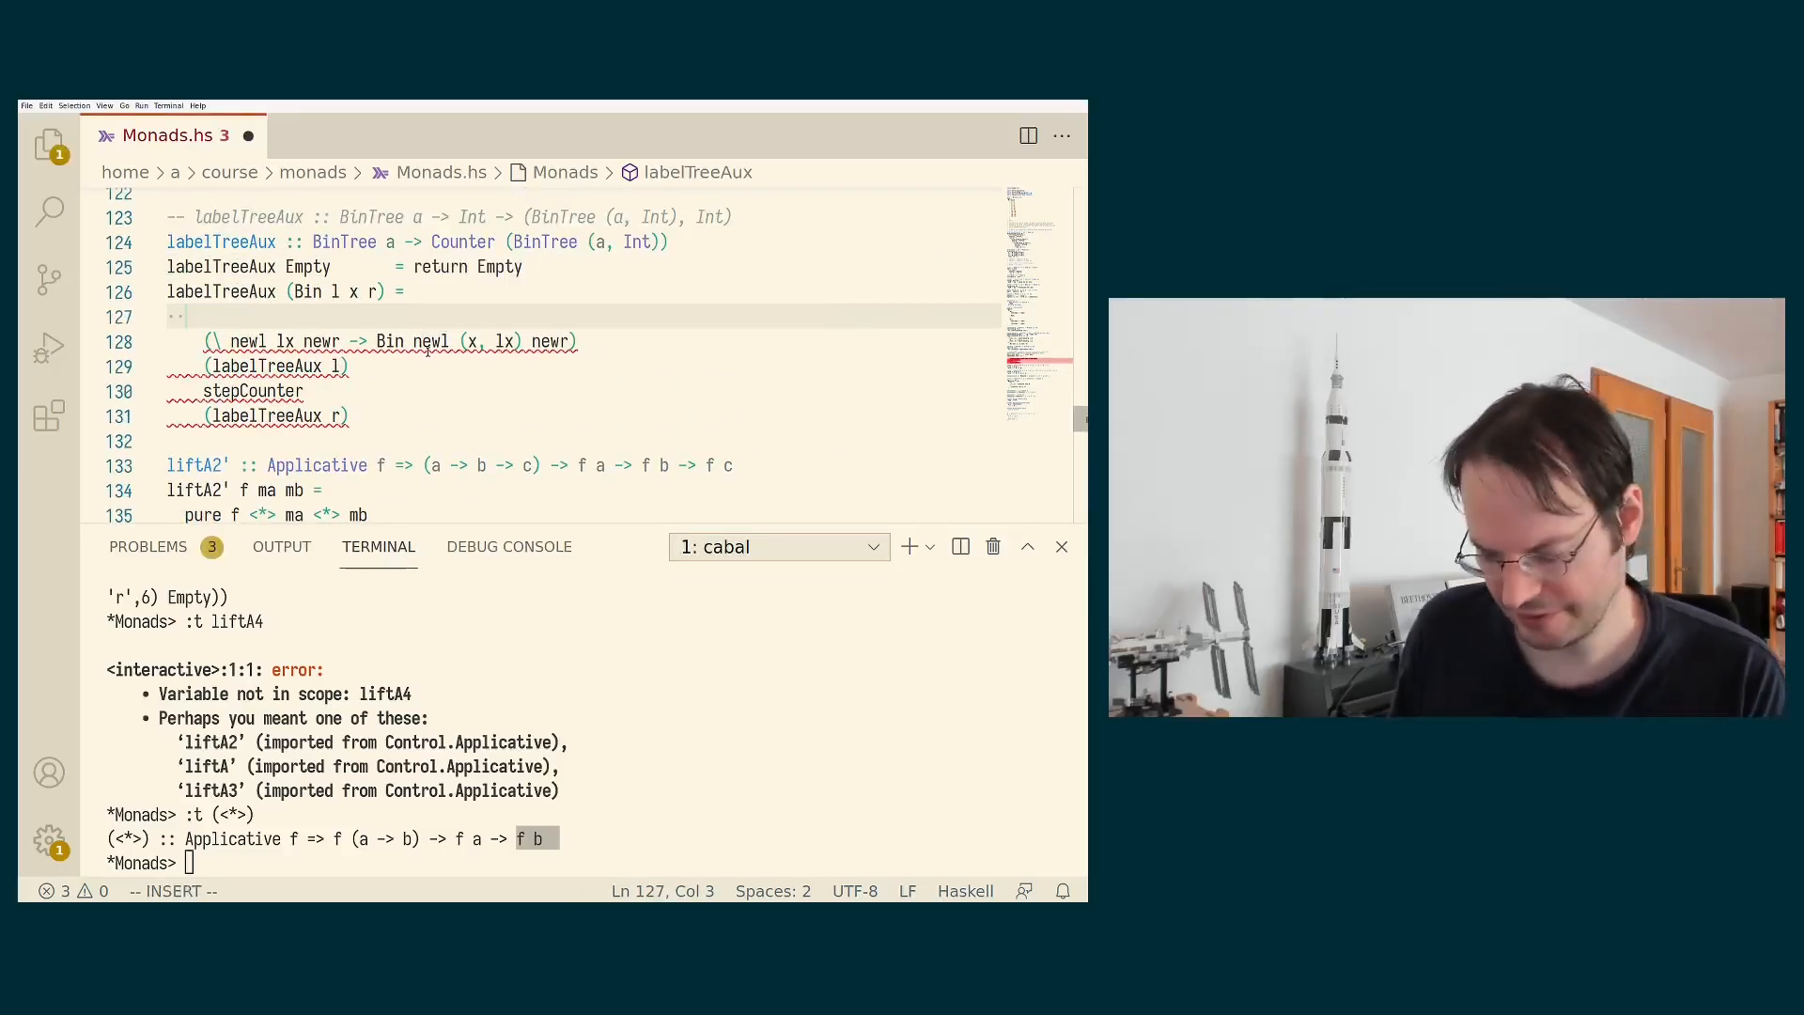
Rewrite the Bin case as pure (lambda) <*> labelTreeAux l <*> stepCounter <*> labelTreeAux r, reload and run labelTree example.
key(Escape)
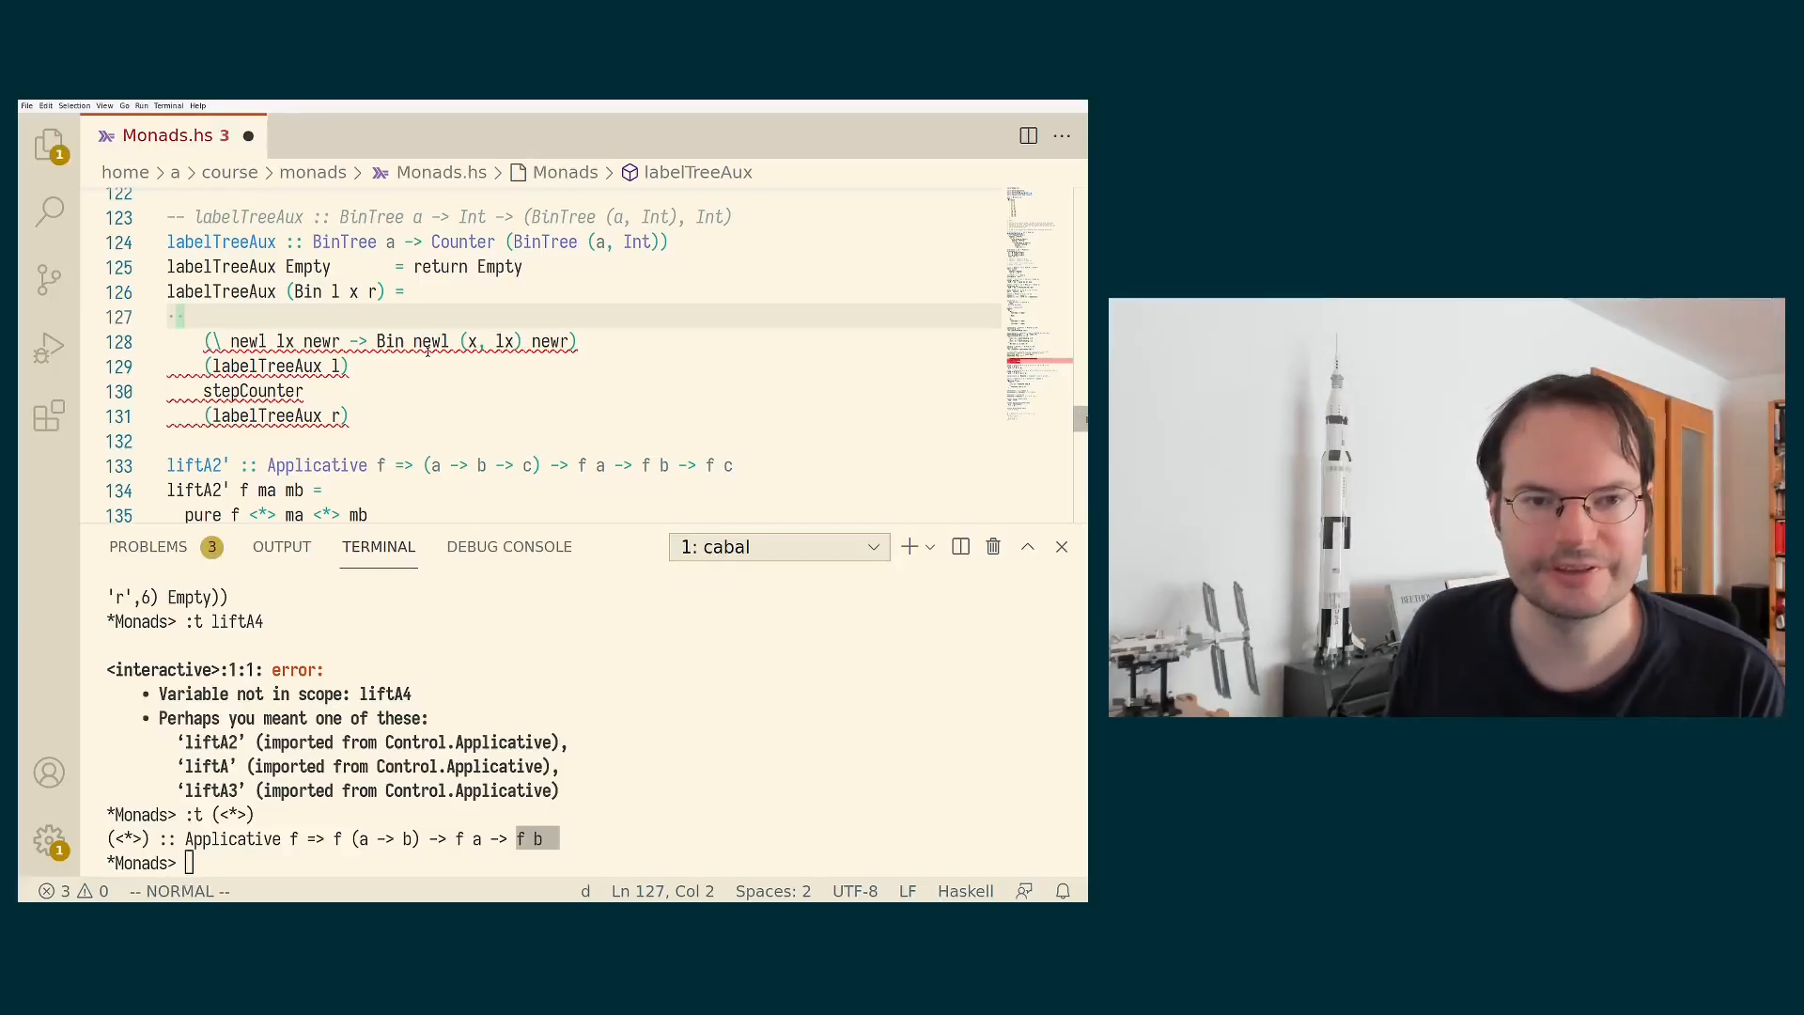
text(p)
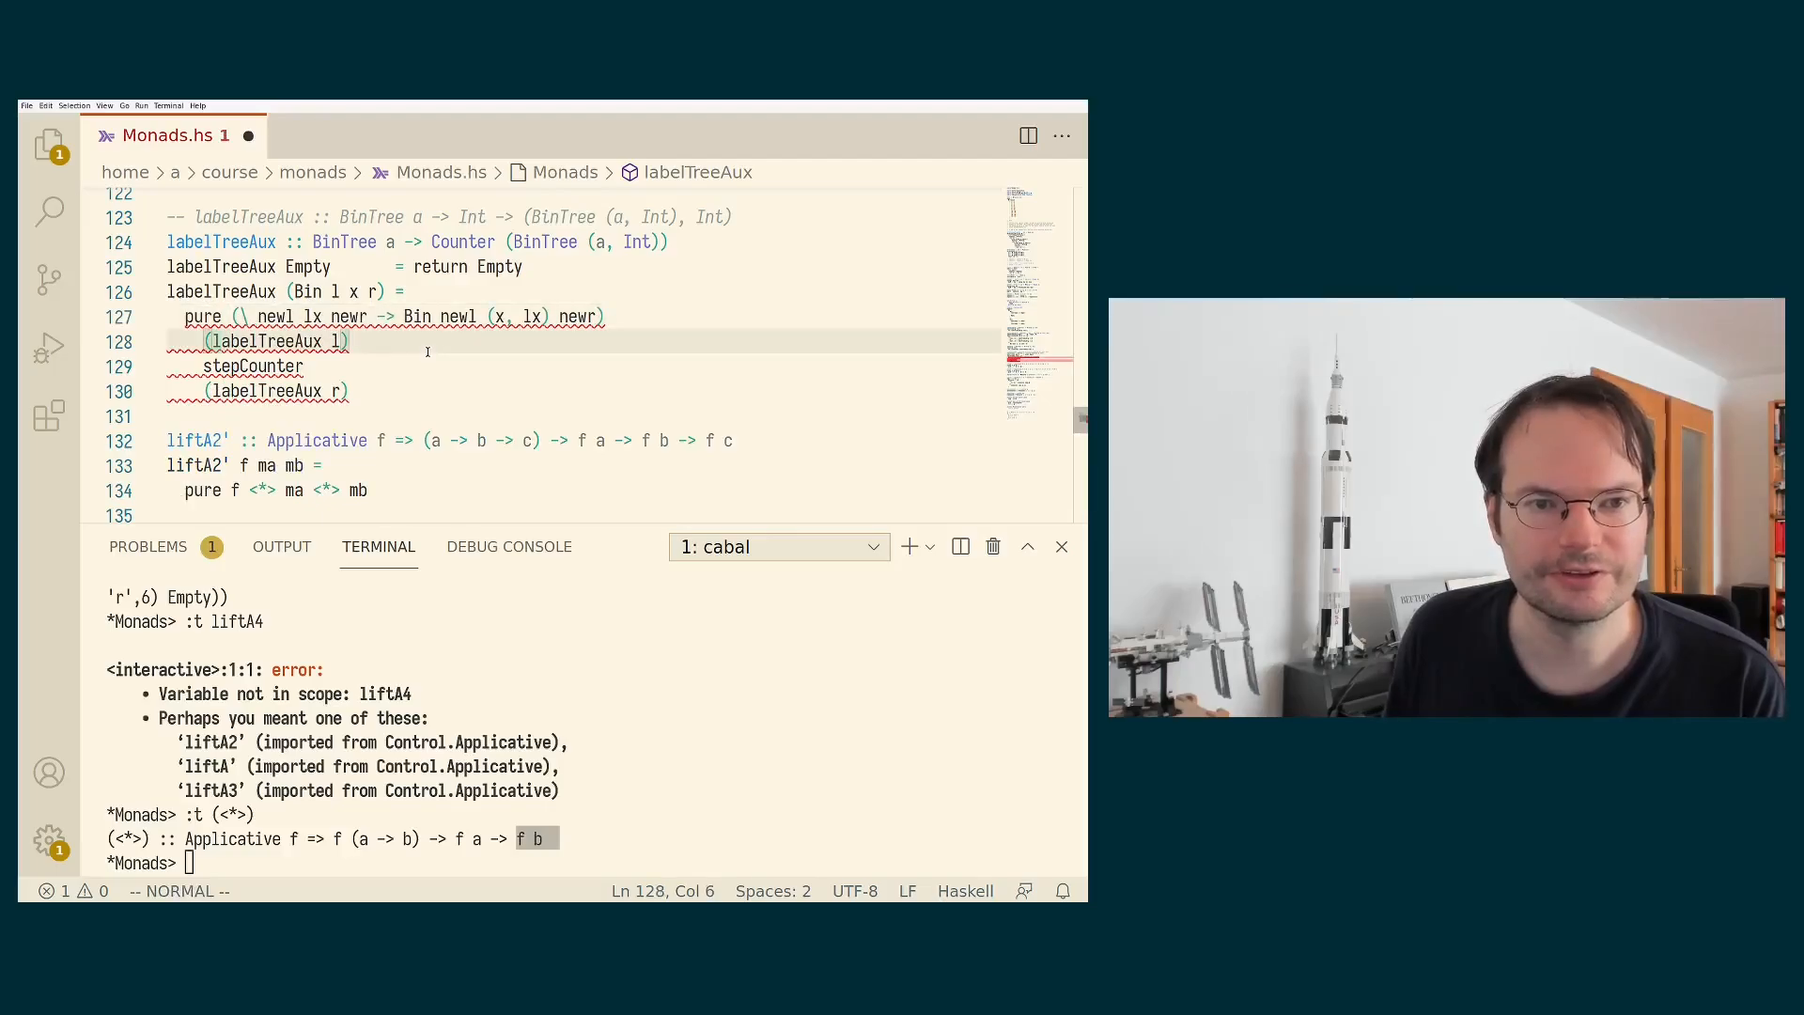
text(<*>)
click(588, 863)
text(:r)
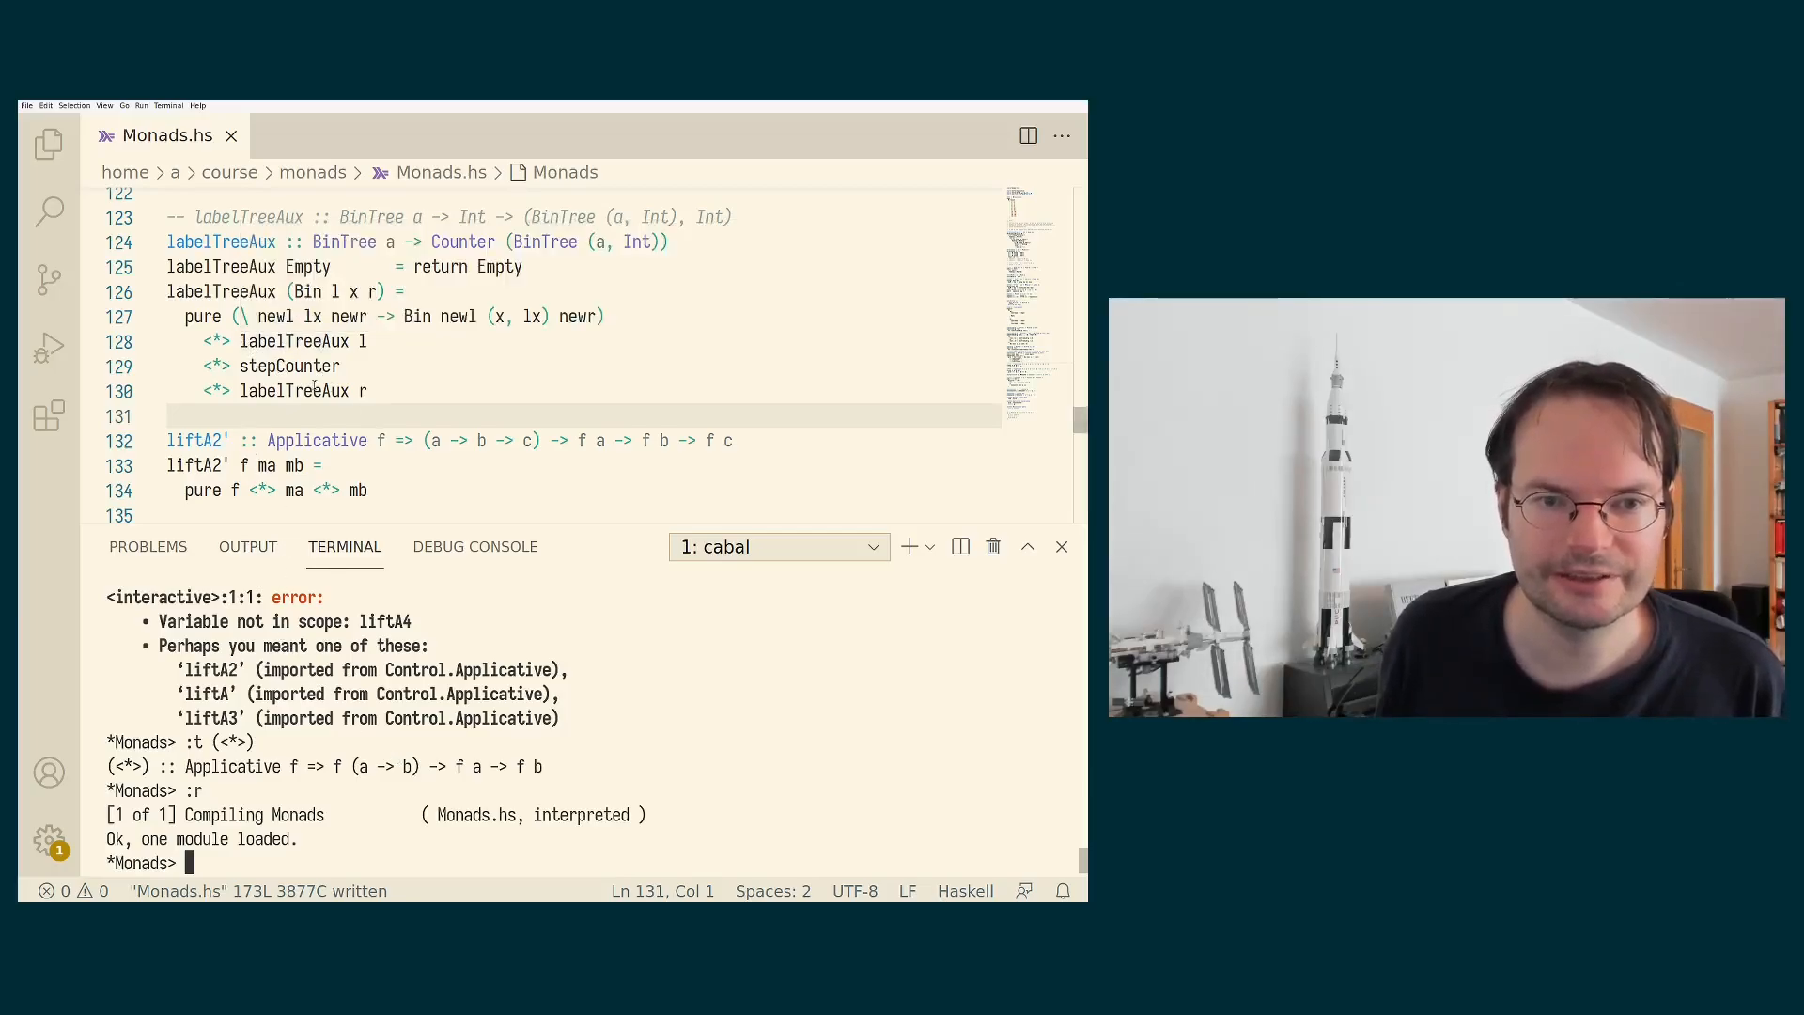
mouse_move(582, 500)
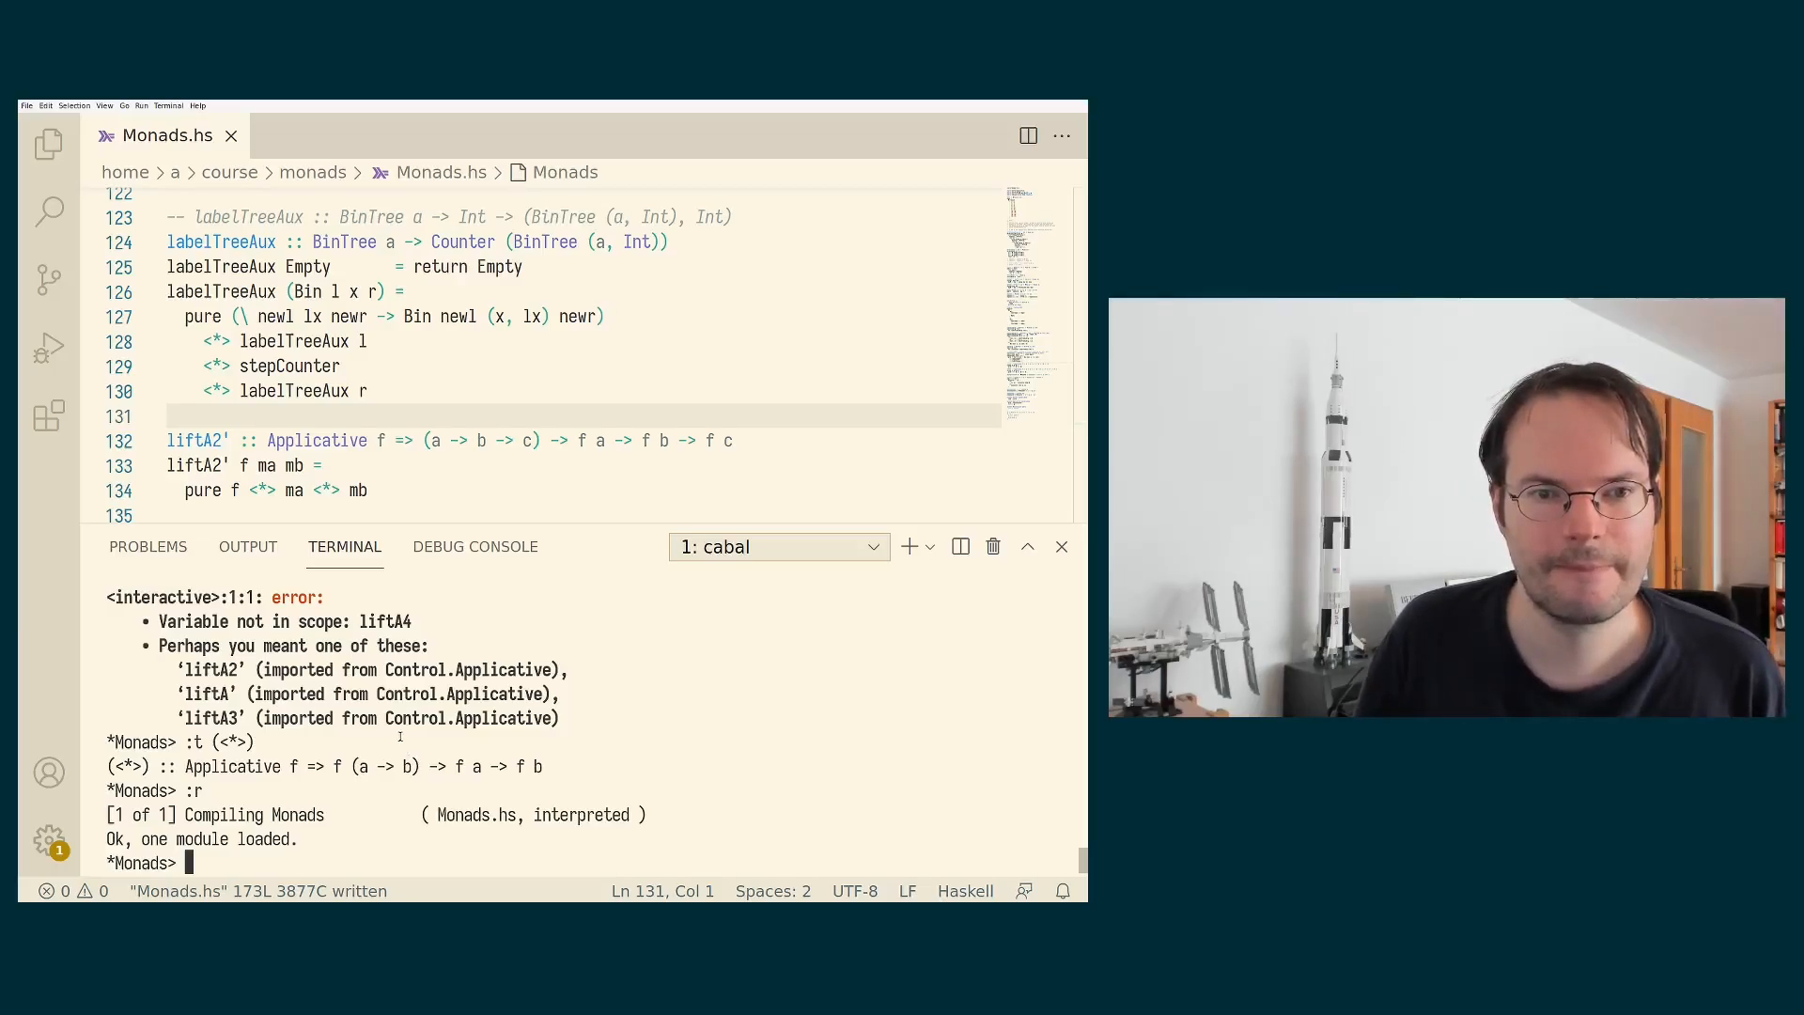
text(:r)
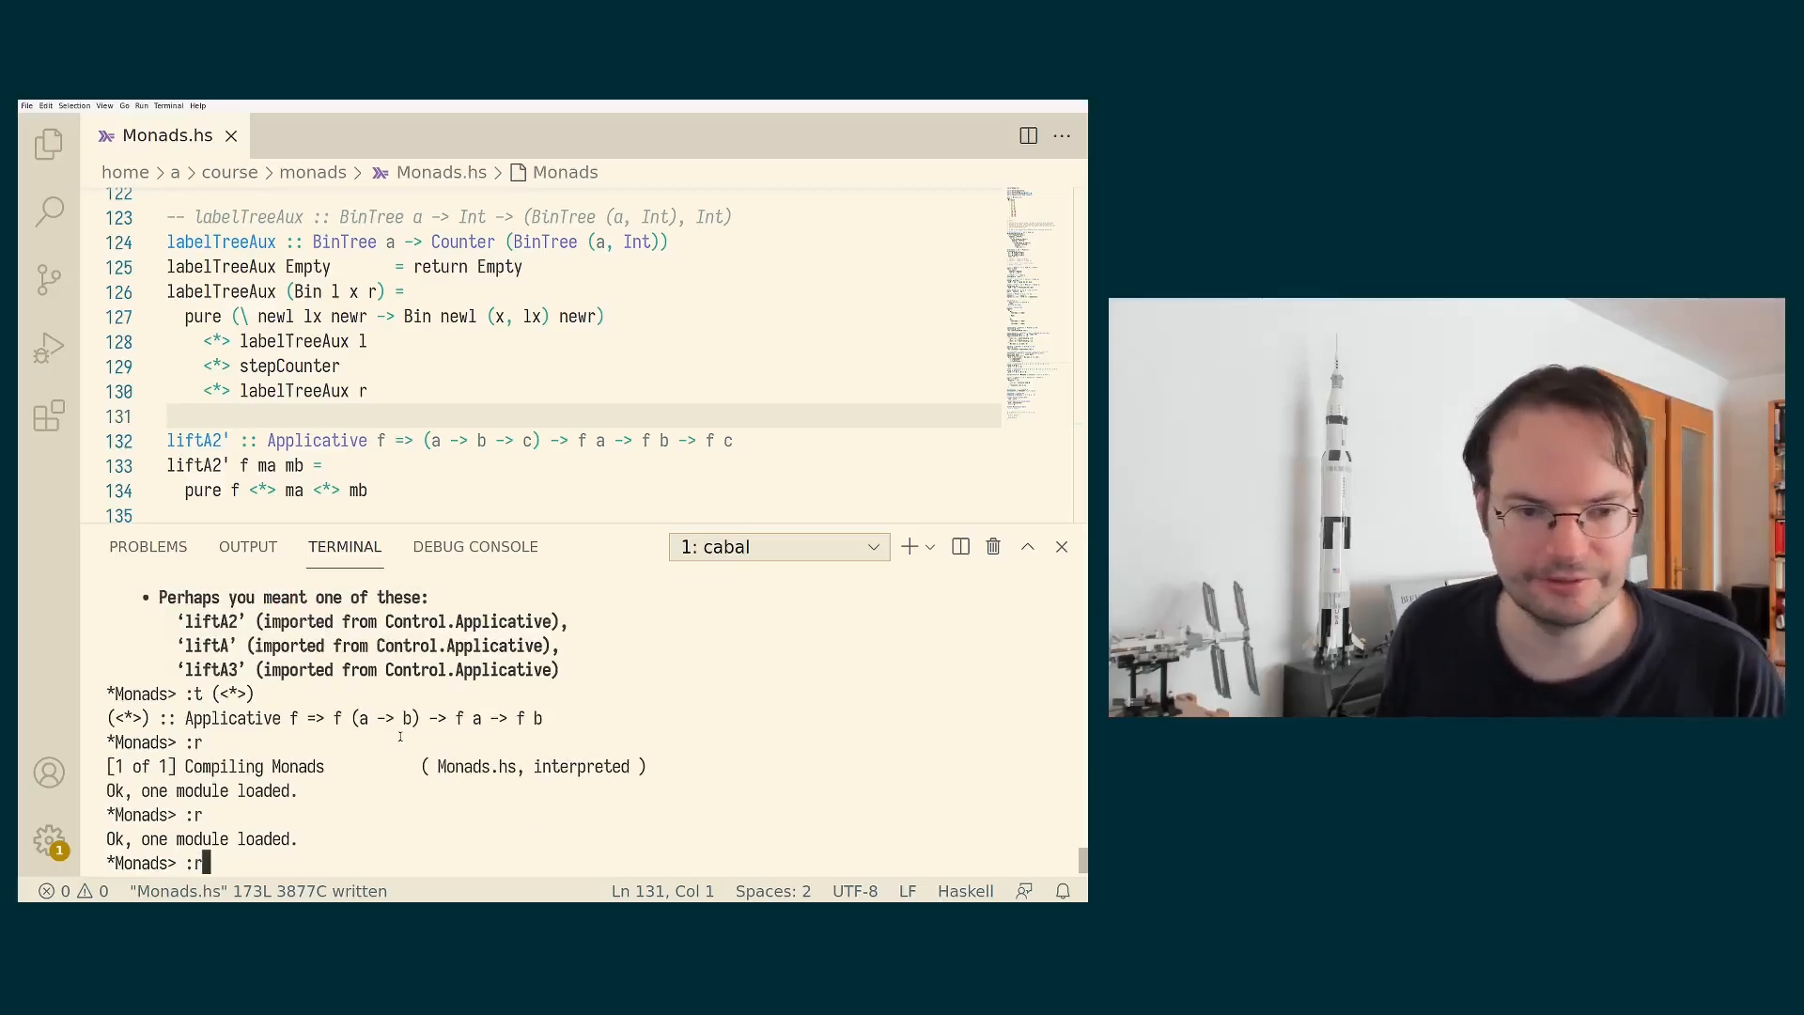
text(labelTree example)
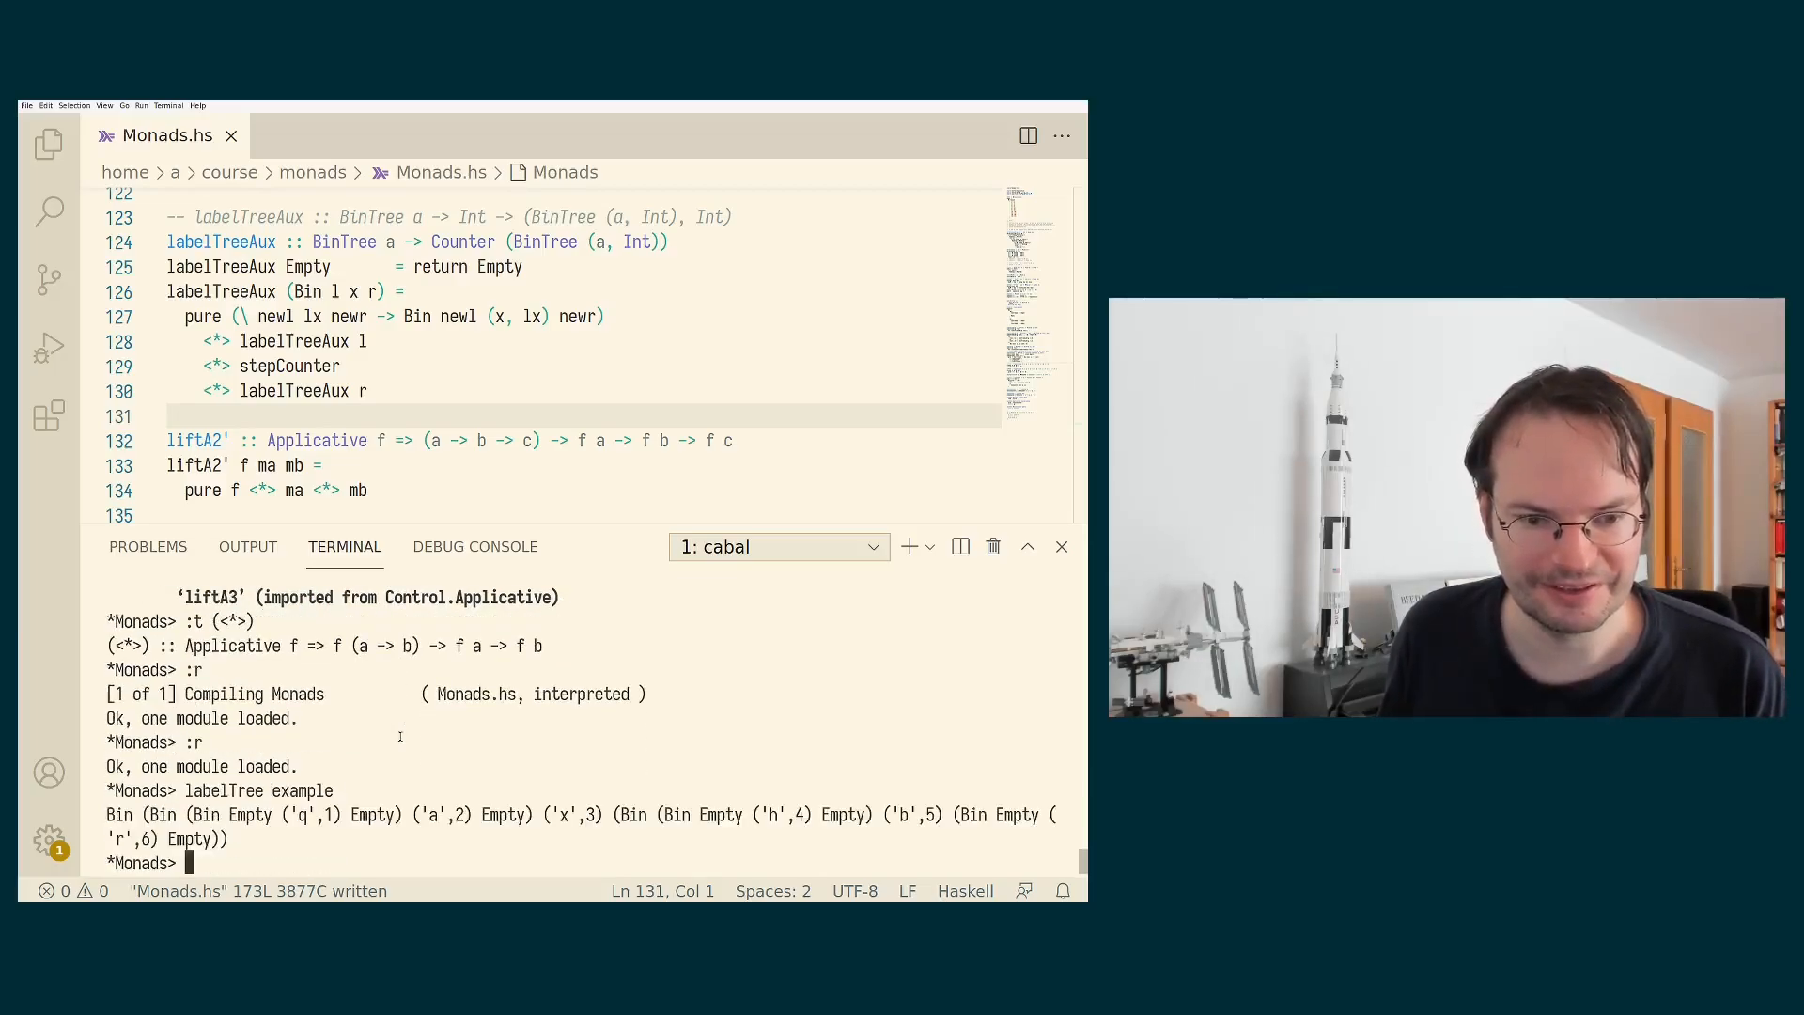